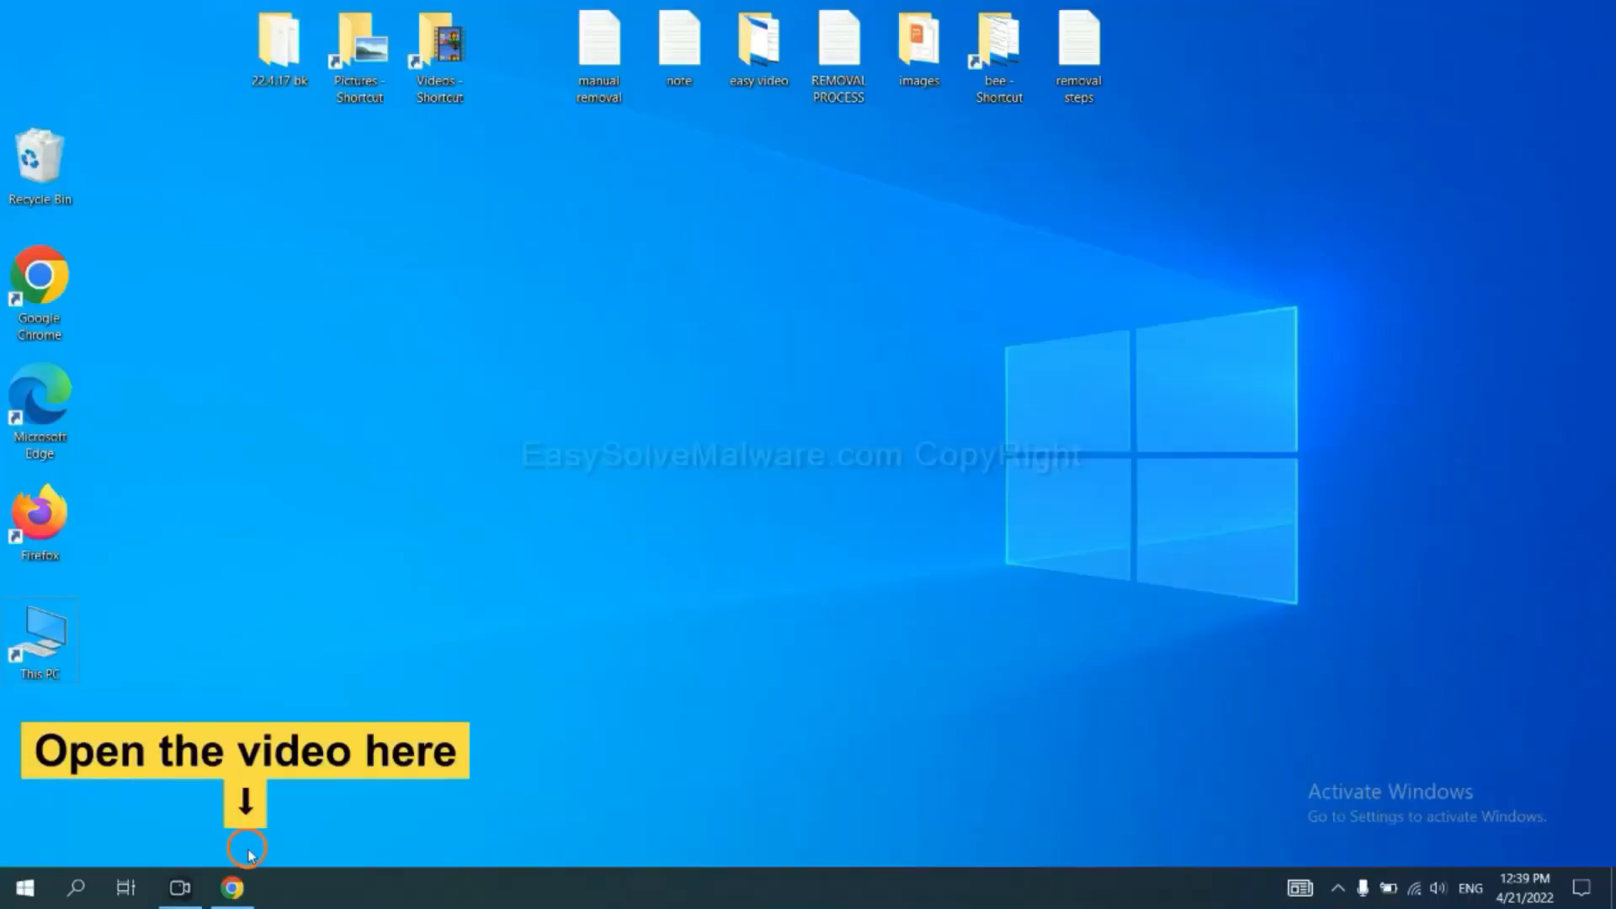
Step: Open the removal guide from the video description in Chrome and download SpyHunter for Windows
click(232, 888)
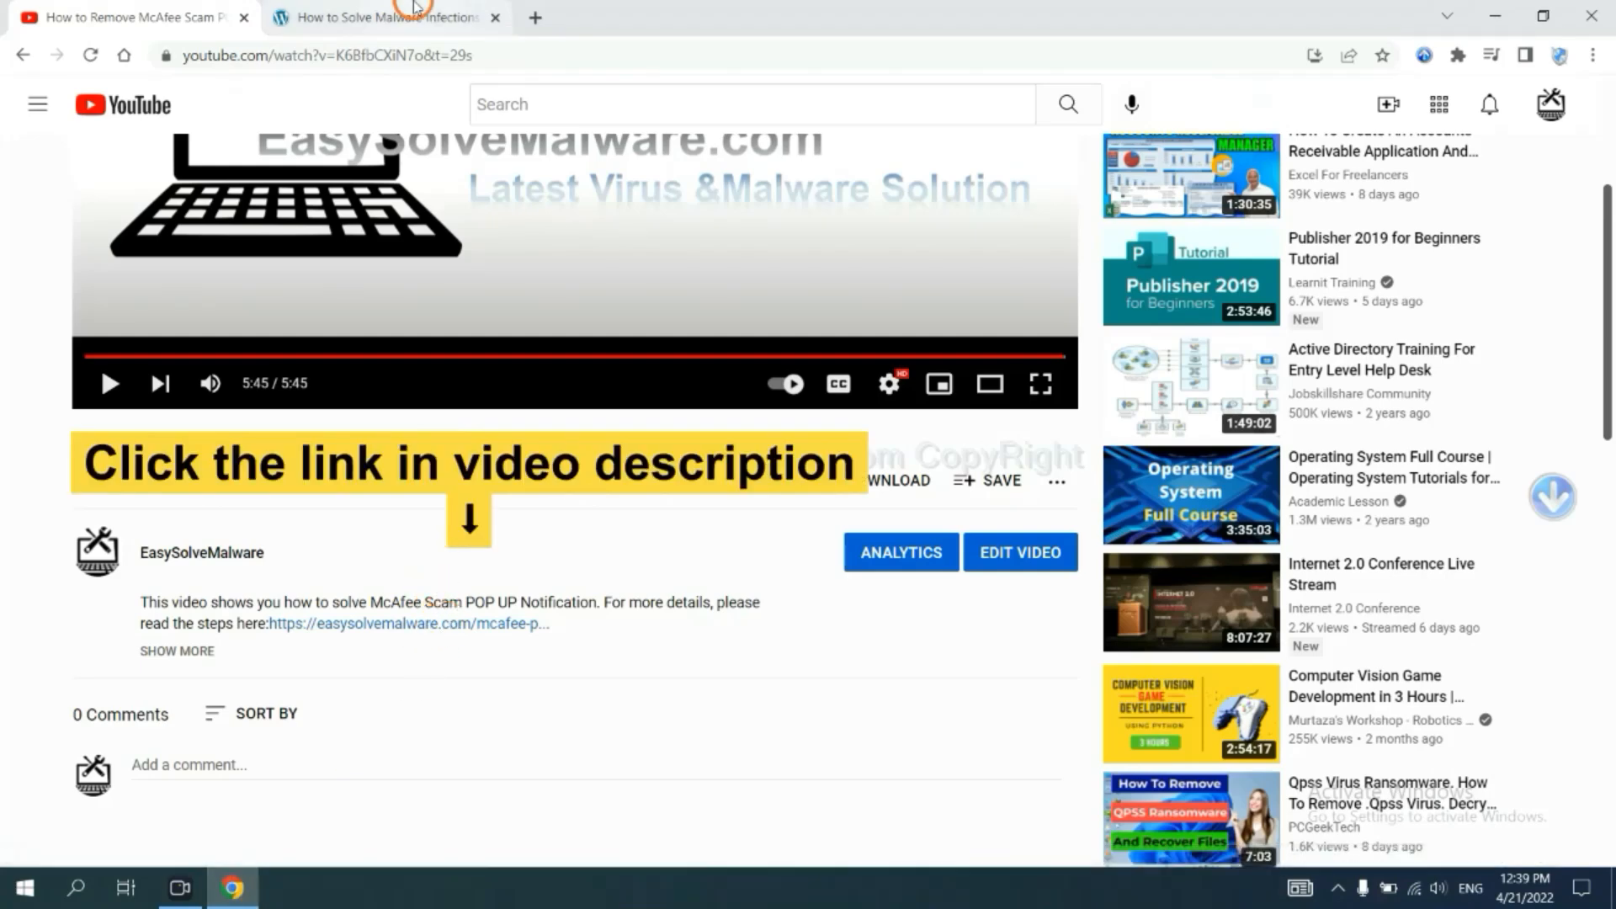
click(387, 18)
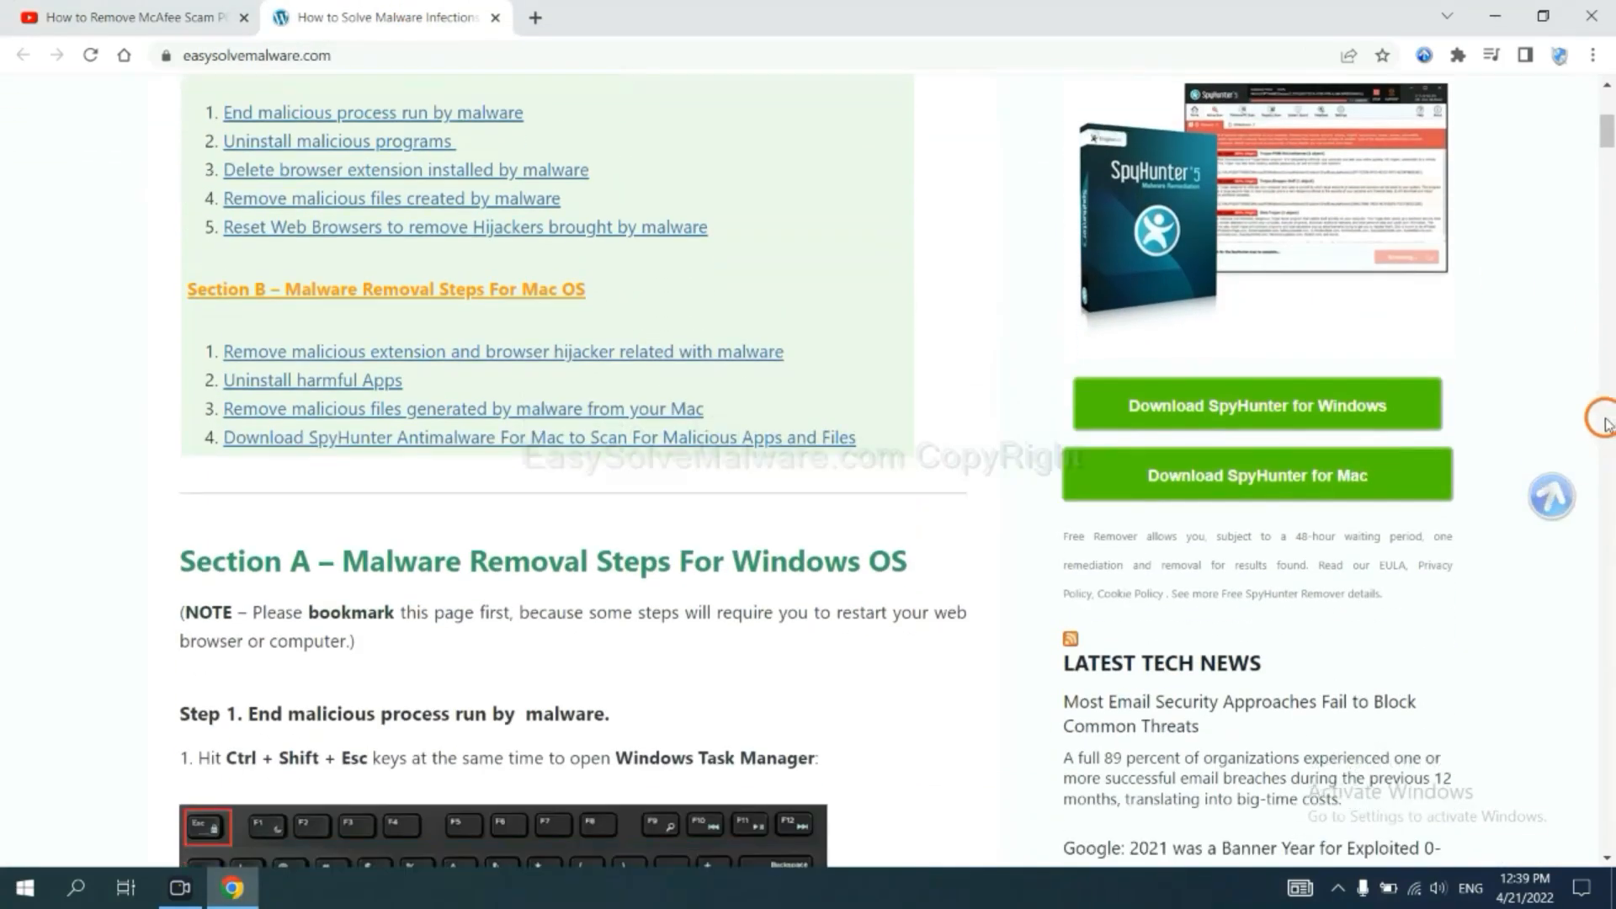
click(1254, 404)
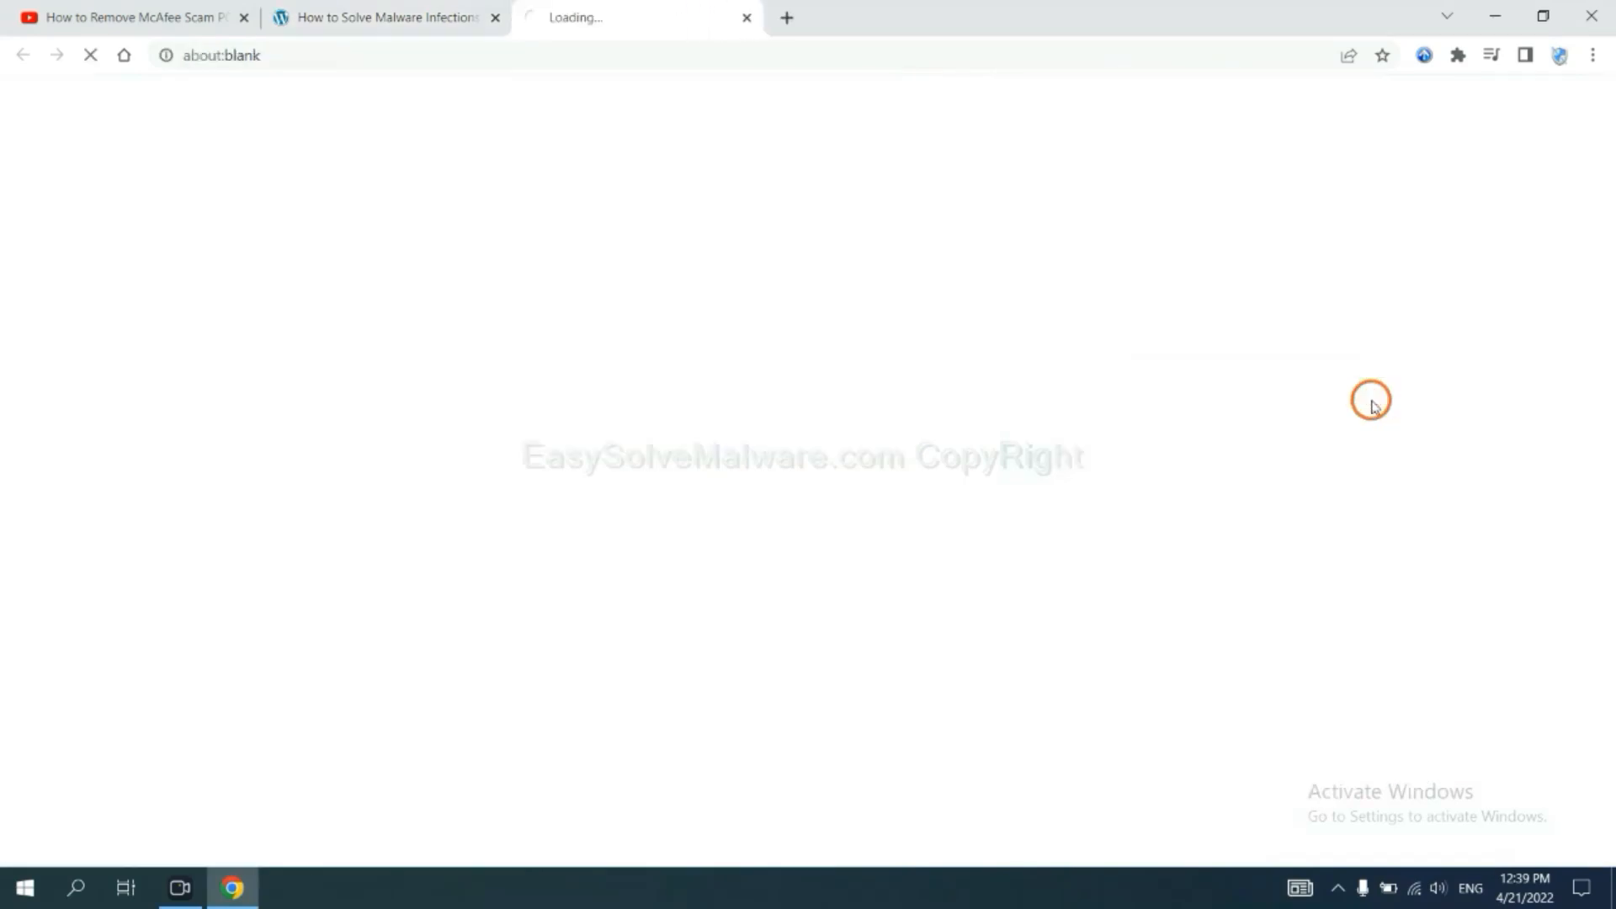
click(1255, 405)
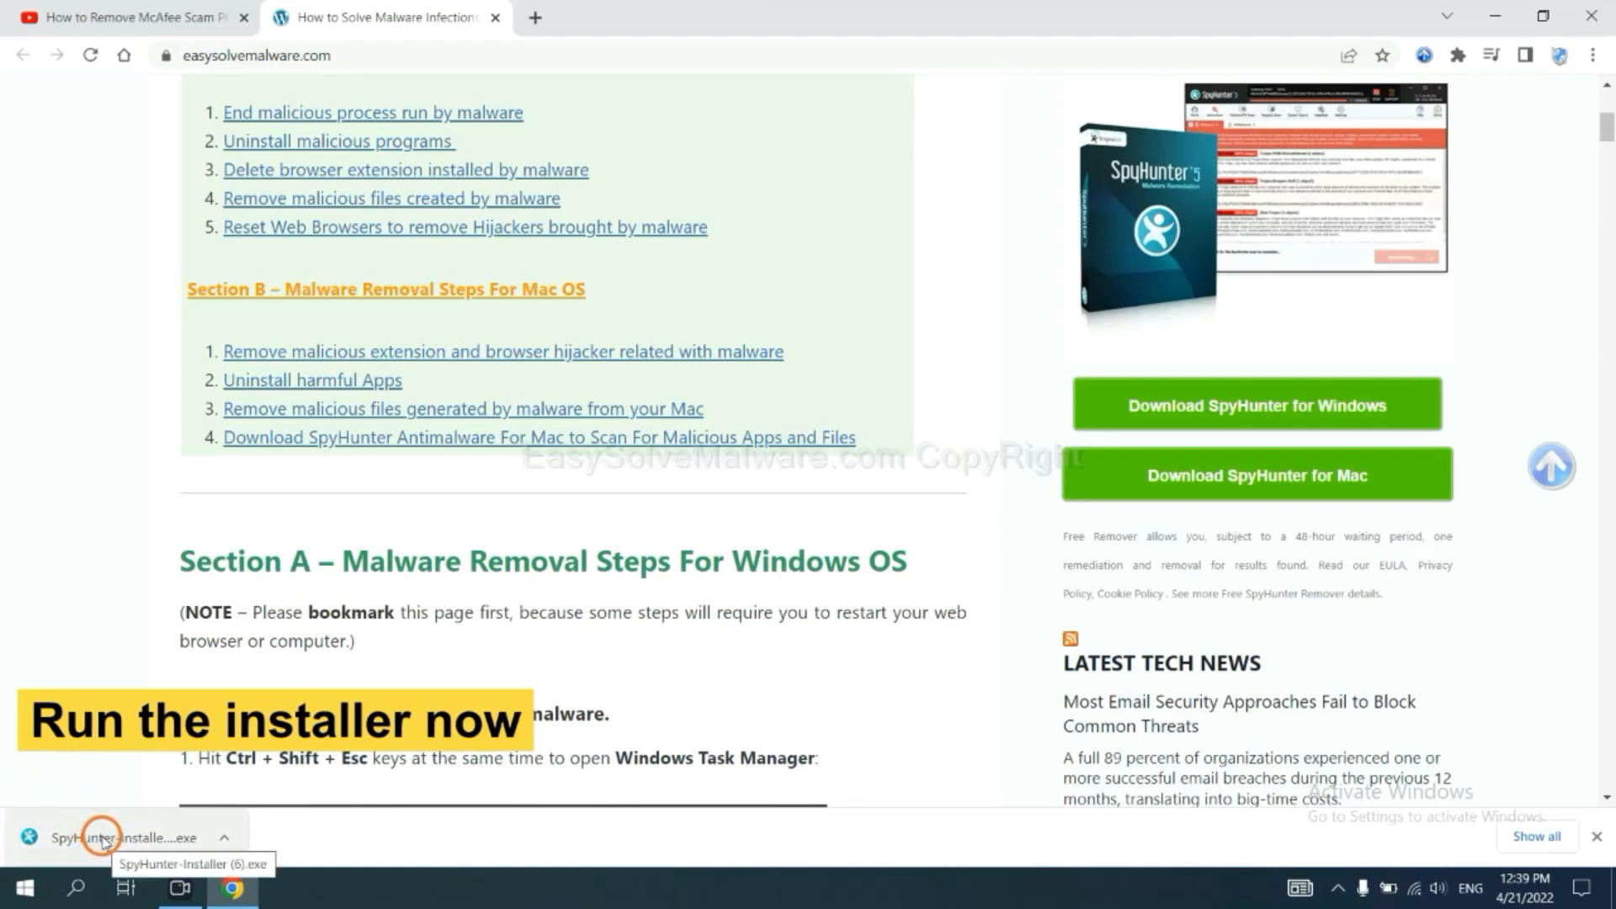
Step: Run the SpyHunter 5 installer in English, accept the EULA and Privacy Policy, and install
click(100, 836)
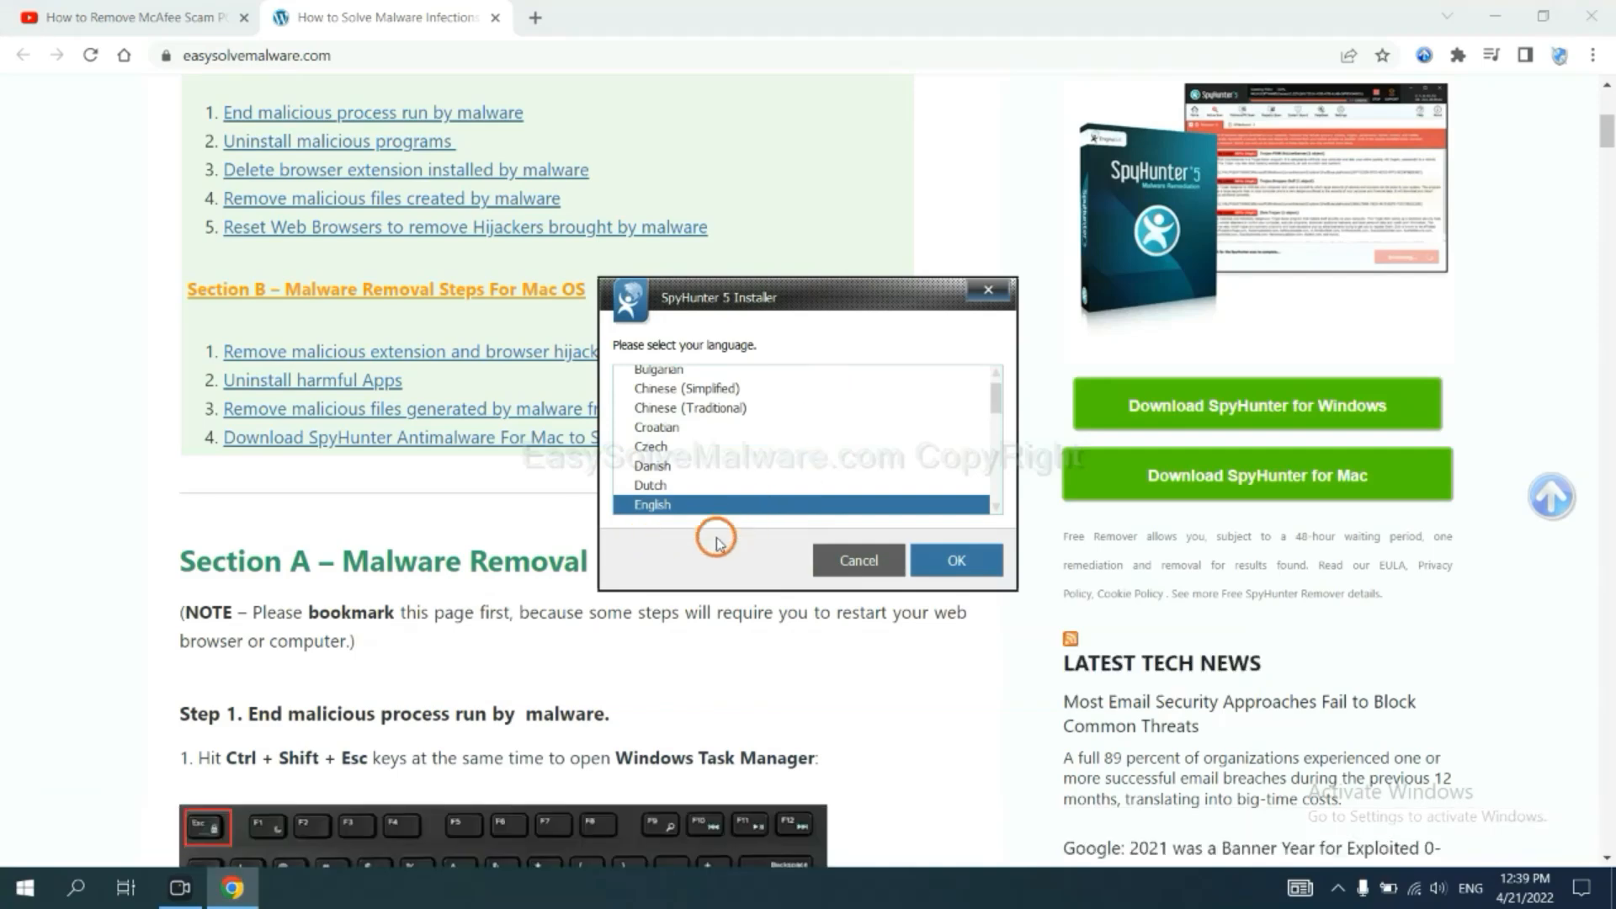
click(955, 559)
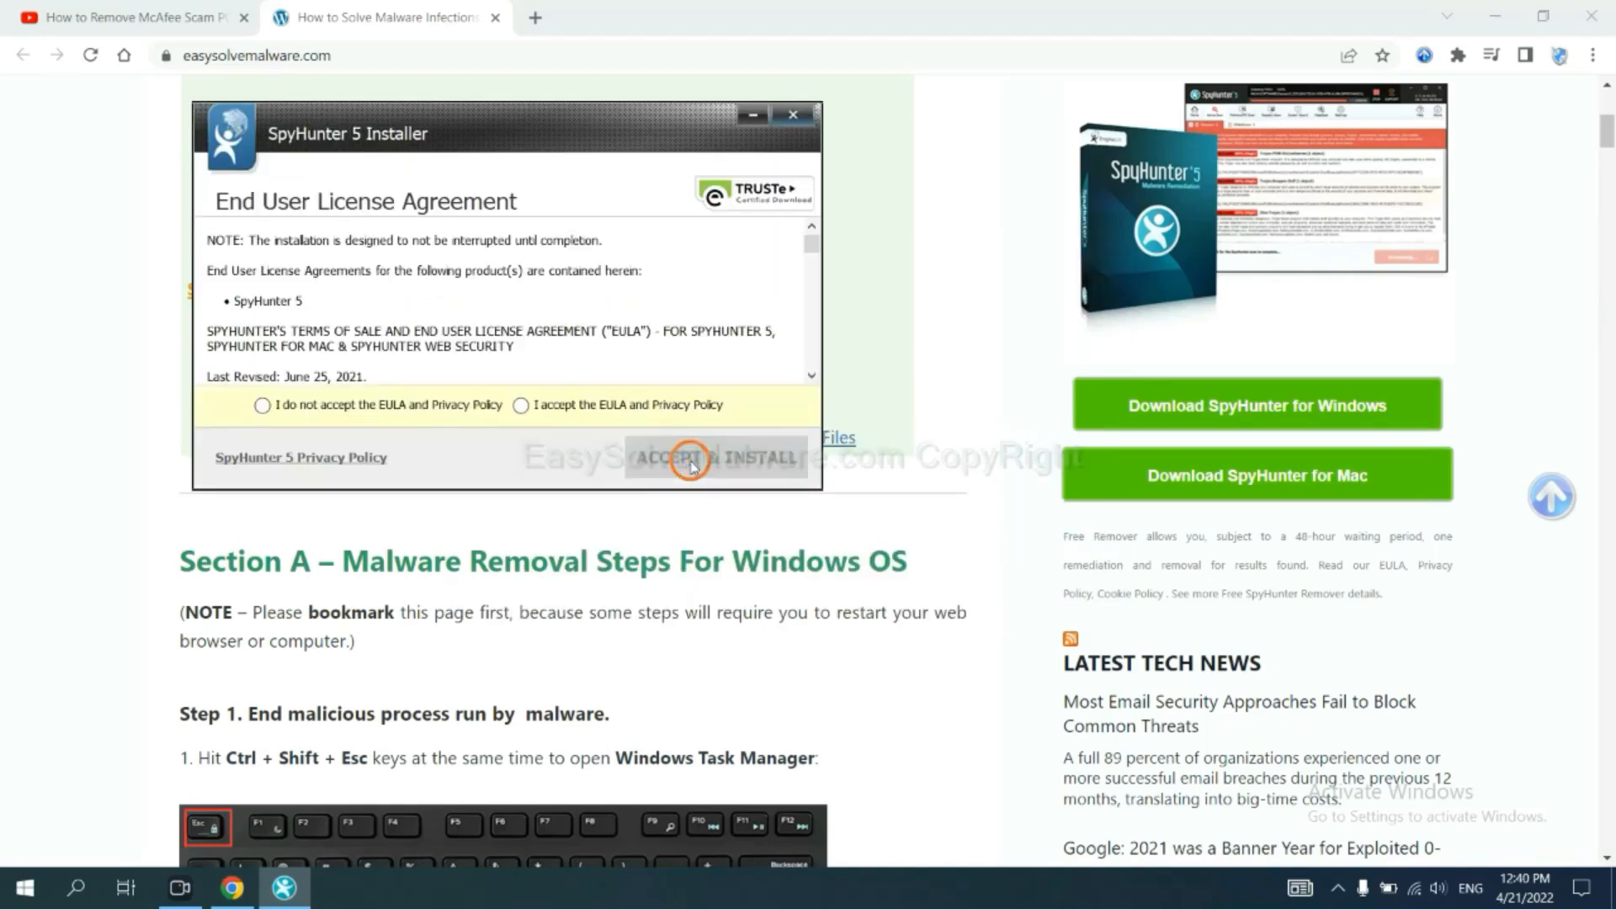
click(520, 404)
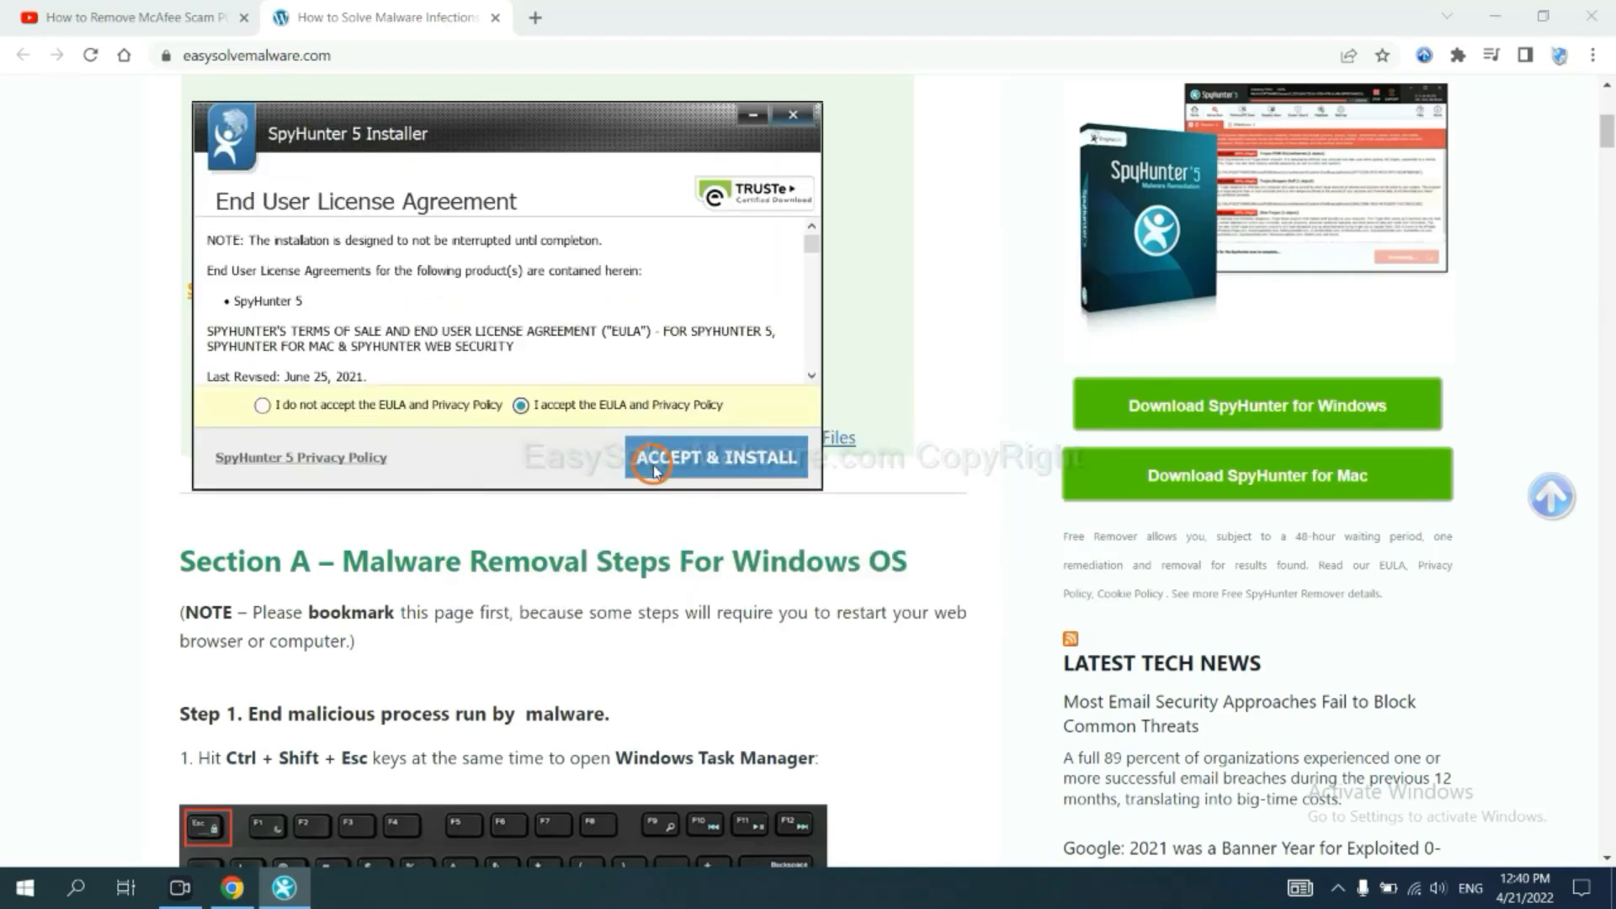
click(716, 456)
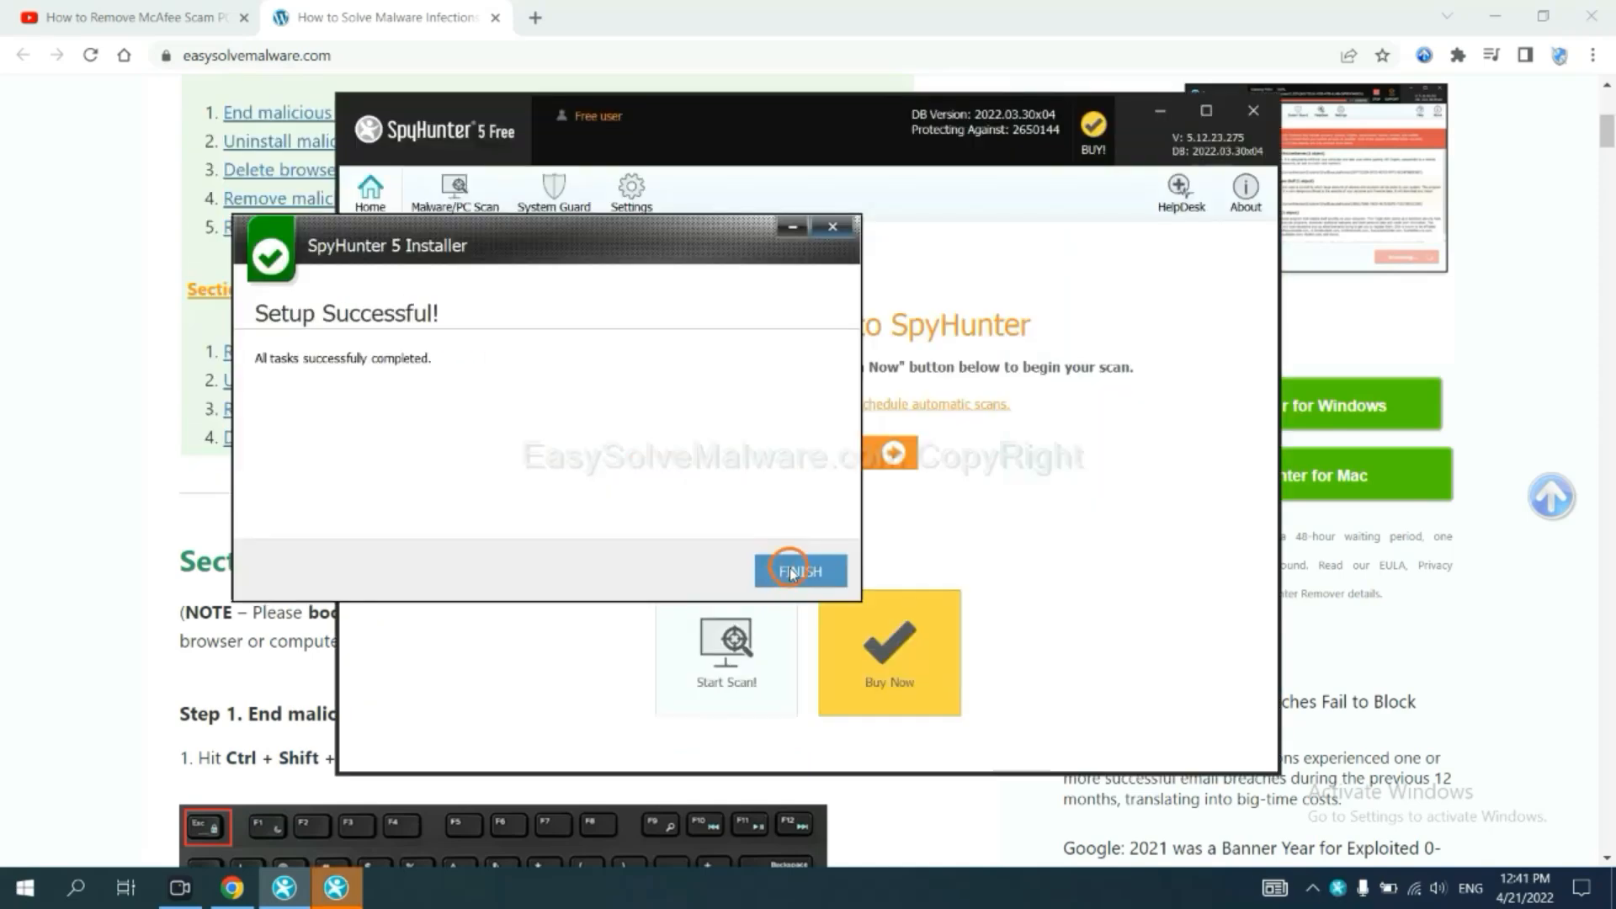
Step: Run a SpyHunter scan and continue past the unknown object remove360.bat, leaving it disabled
click(800, 570)
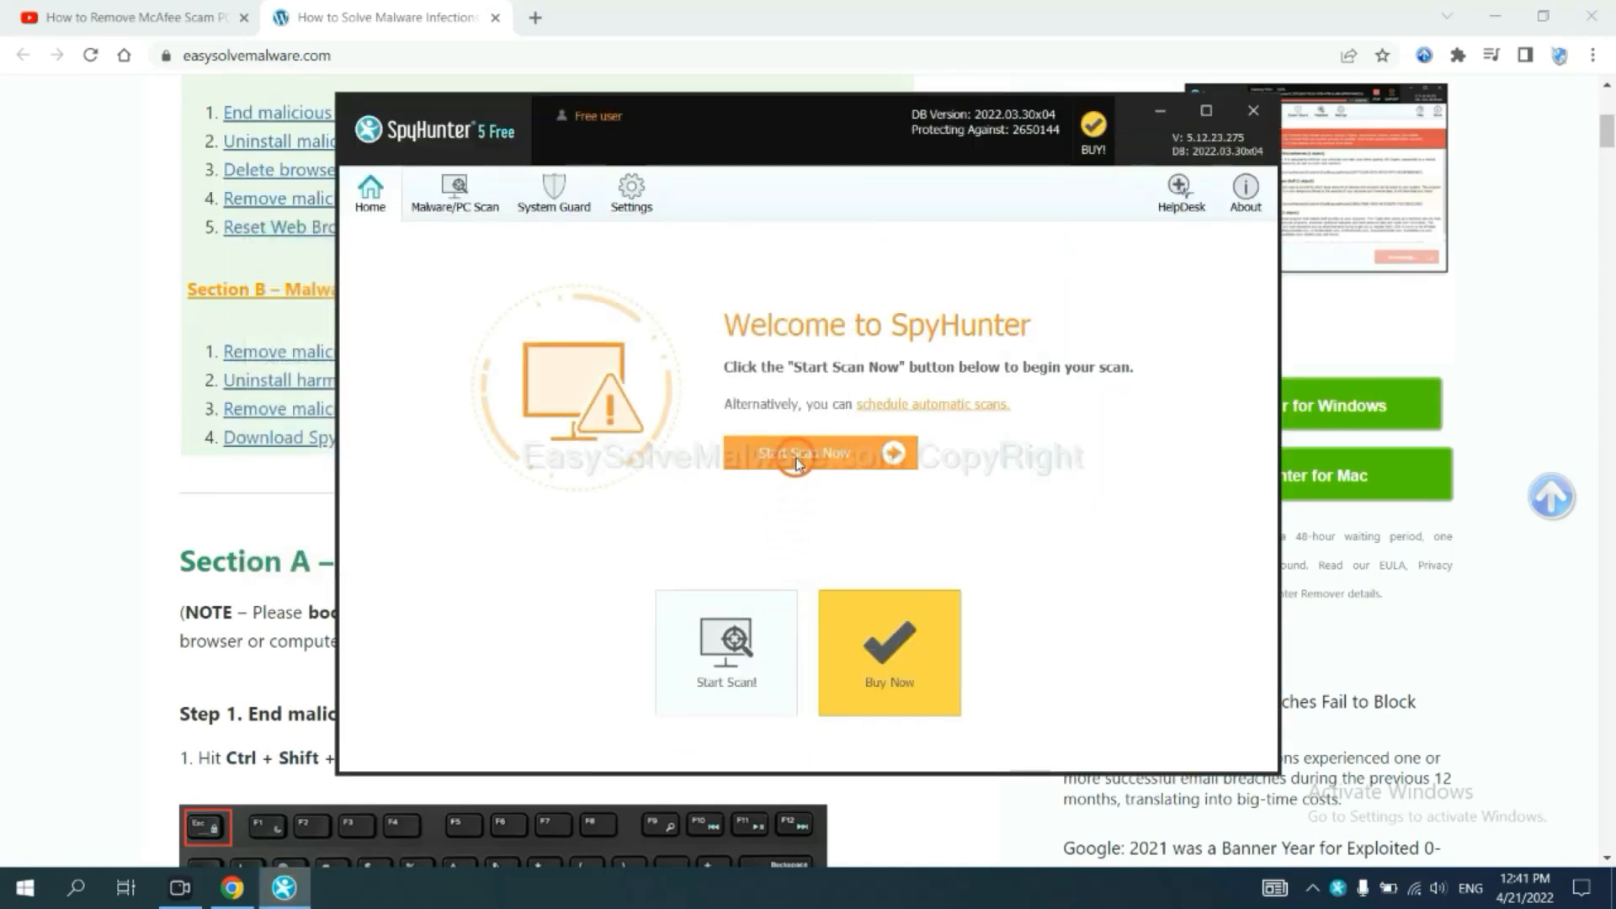
mouse_move(965, 488)
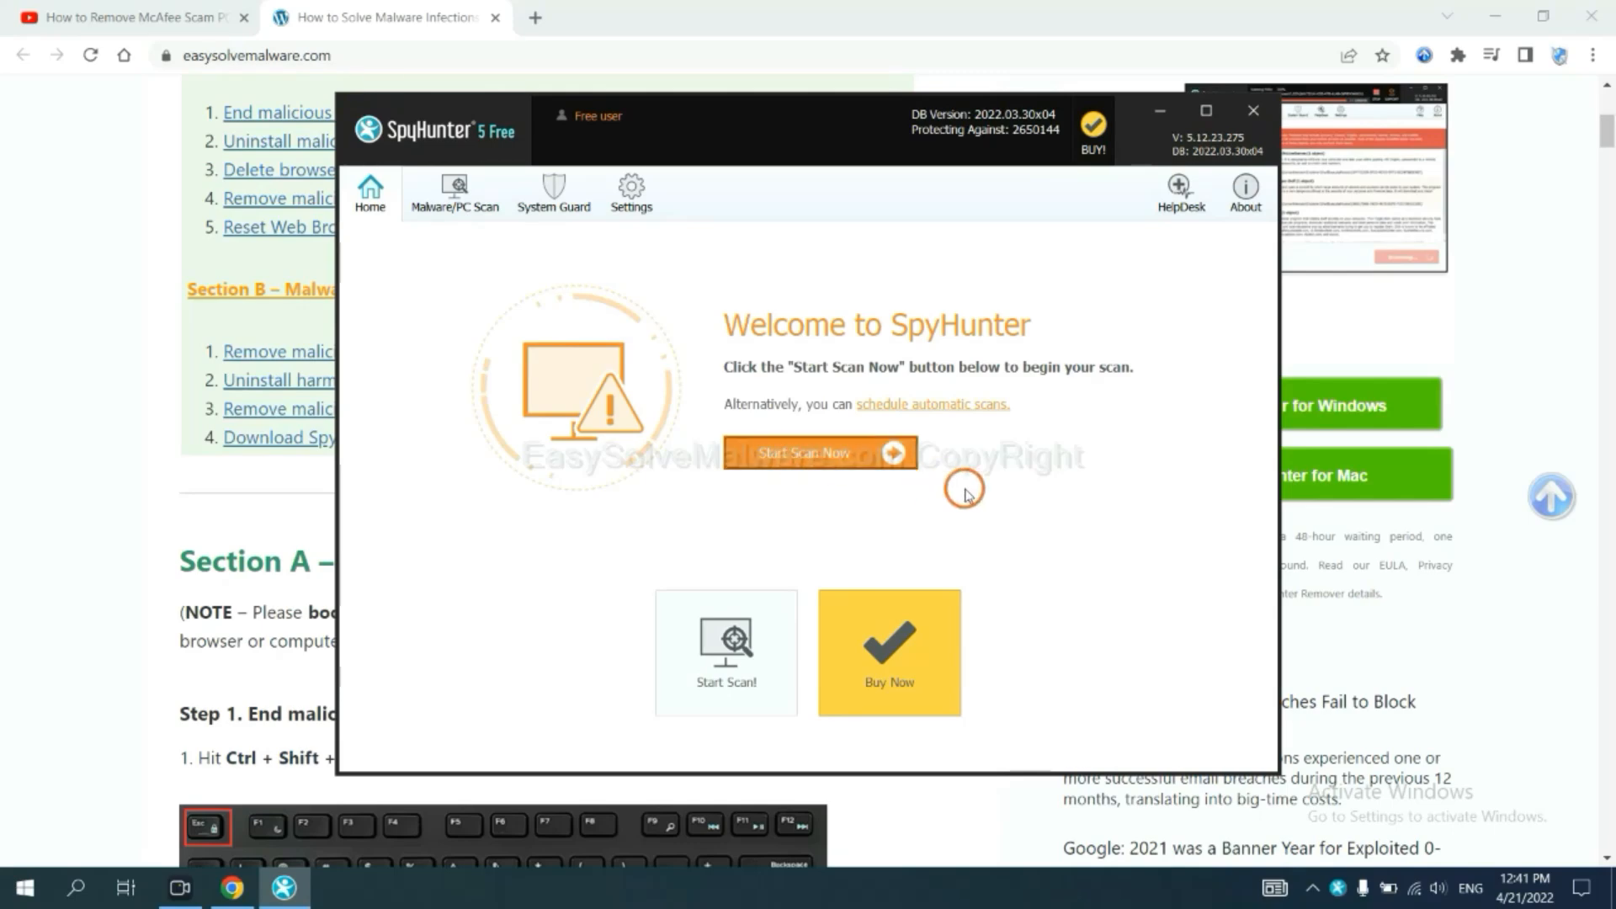
click(817, 453)
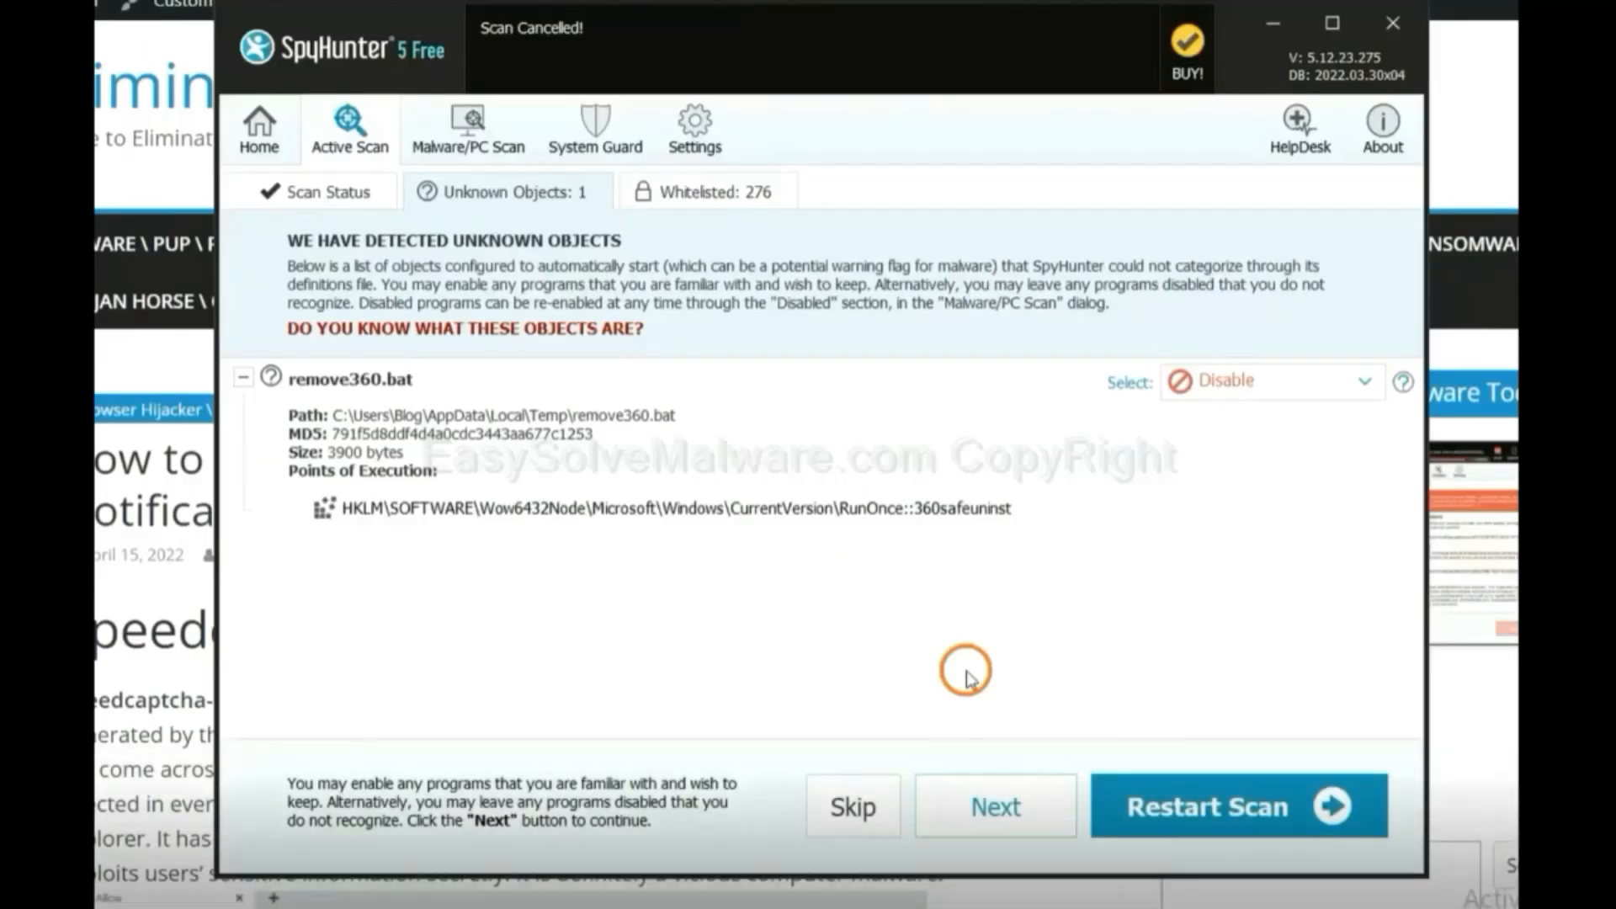
click(993, 806)
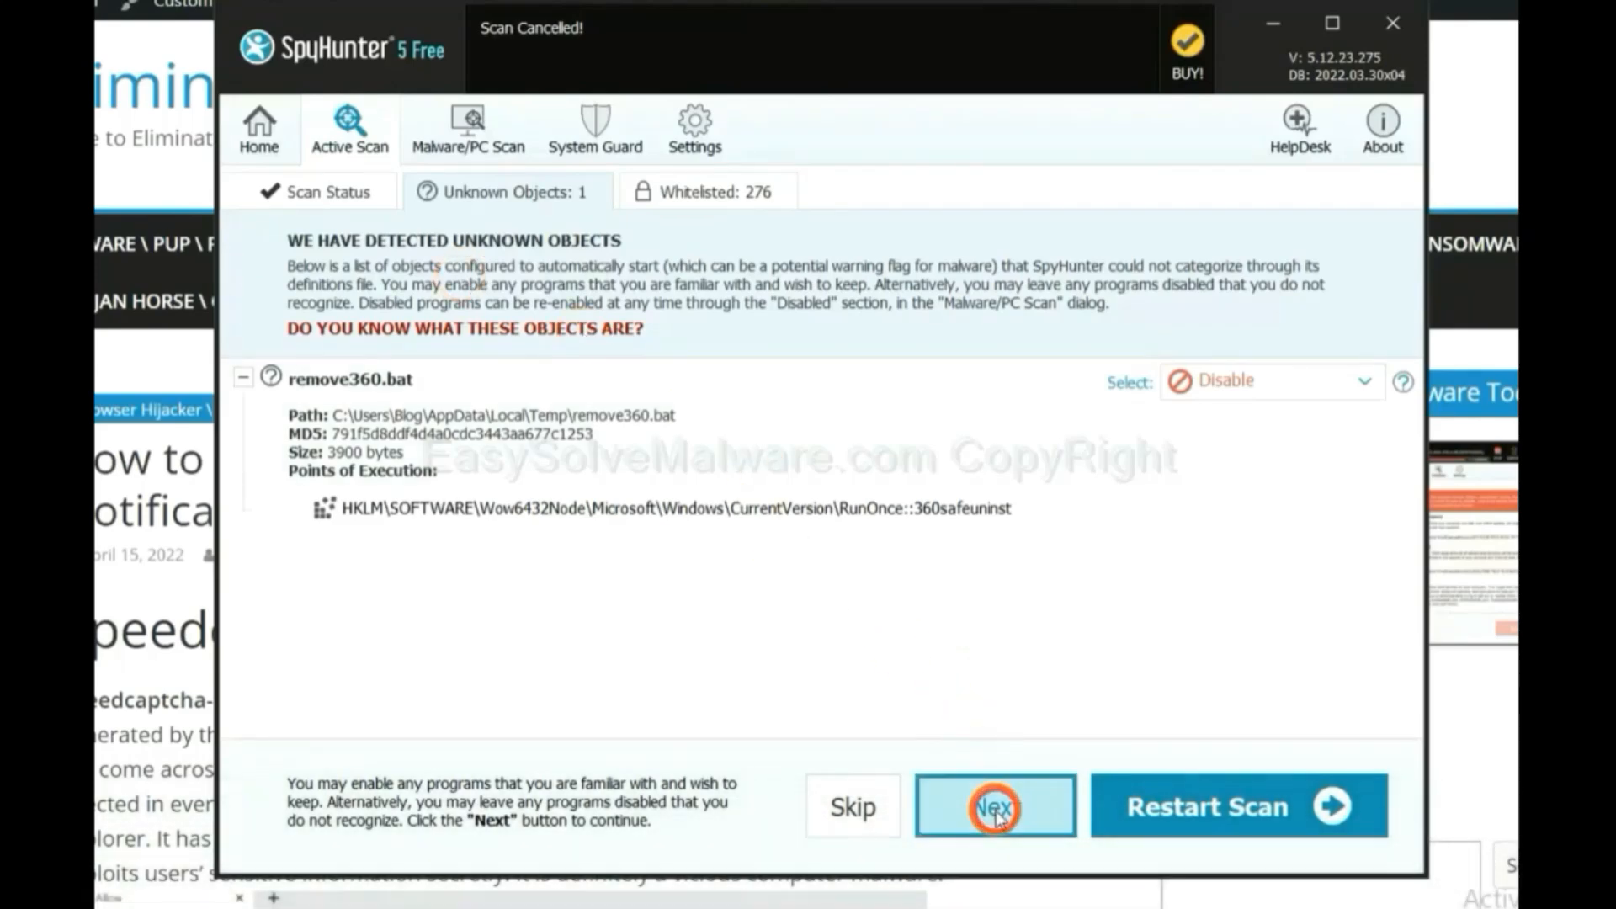
click(993, 806)
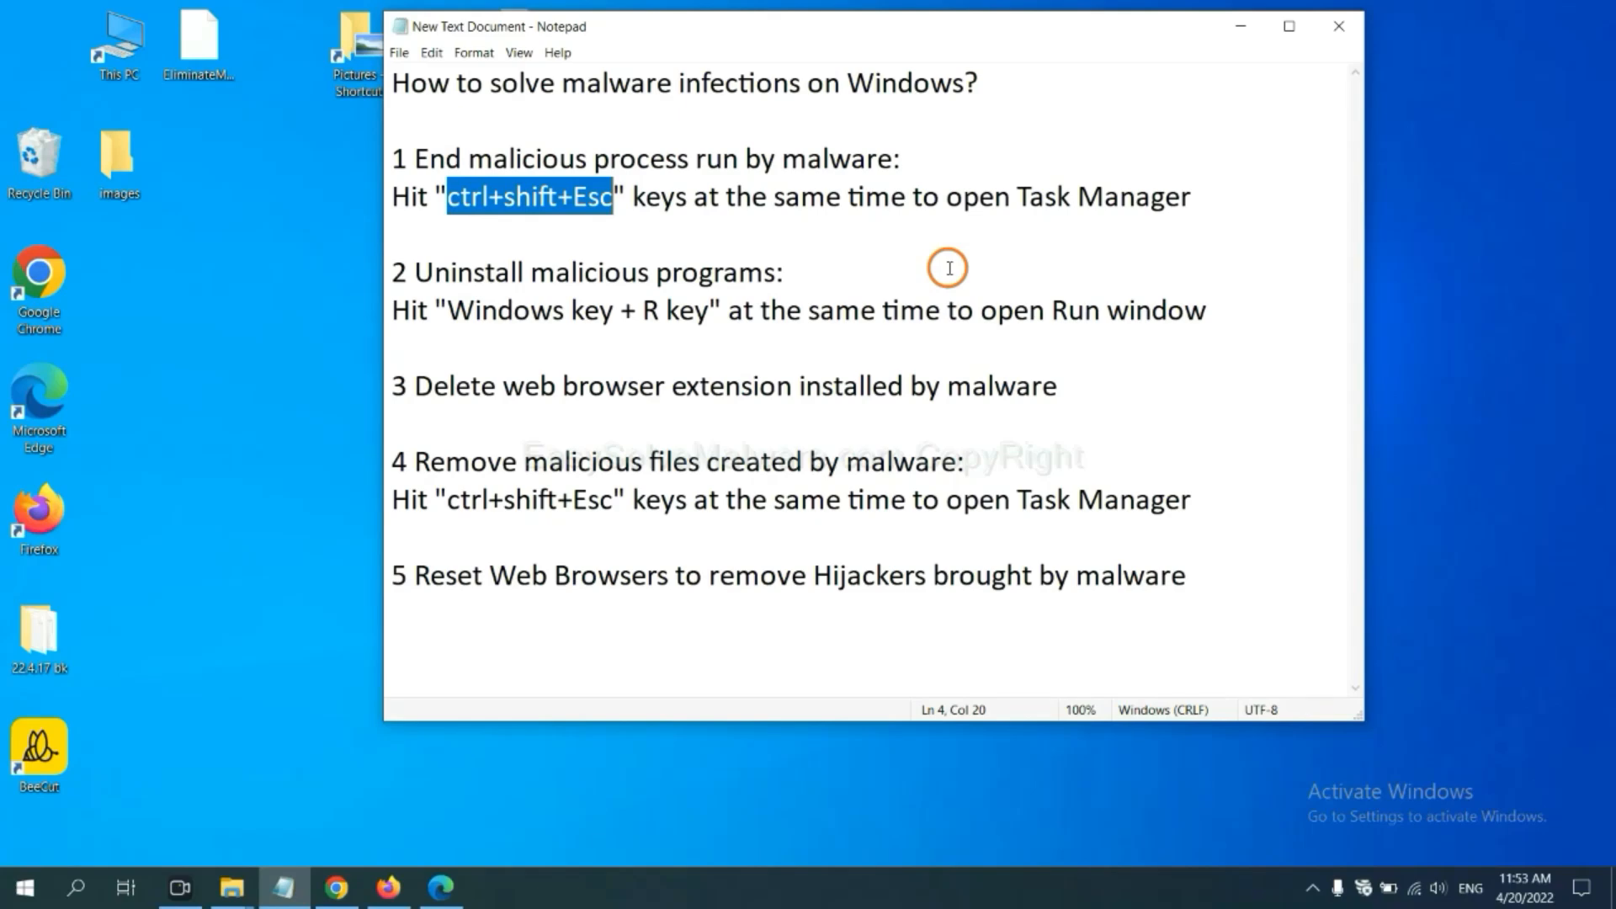
mouse_move(781, 257)
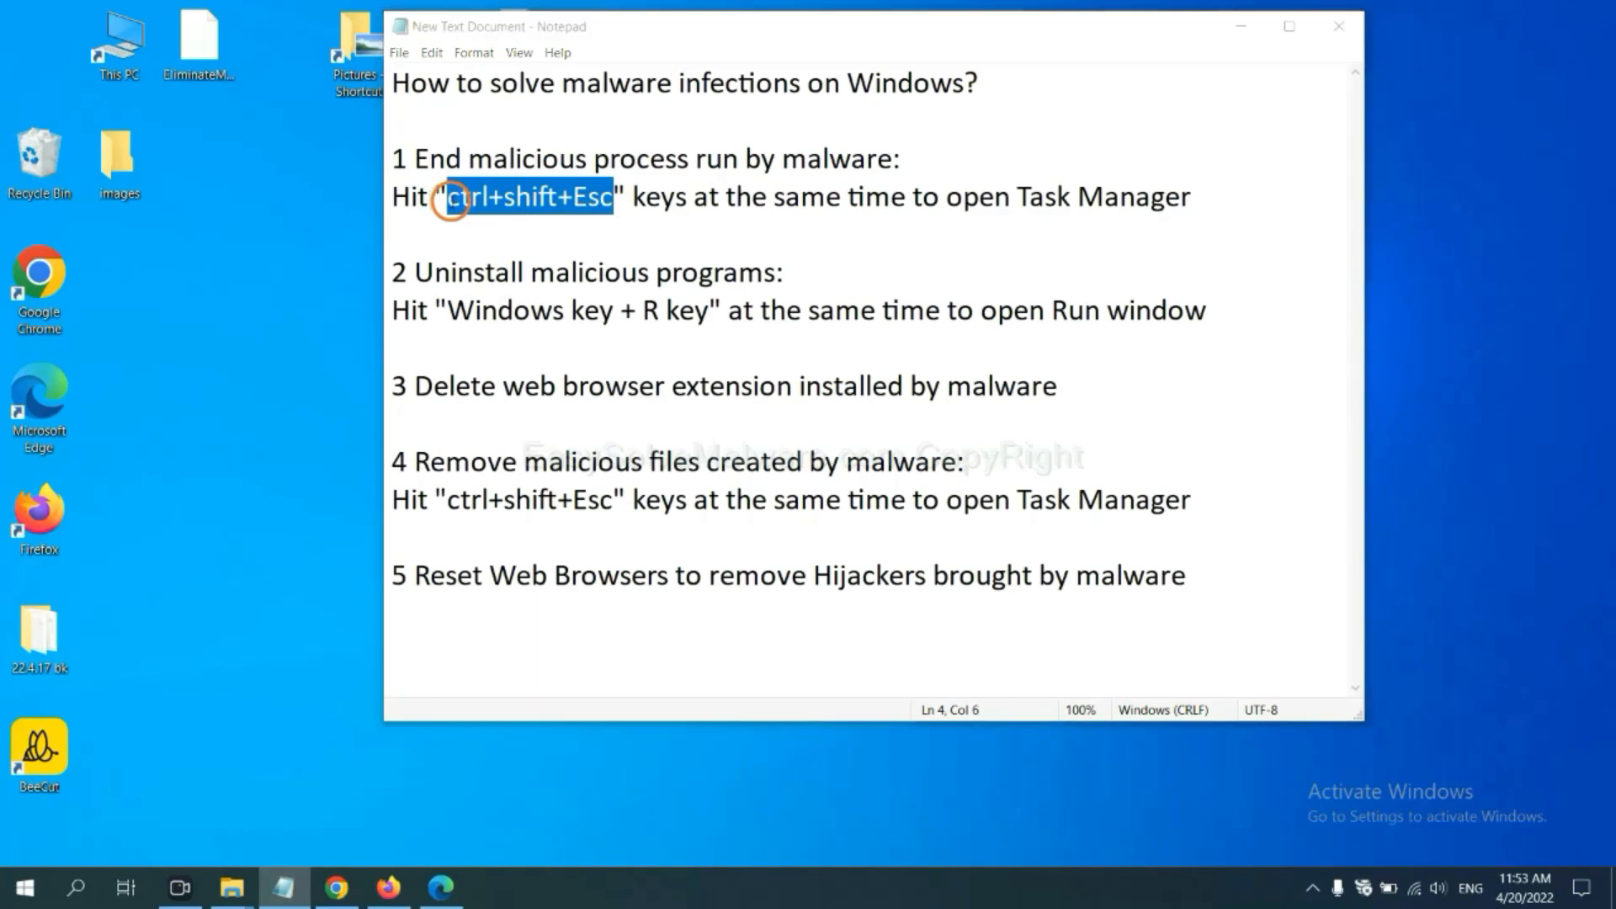
key(ctrl+shift+esc)
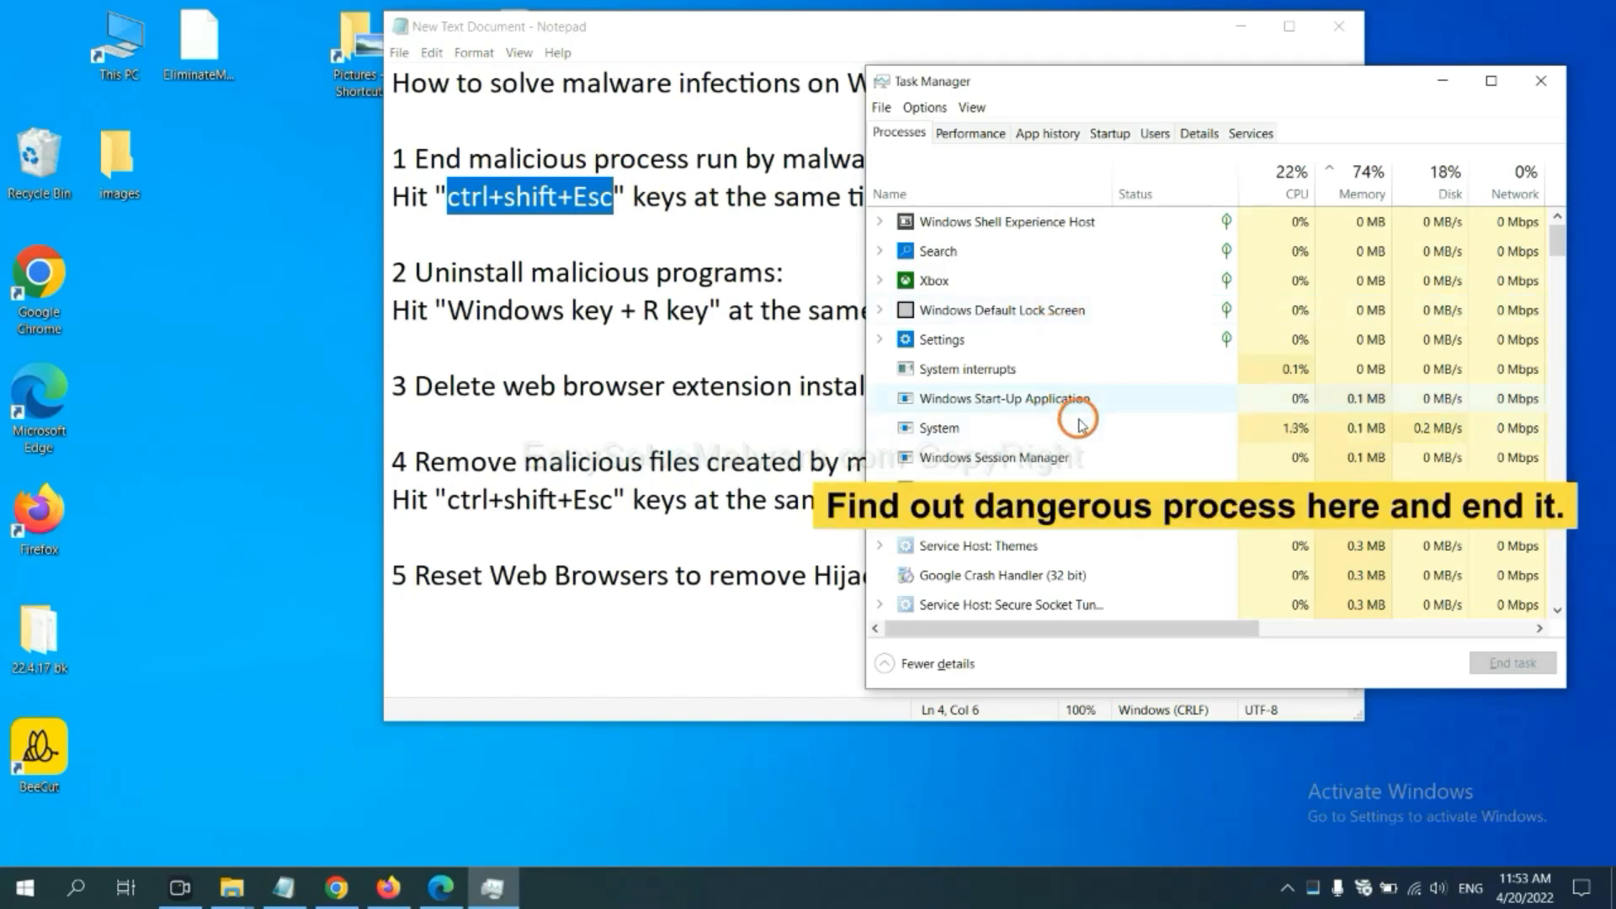
click(936, 427)
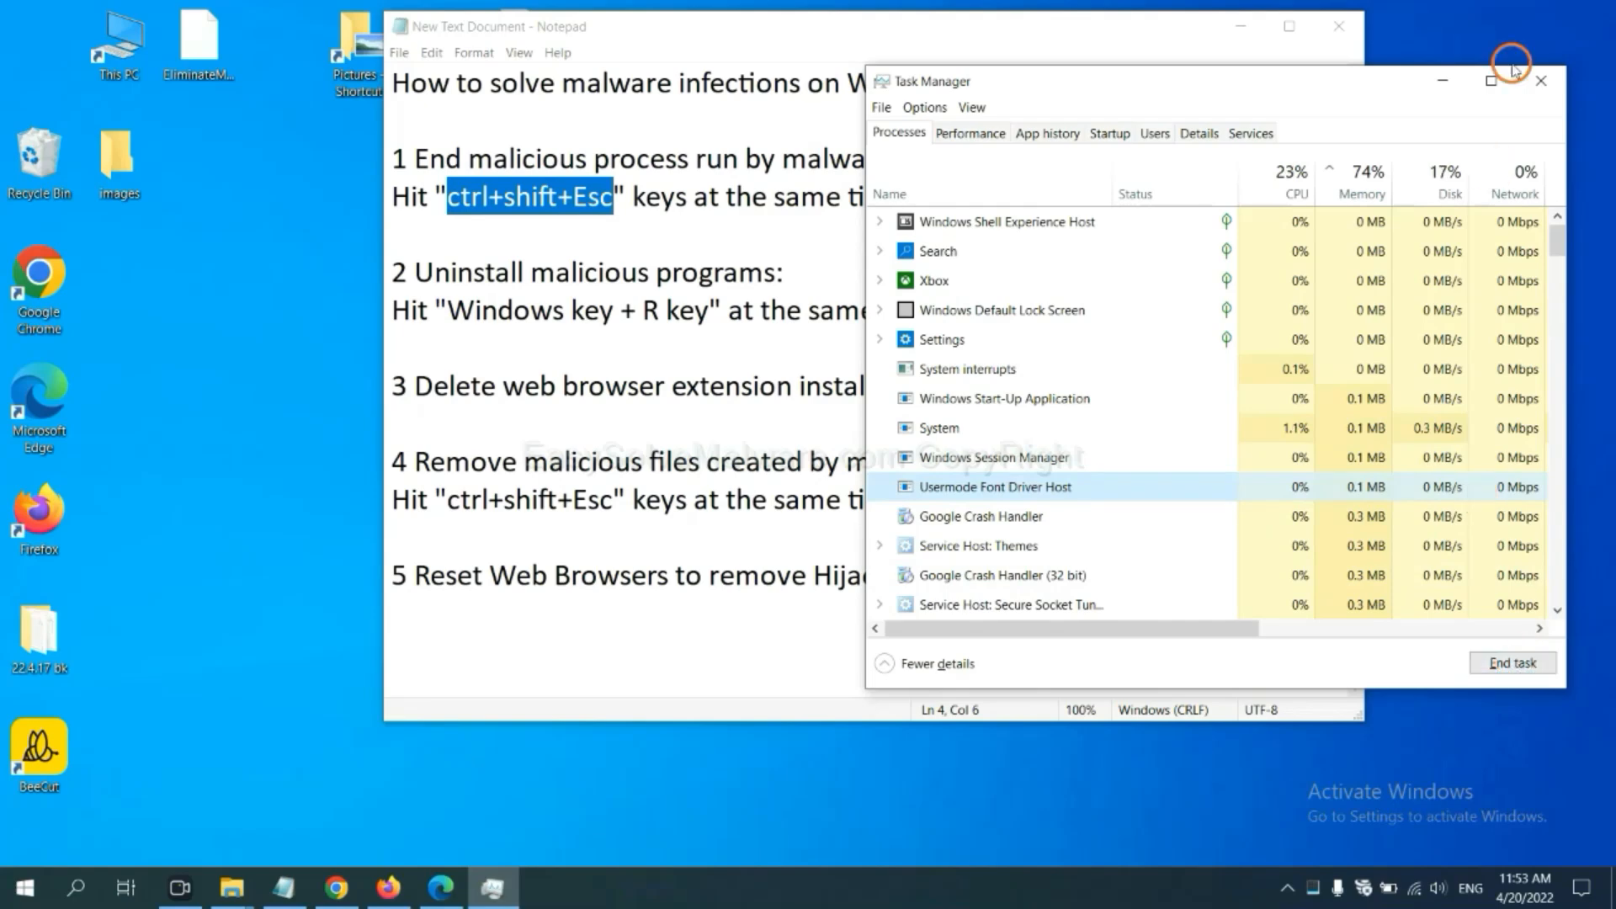
click(1542, 81)
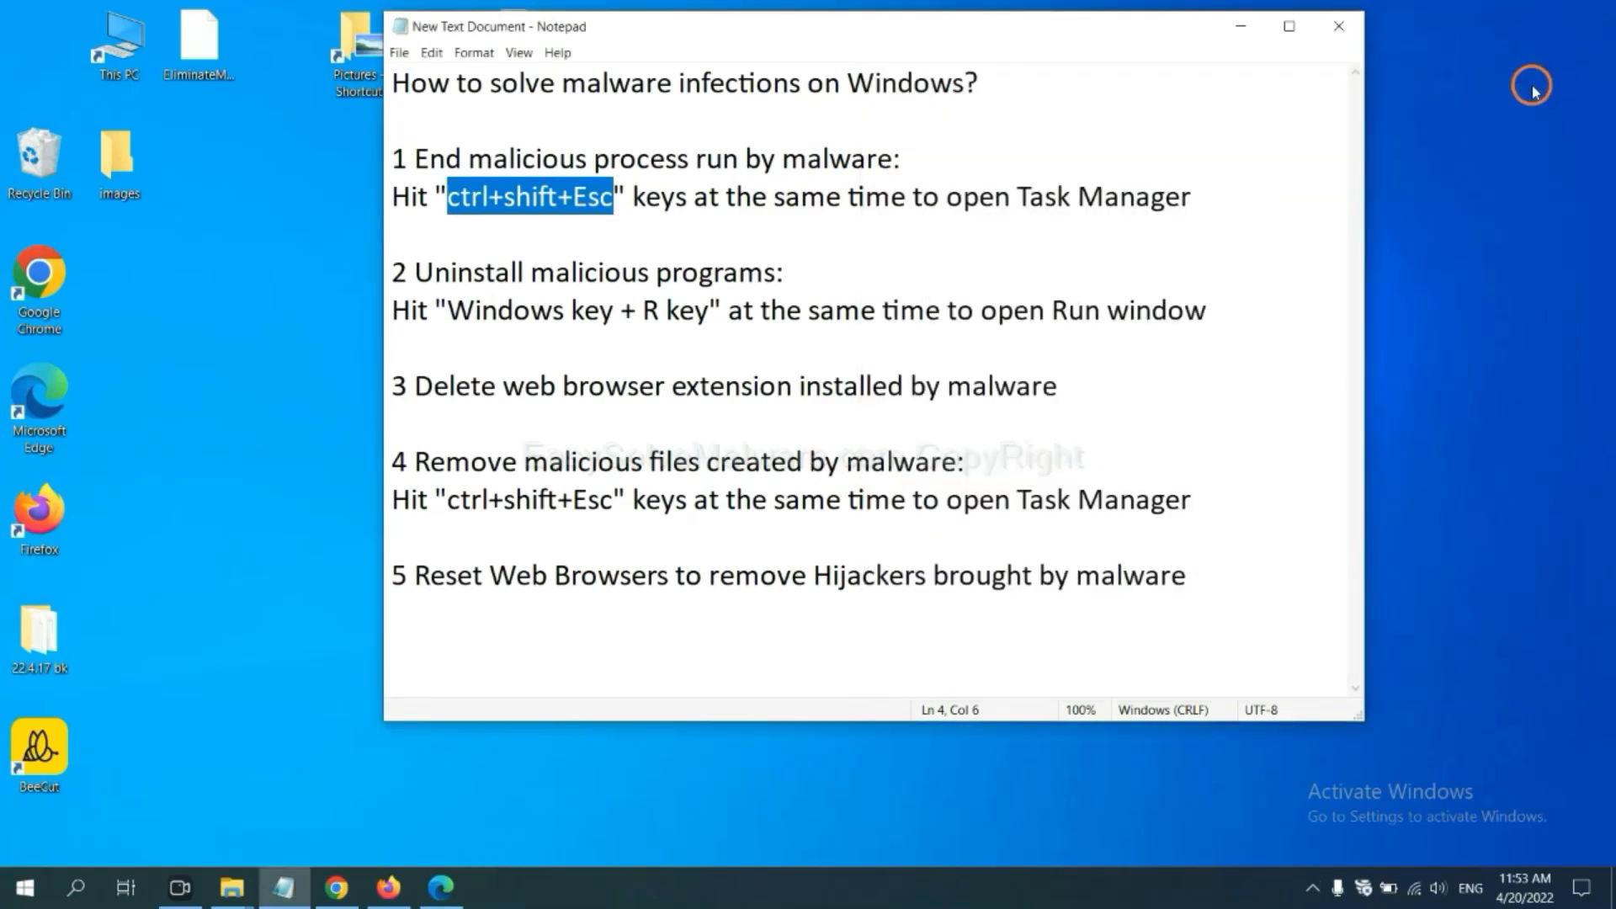
Step: Highlight the Windows key + R note, then open Run with 'control panel' entered
click(736, 302)
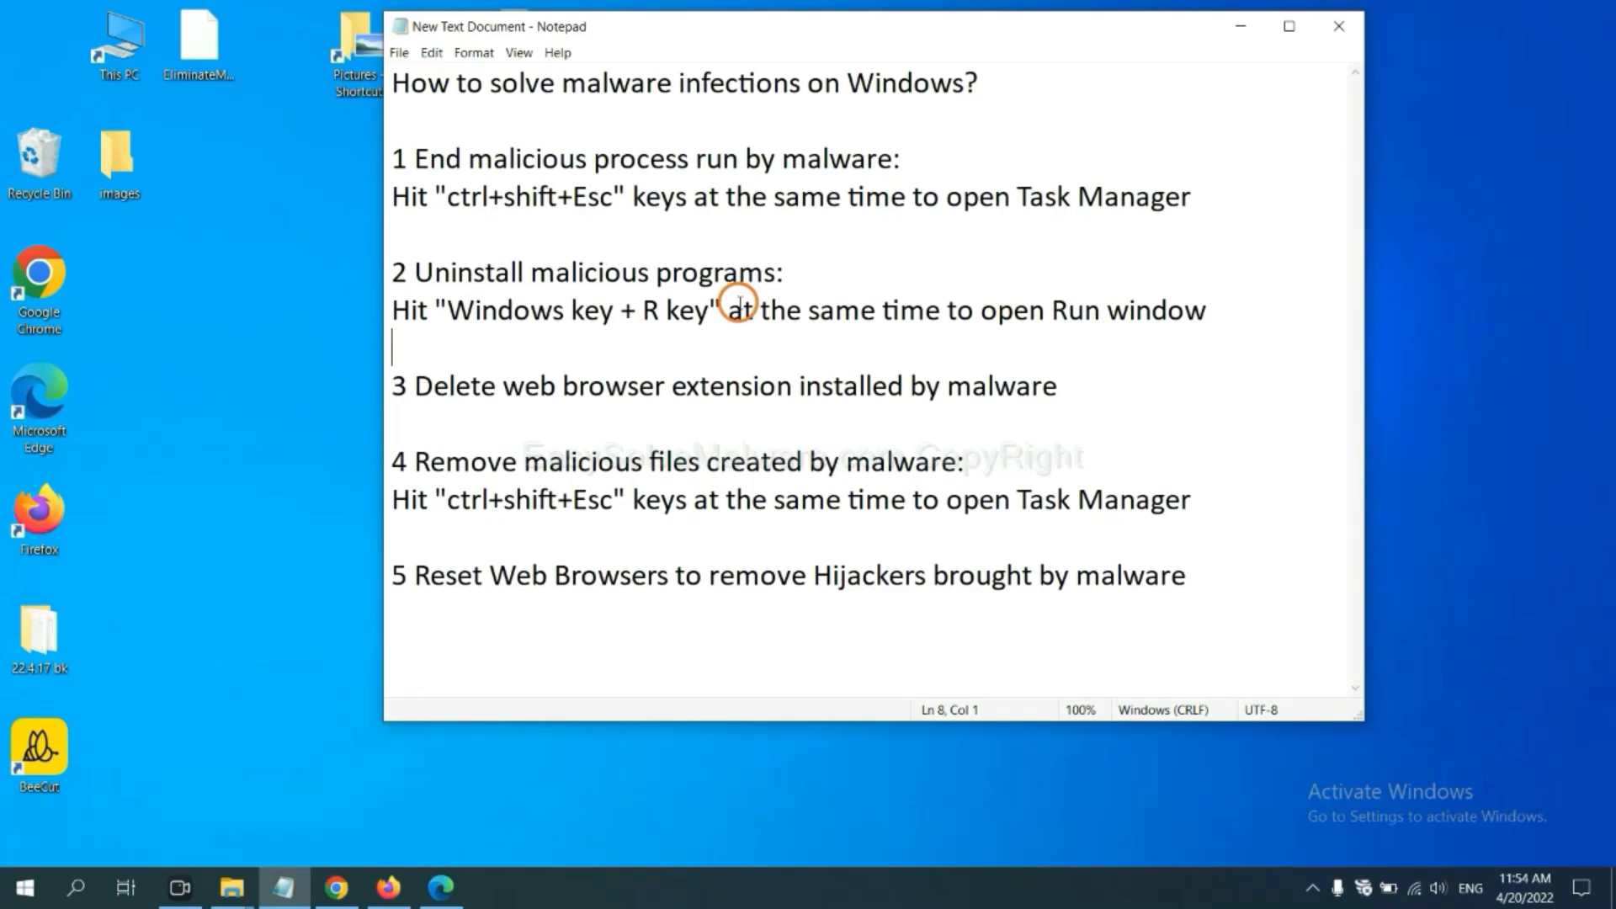
double_click(485, 311)
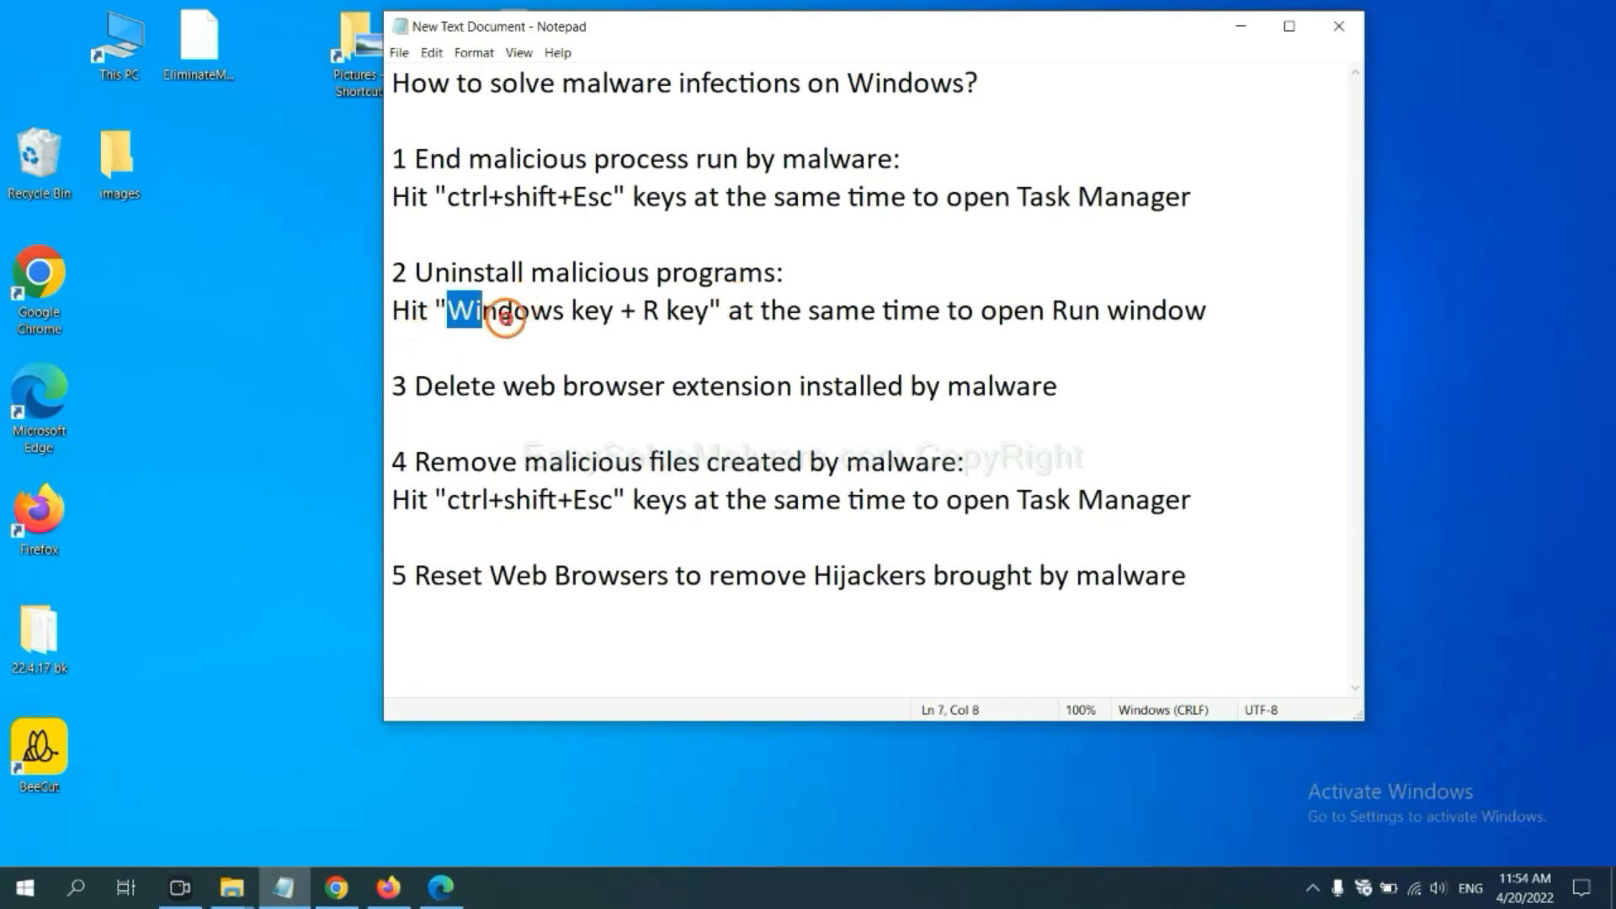
drag(479, 310, 712, 310)
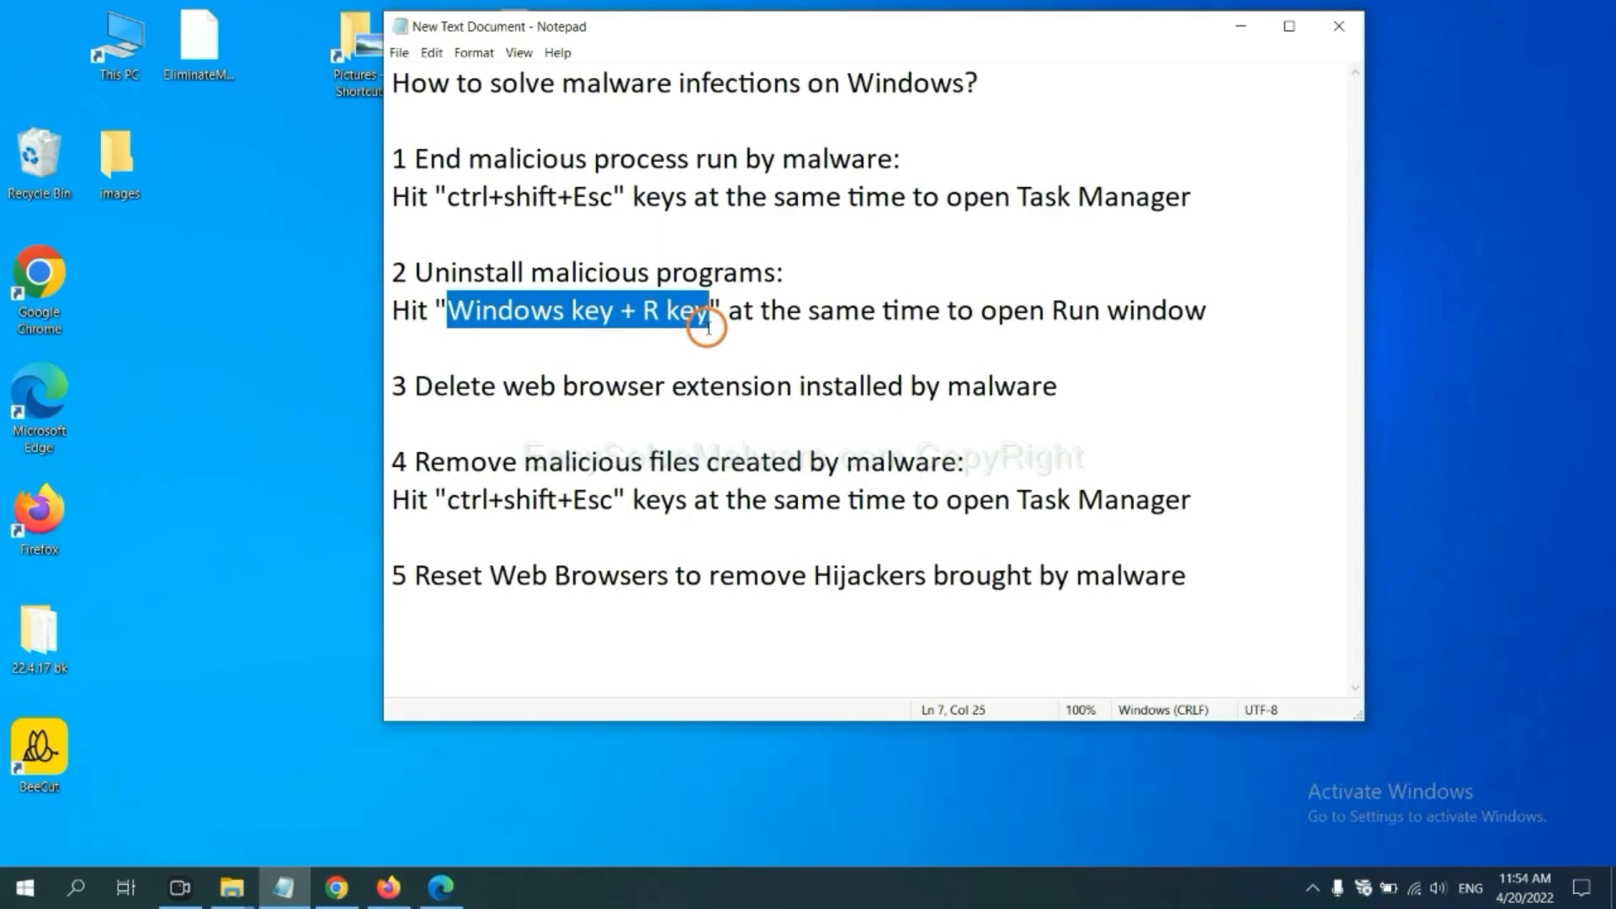
key(win+r)
text(control panel)
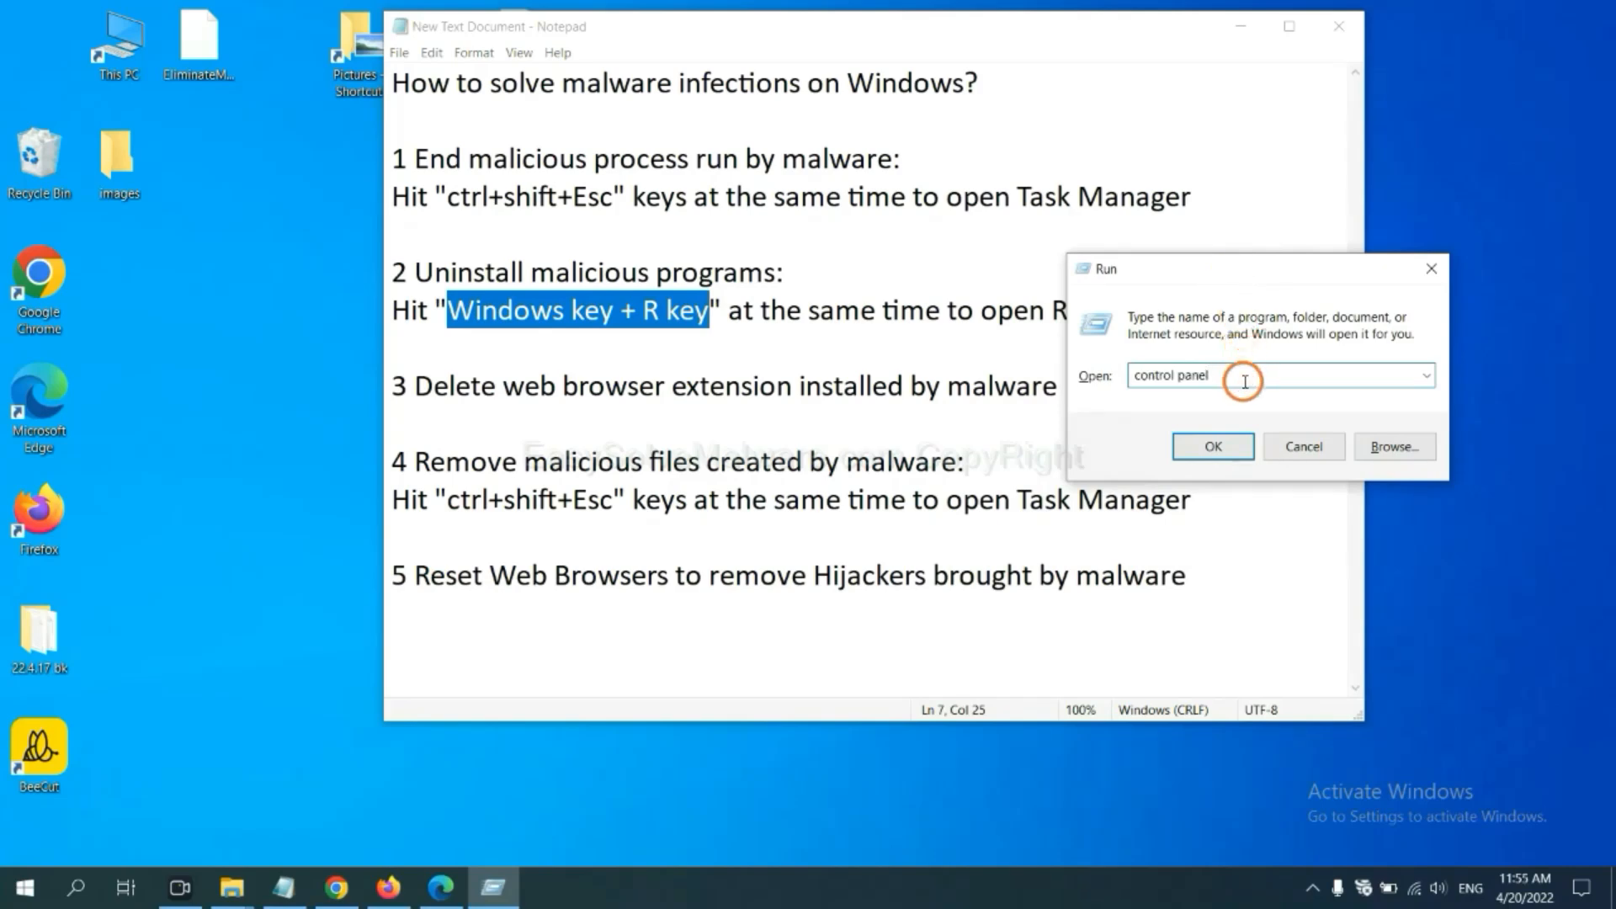
double_click(1170, 376)
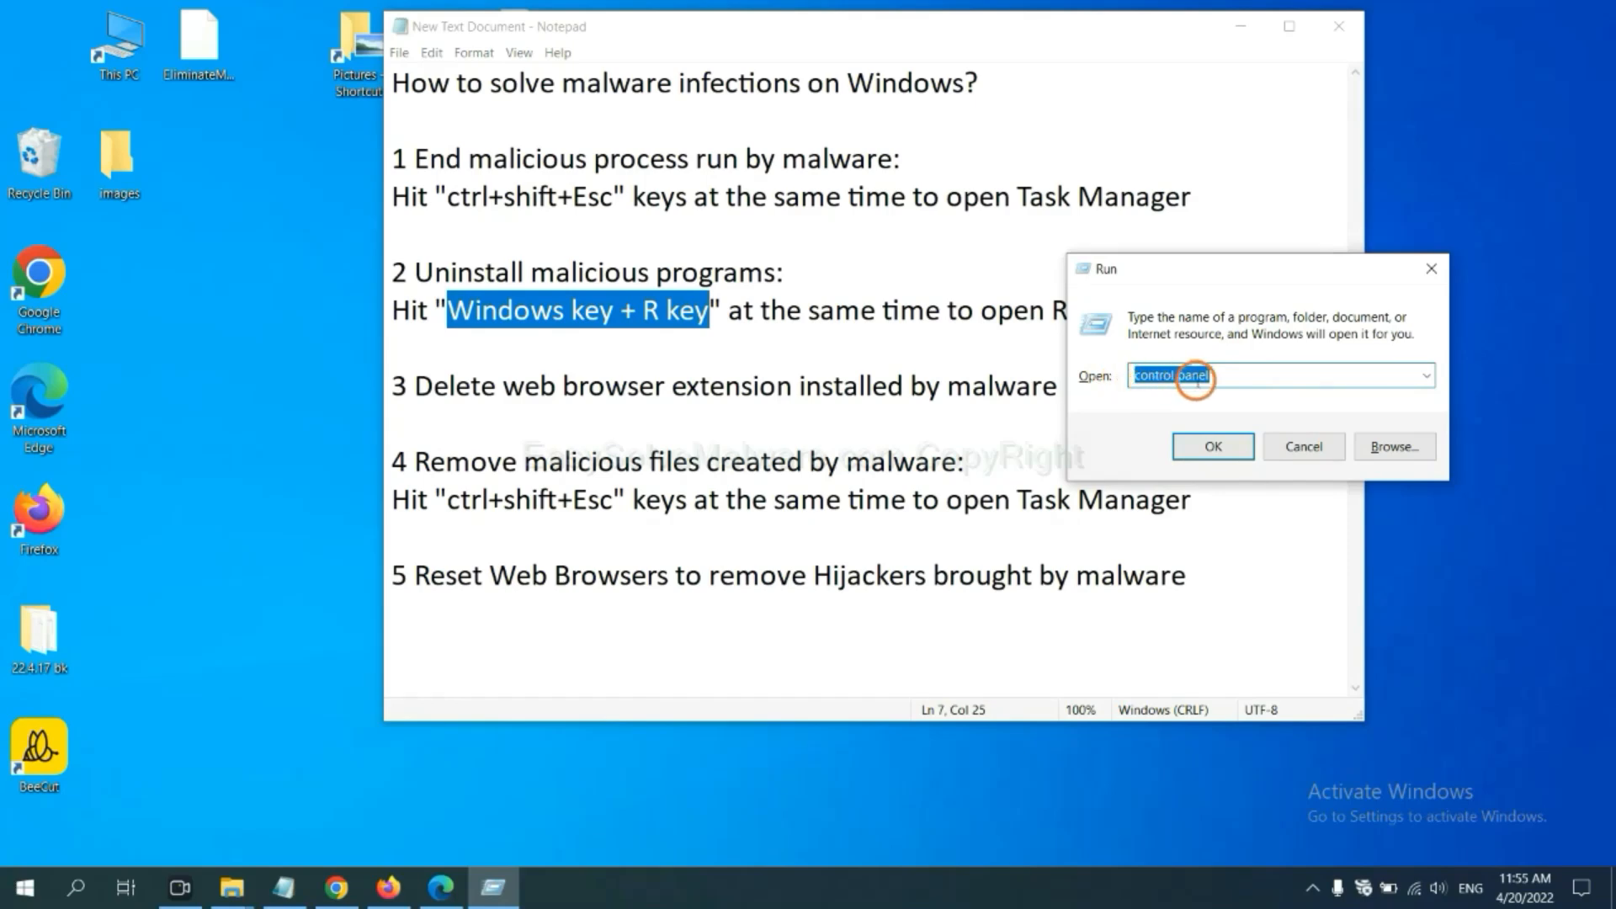
Step: Open Programs and Features in Control Panel and select the malicious program
click(1212, 446)
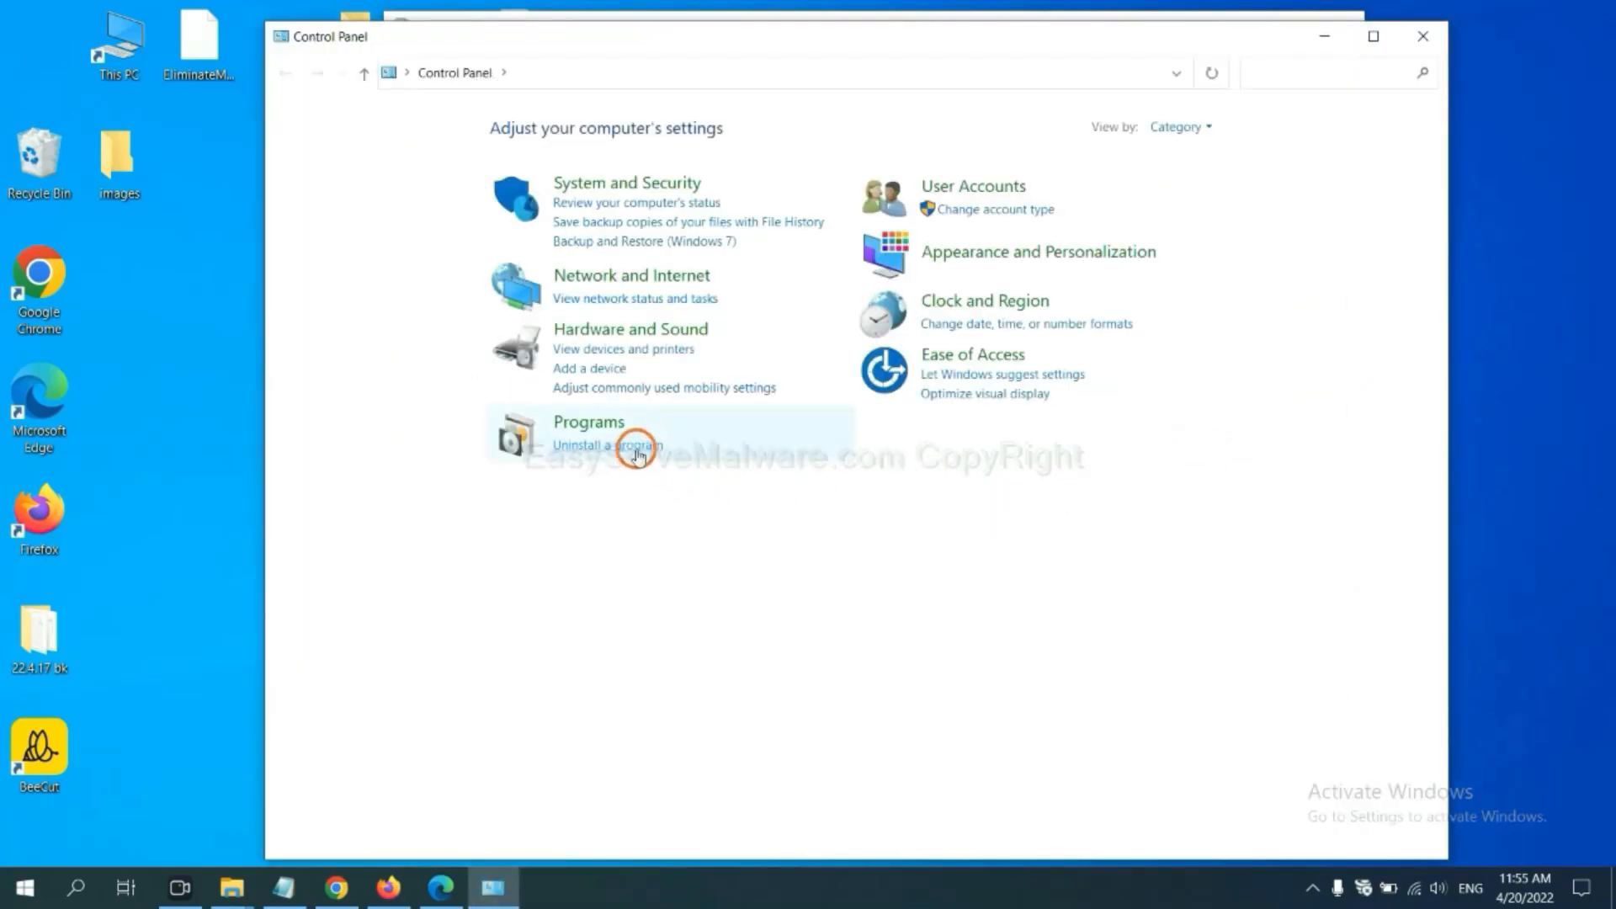
click(606, 445)
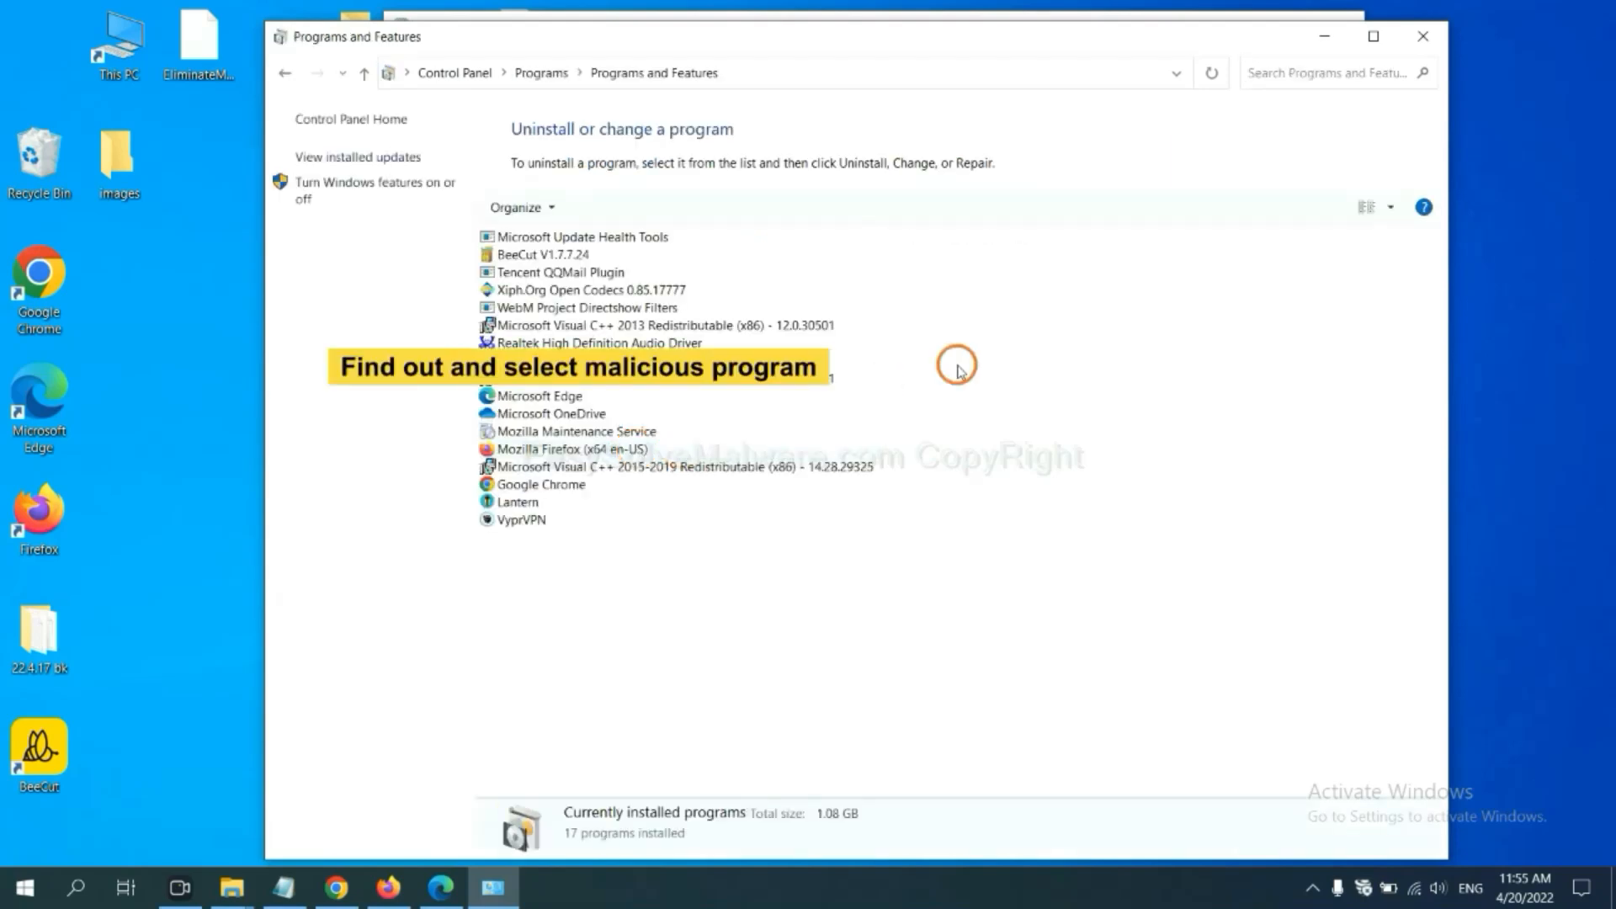
mouse_move(977, 344)
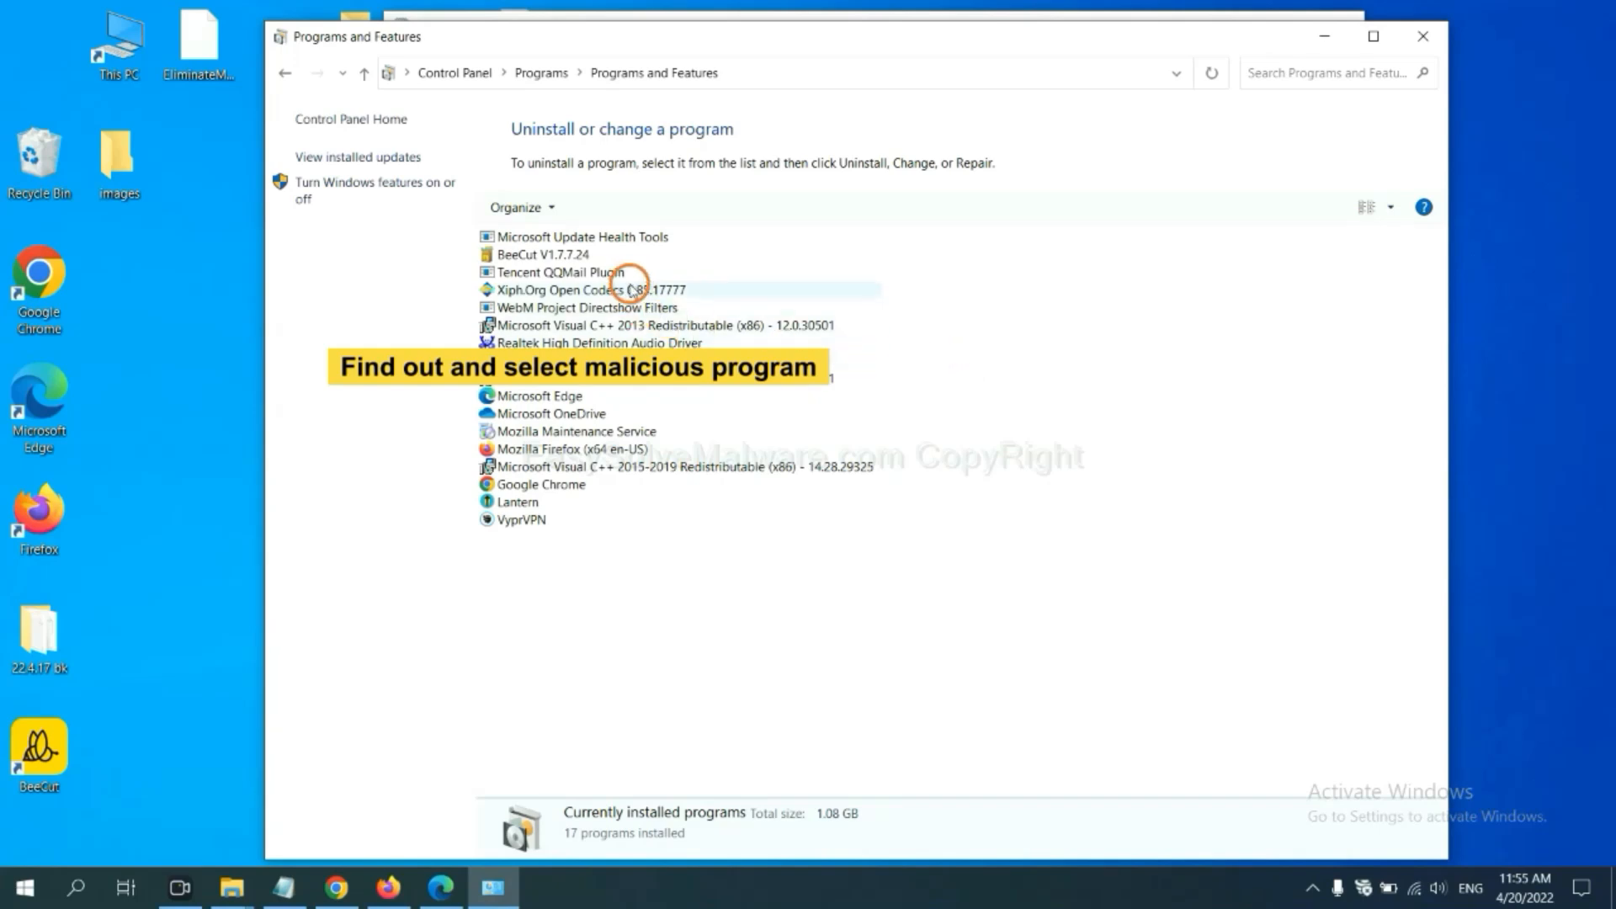
click(561, 289)
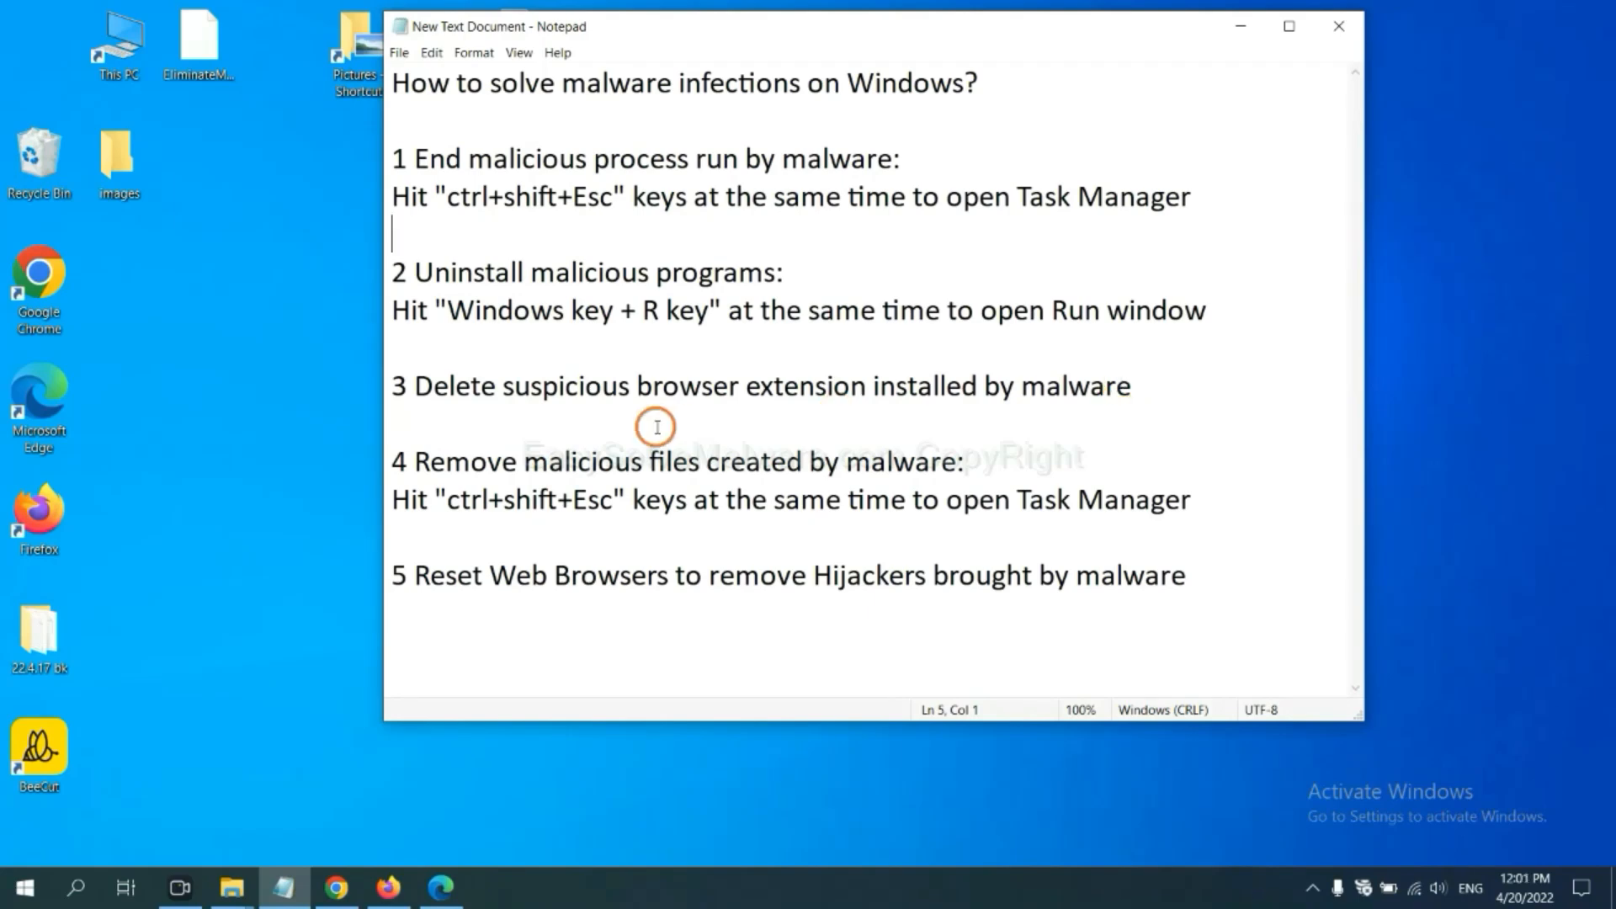
mouse_move(534, 579)
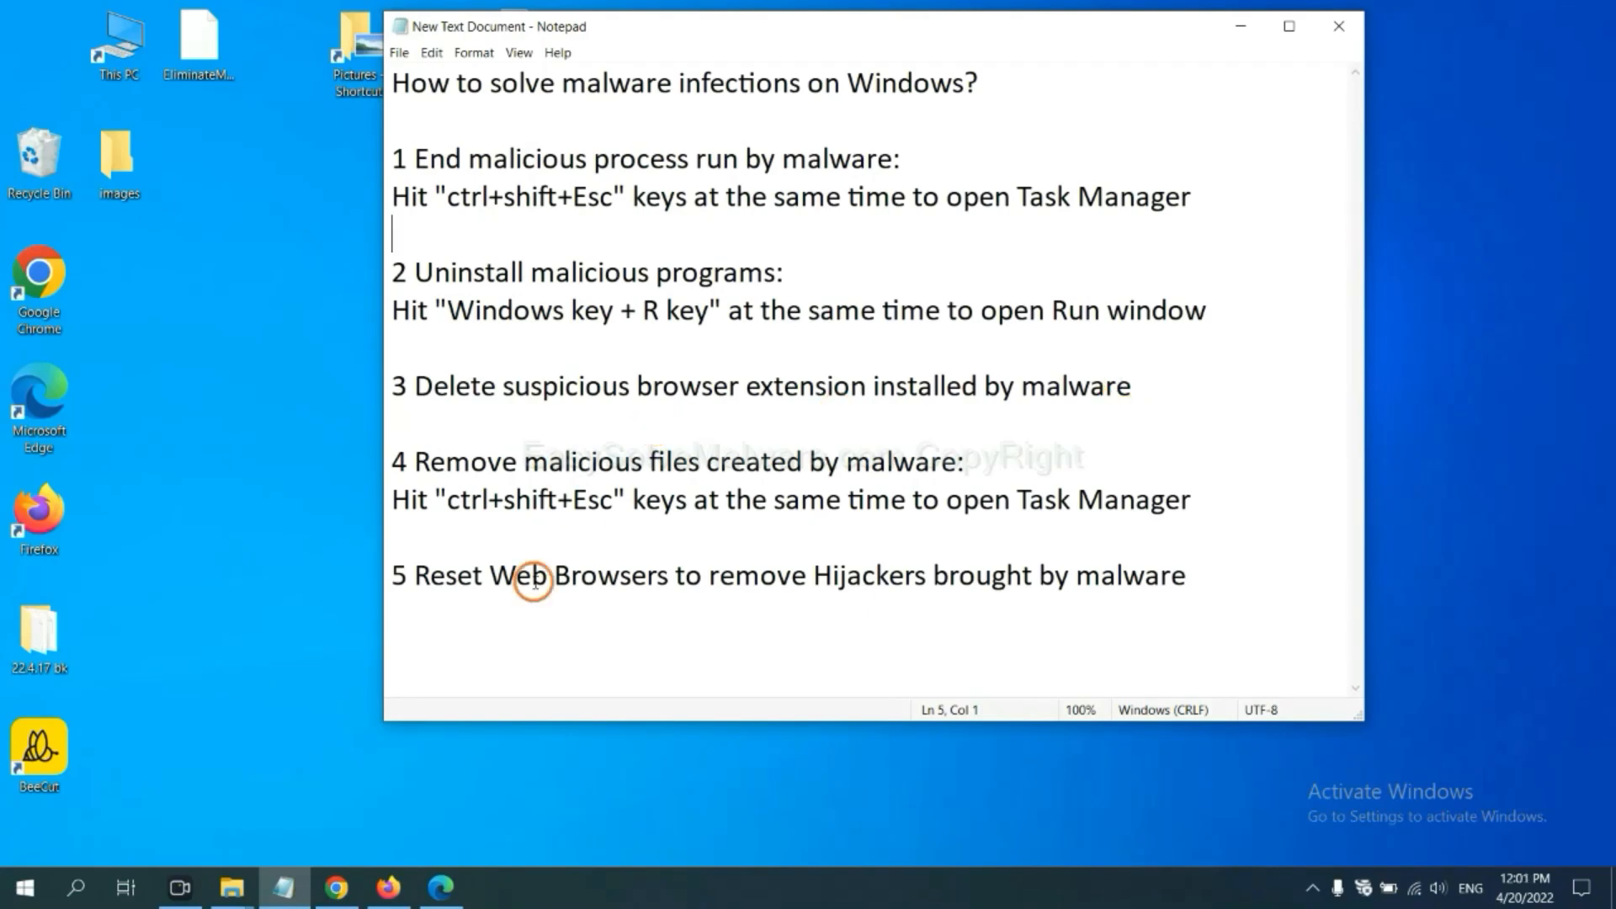
Step: Show Chrome's installed extensions via More tools > Extensions
click(336, 887)
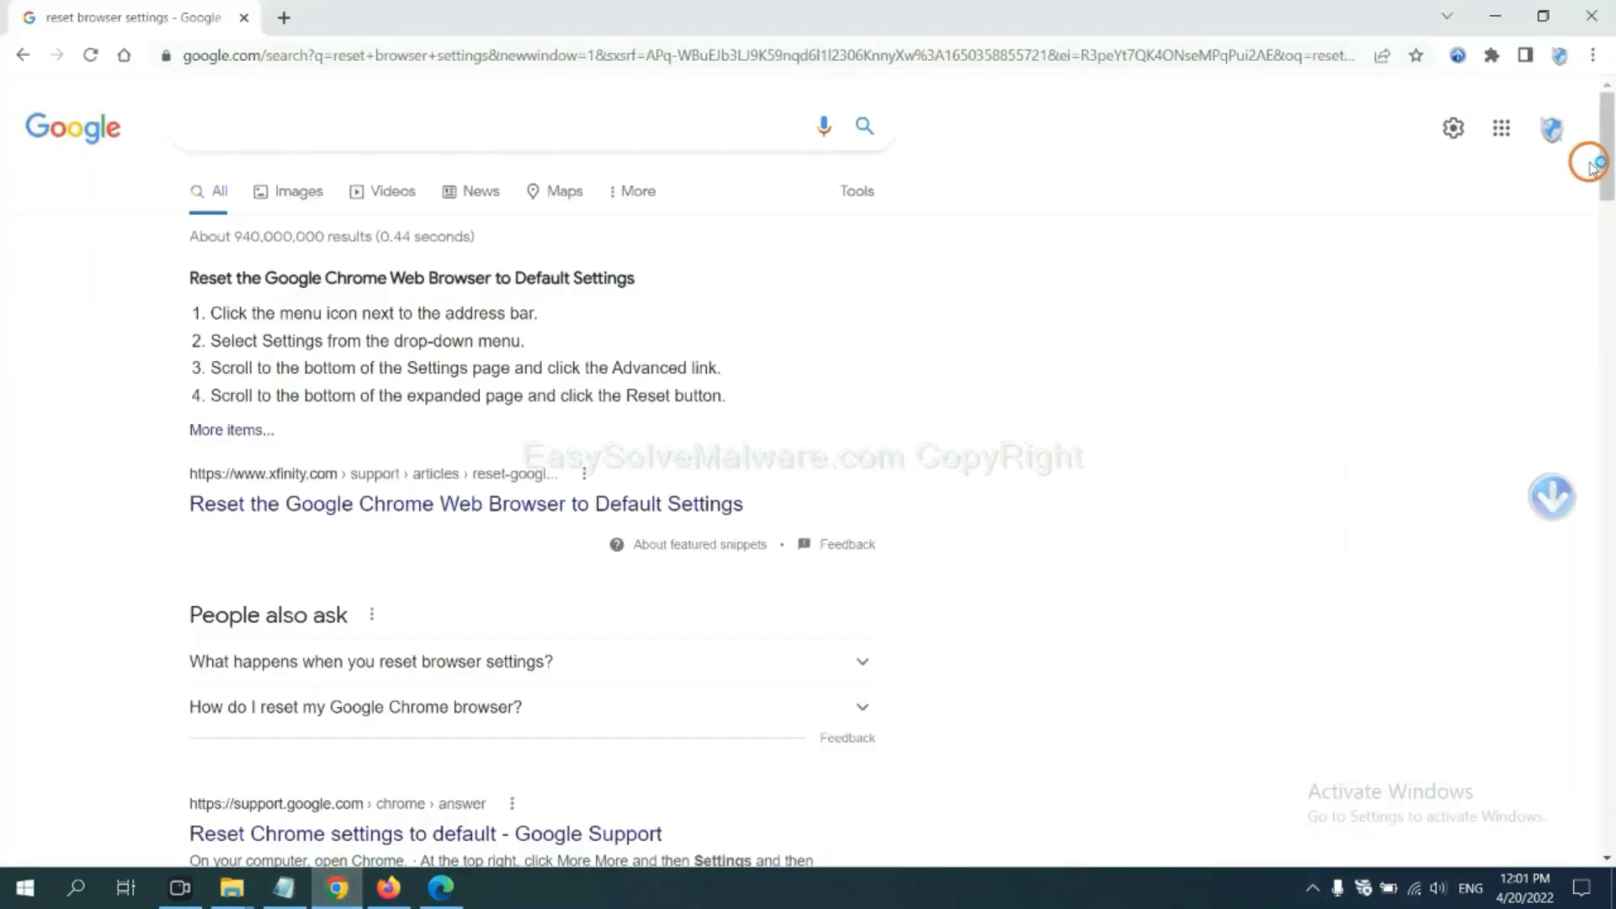
click(1590, 55)
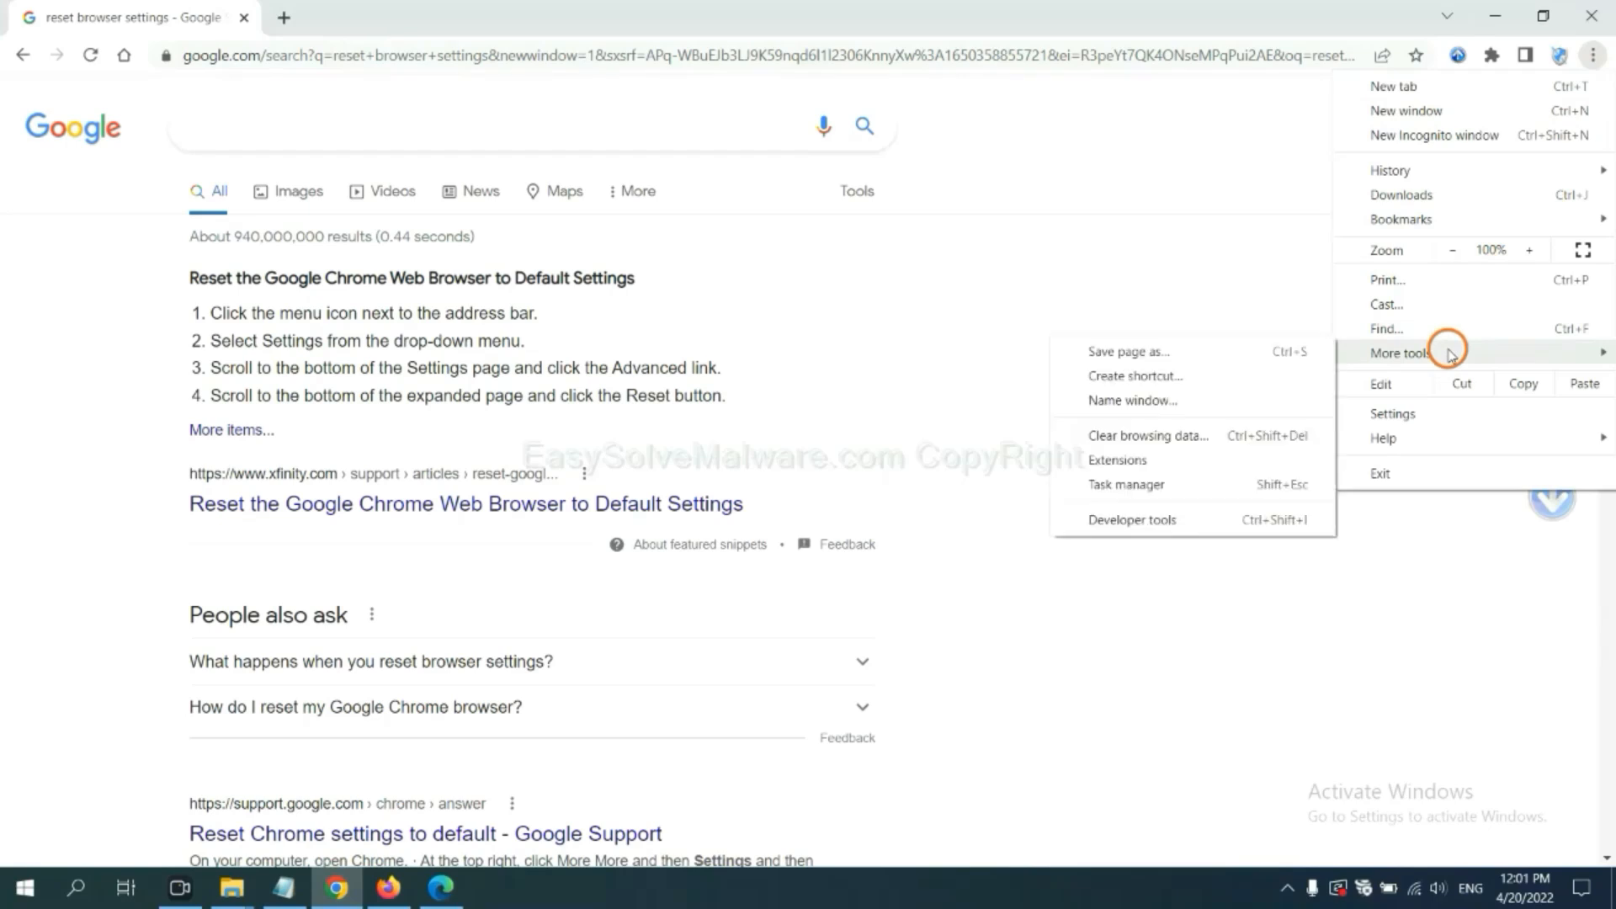
click(1116, 460)
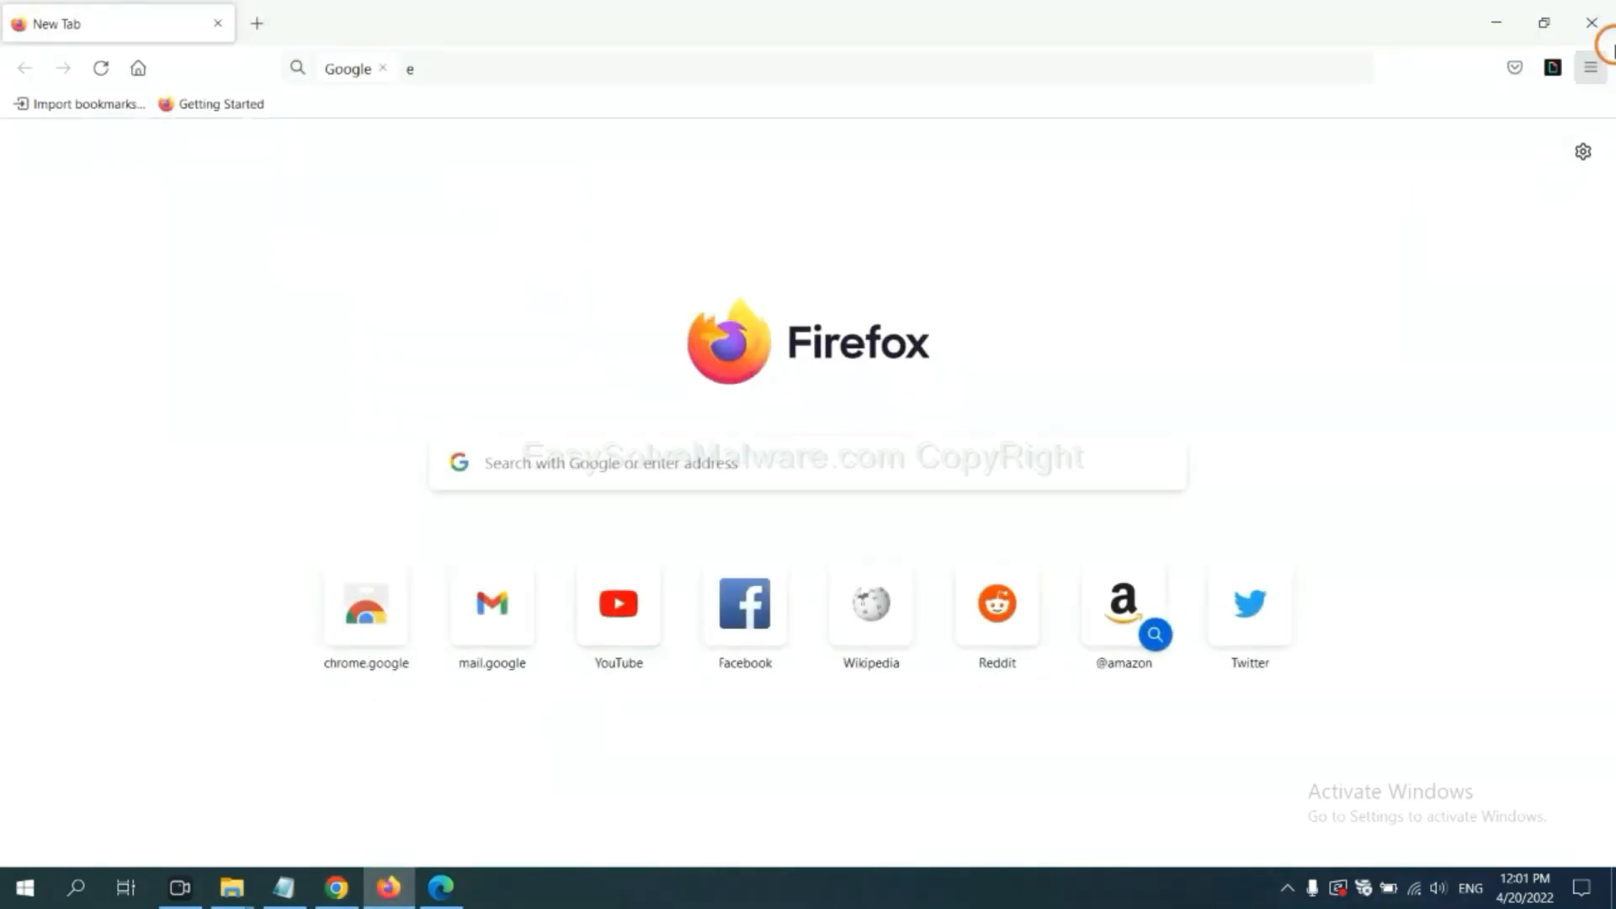
Step: Open Firefox's Add-ons Manager and show options for the GIPHY for Firefox extension
click(1590, 68)
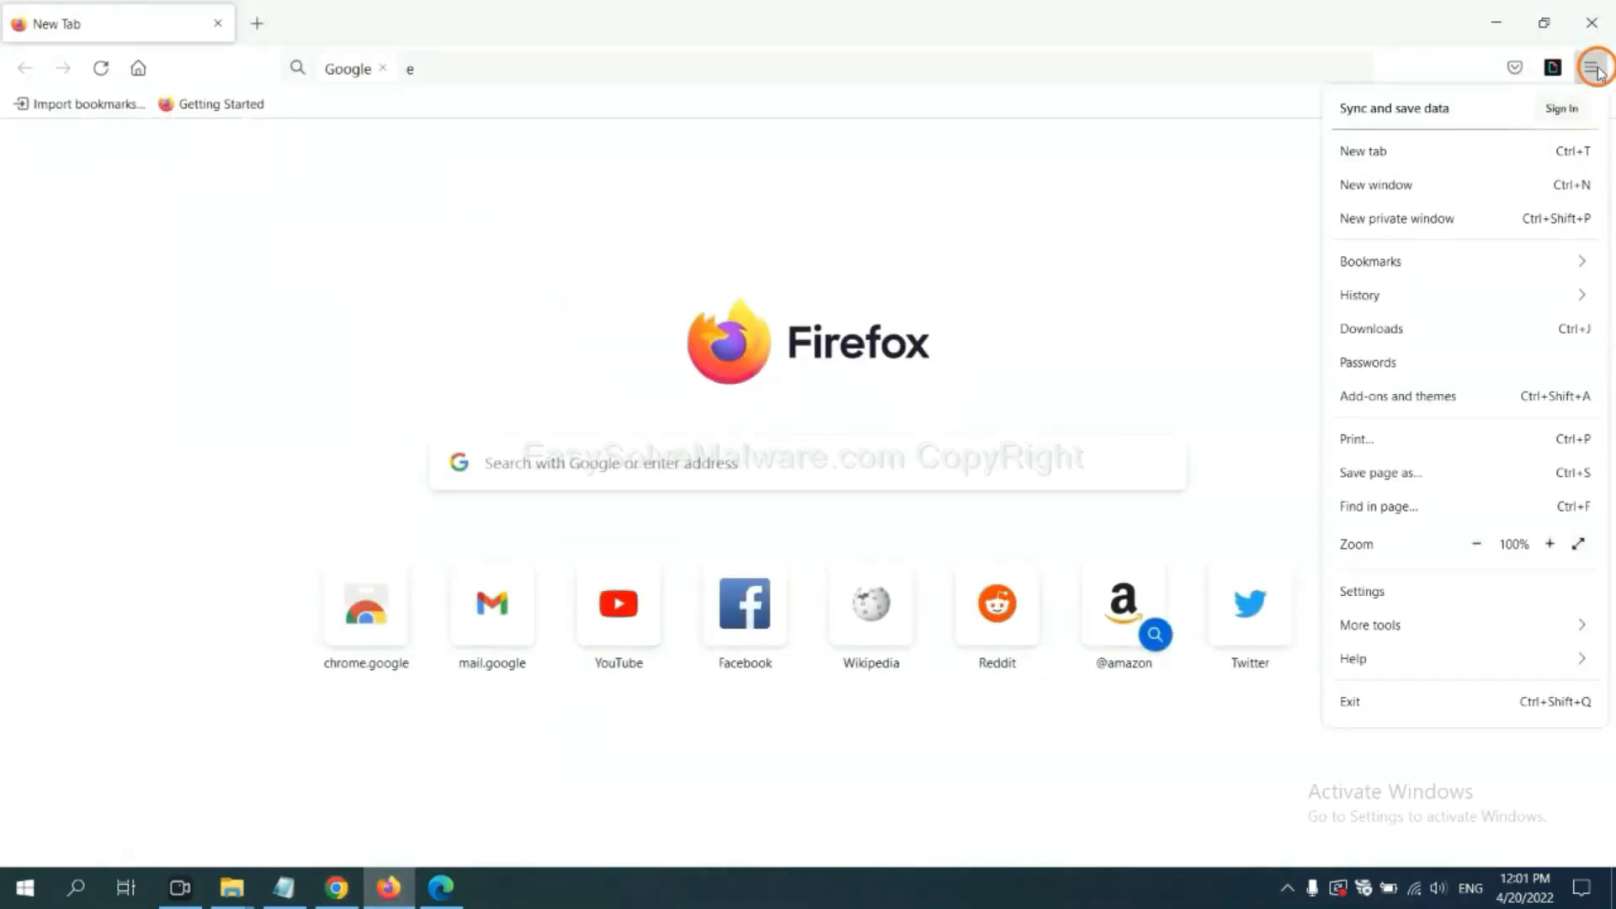
mouse_move(1420, 371)
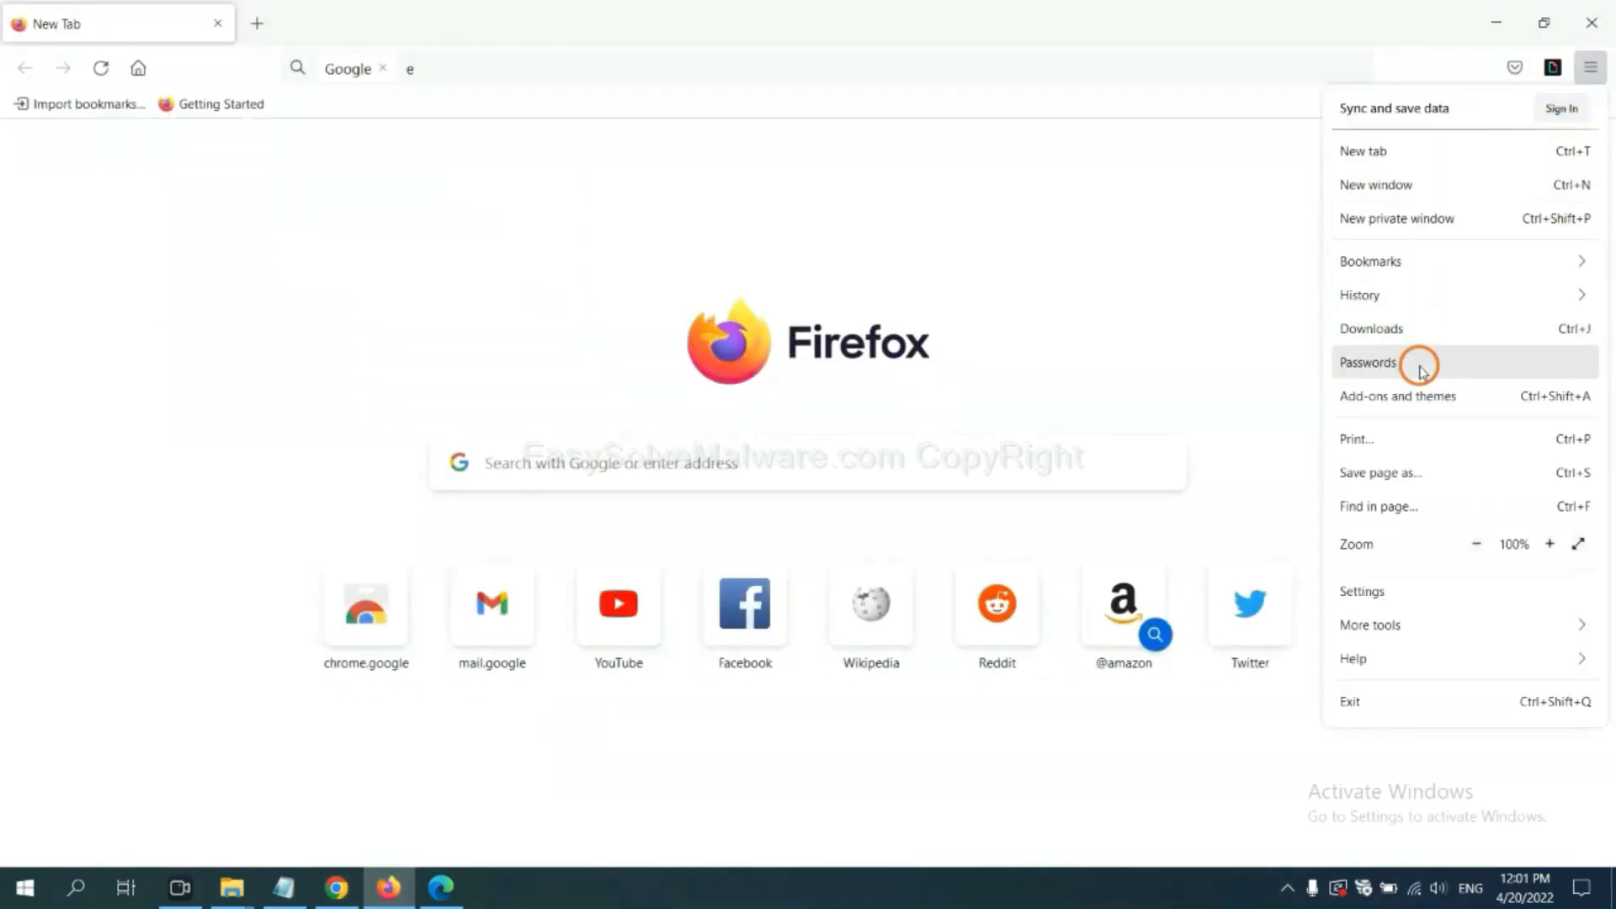
click(1368, 362)
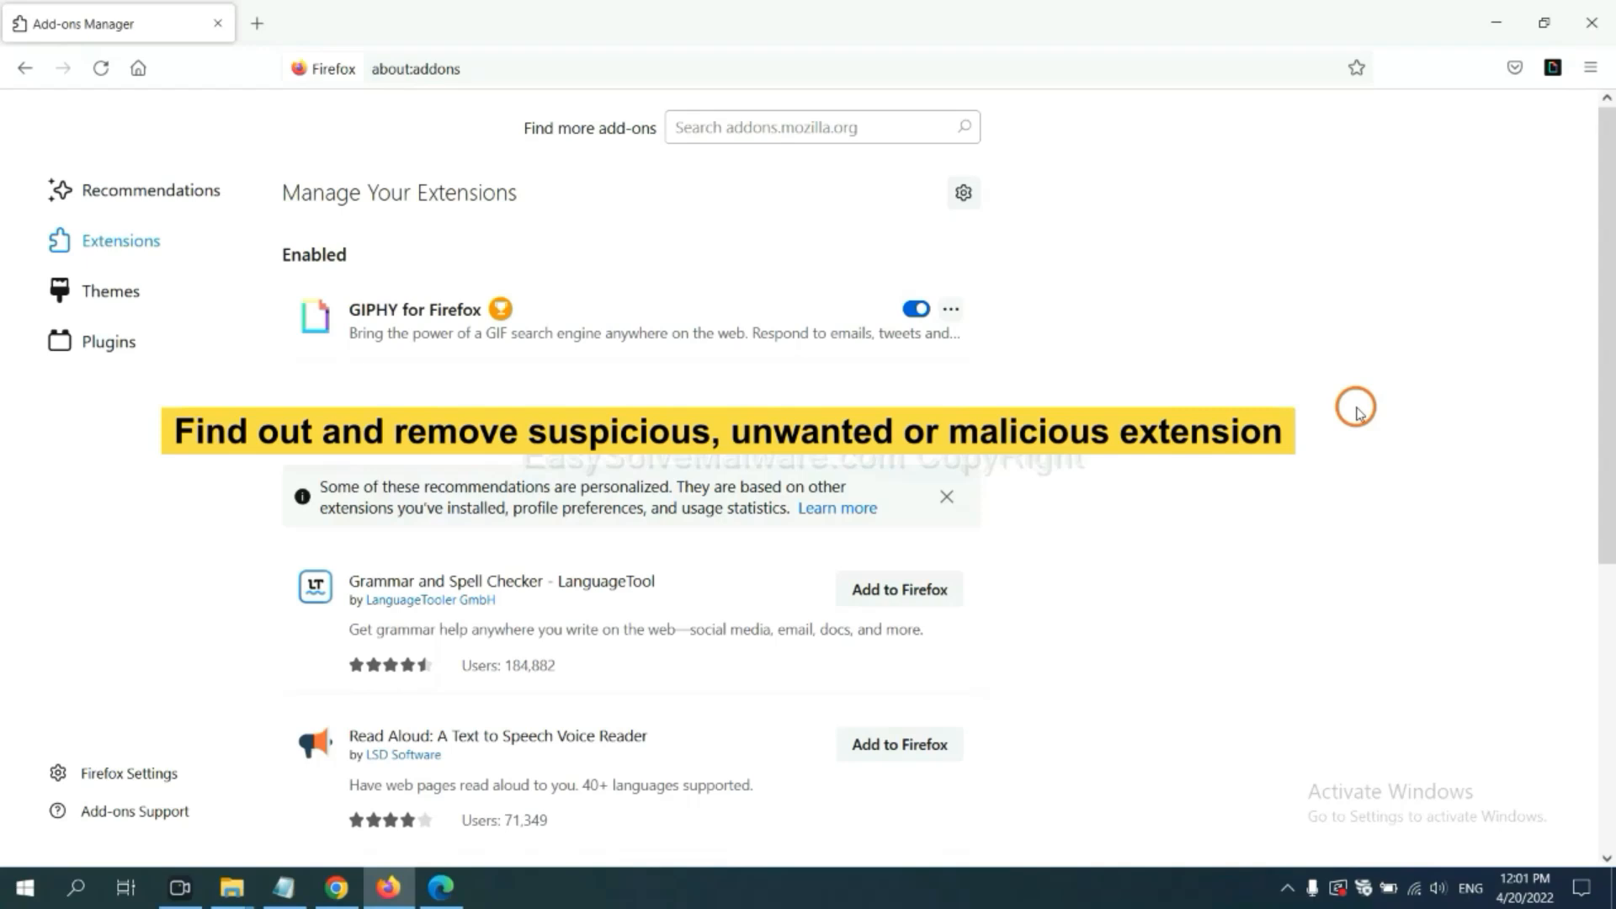
mouse_move(980, 329)
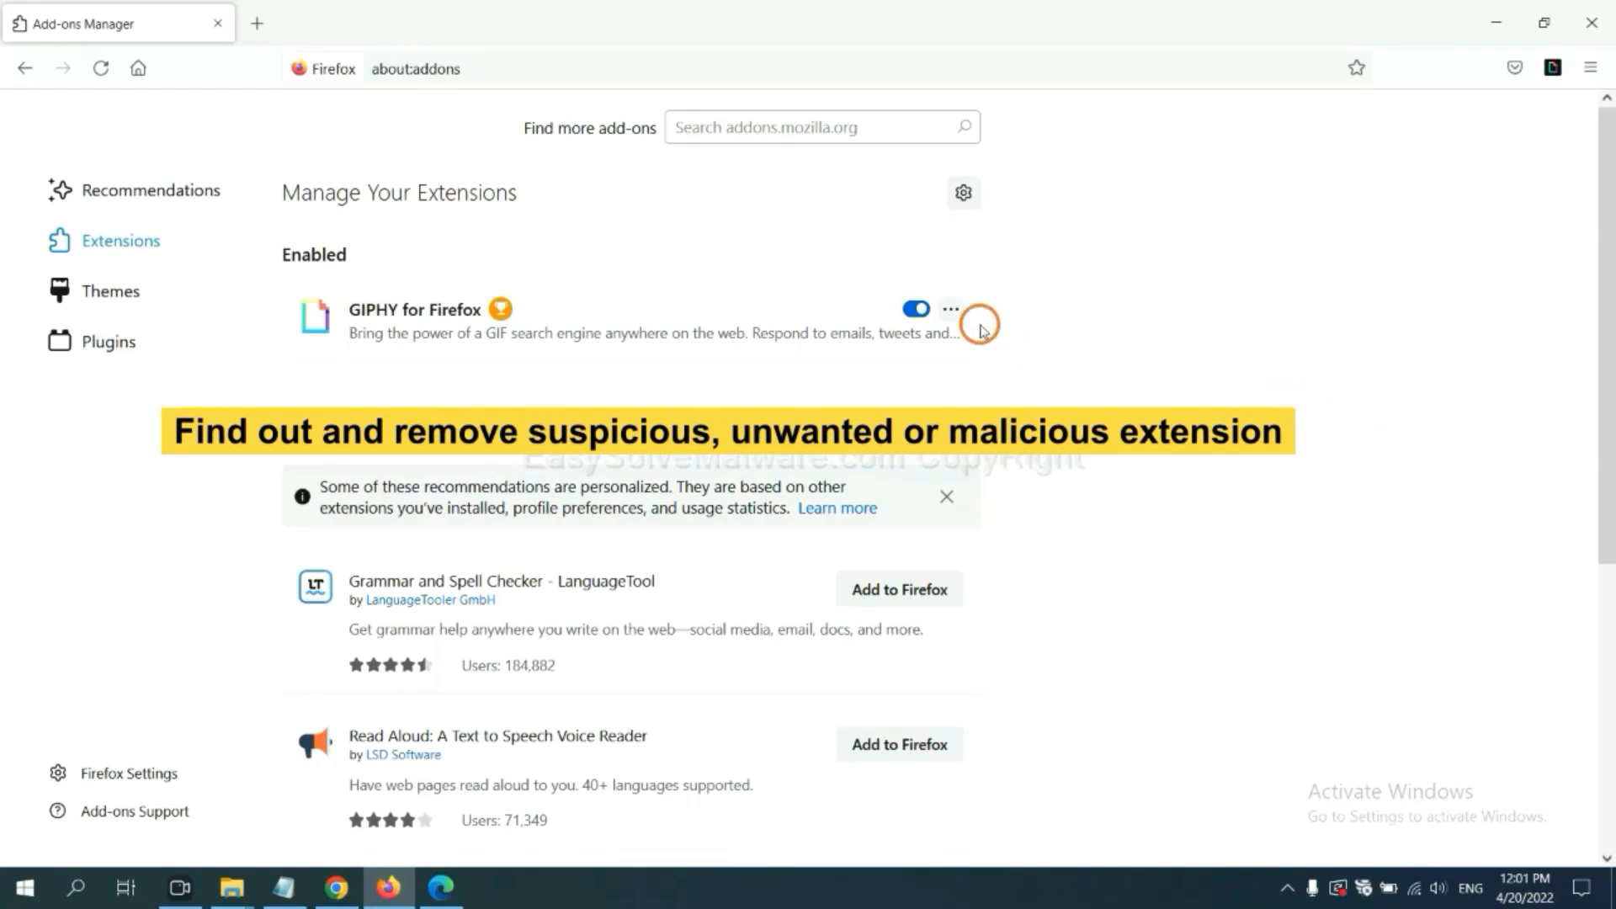
click(949, 309)
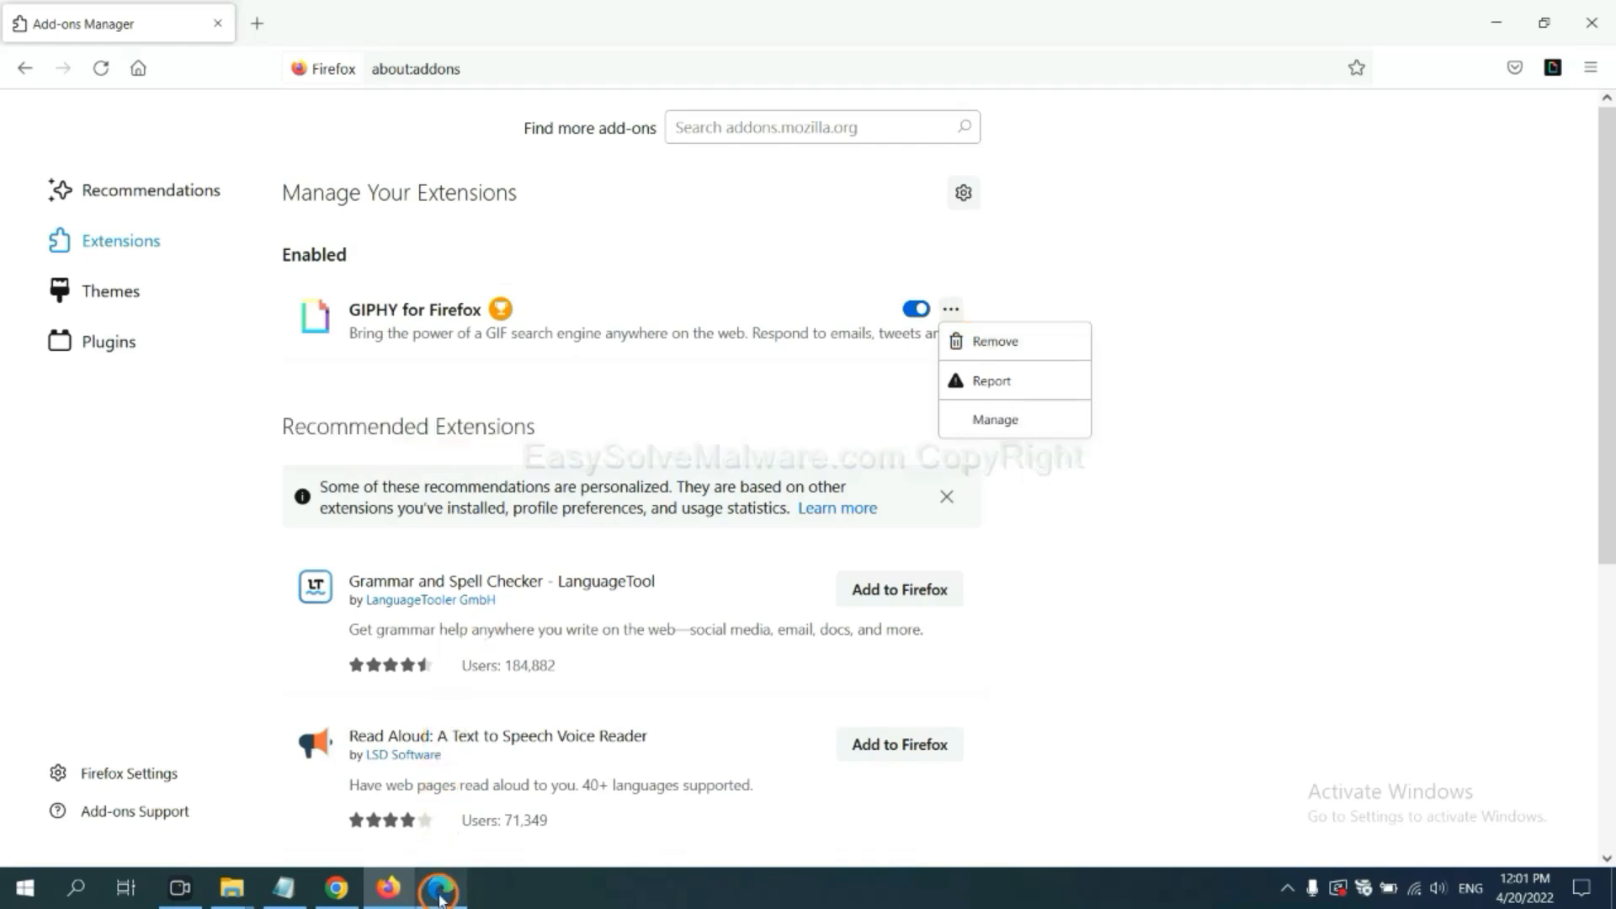
Step: Remove the ArcVpn Free Fast VPN Proxy extension from Microsoft Edge's extensions page
click(441, 887)
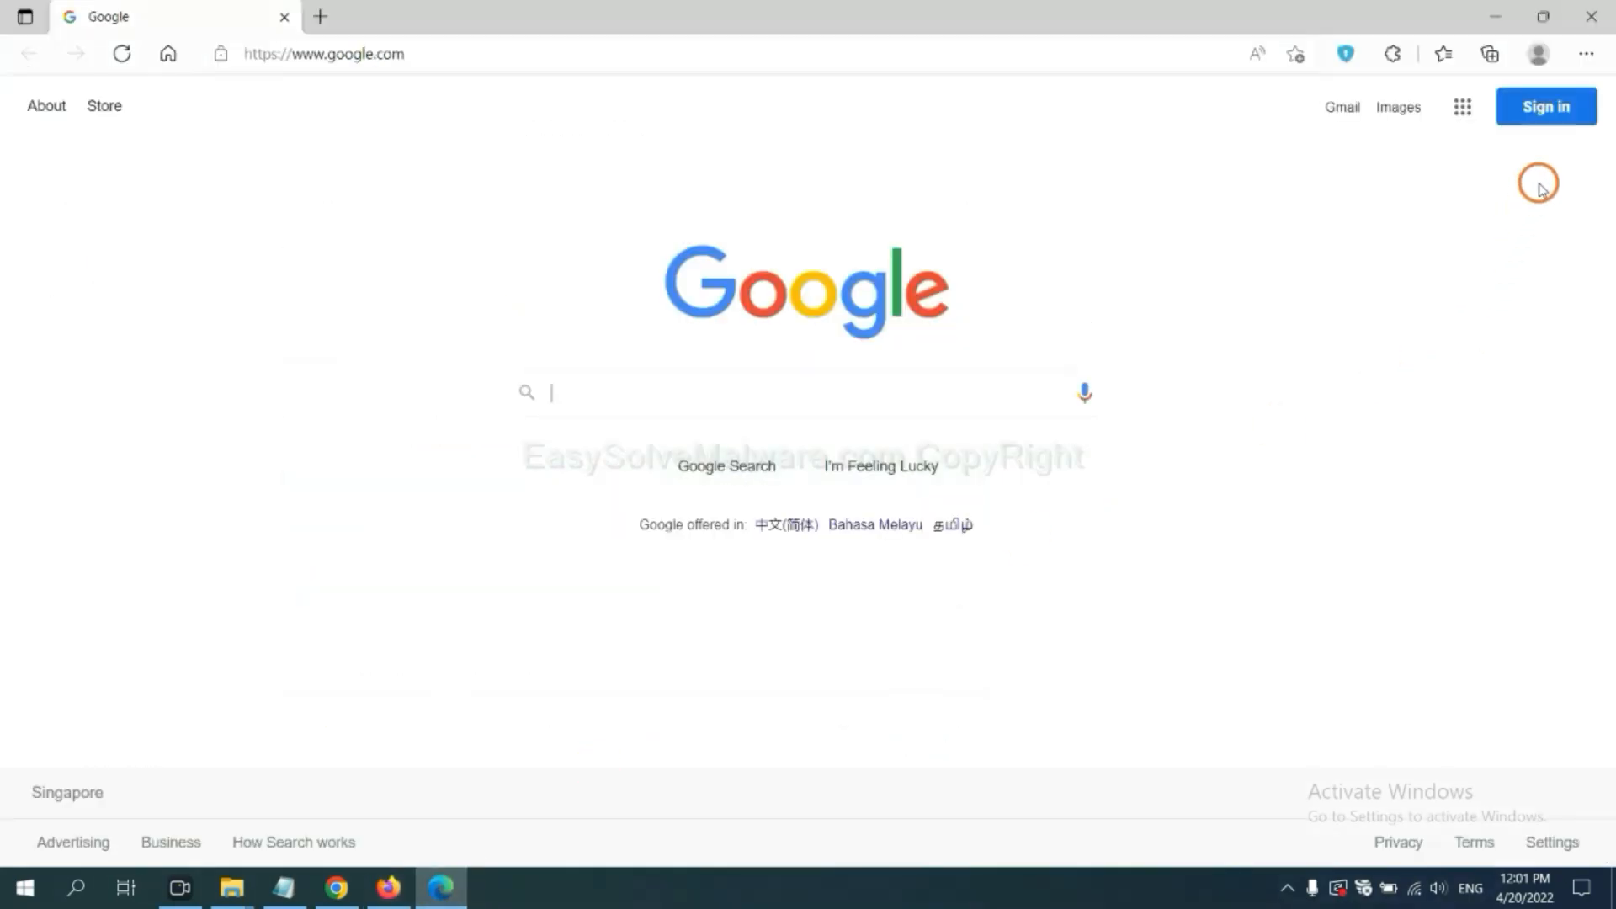
click(1585, 54)
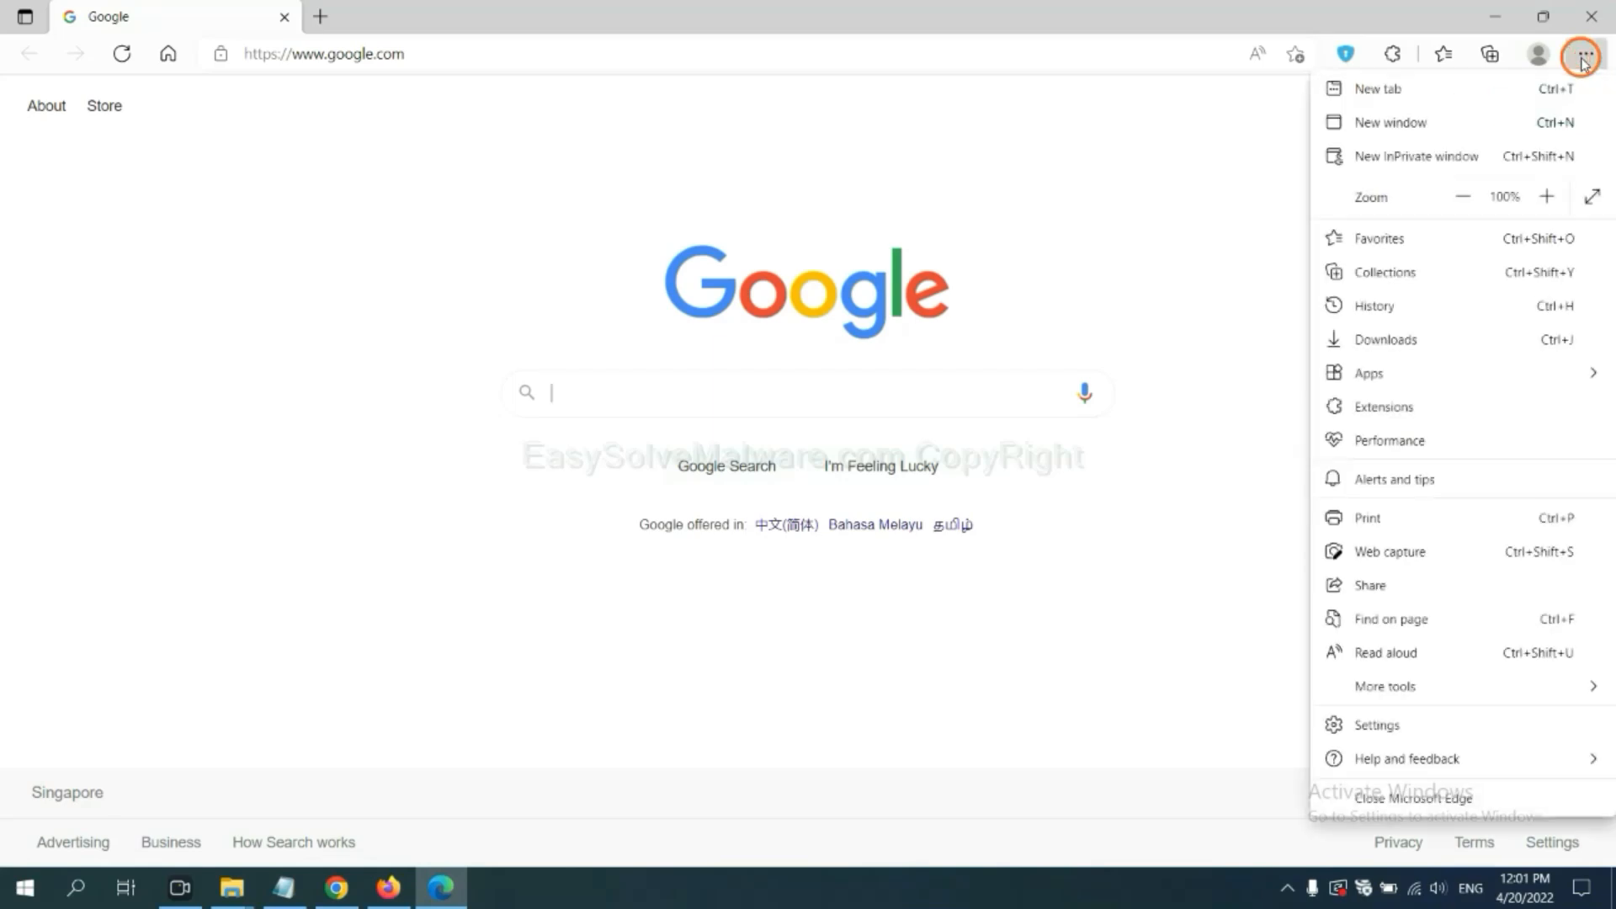
mouse_move(1384, 406)
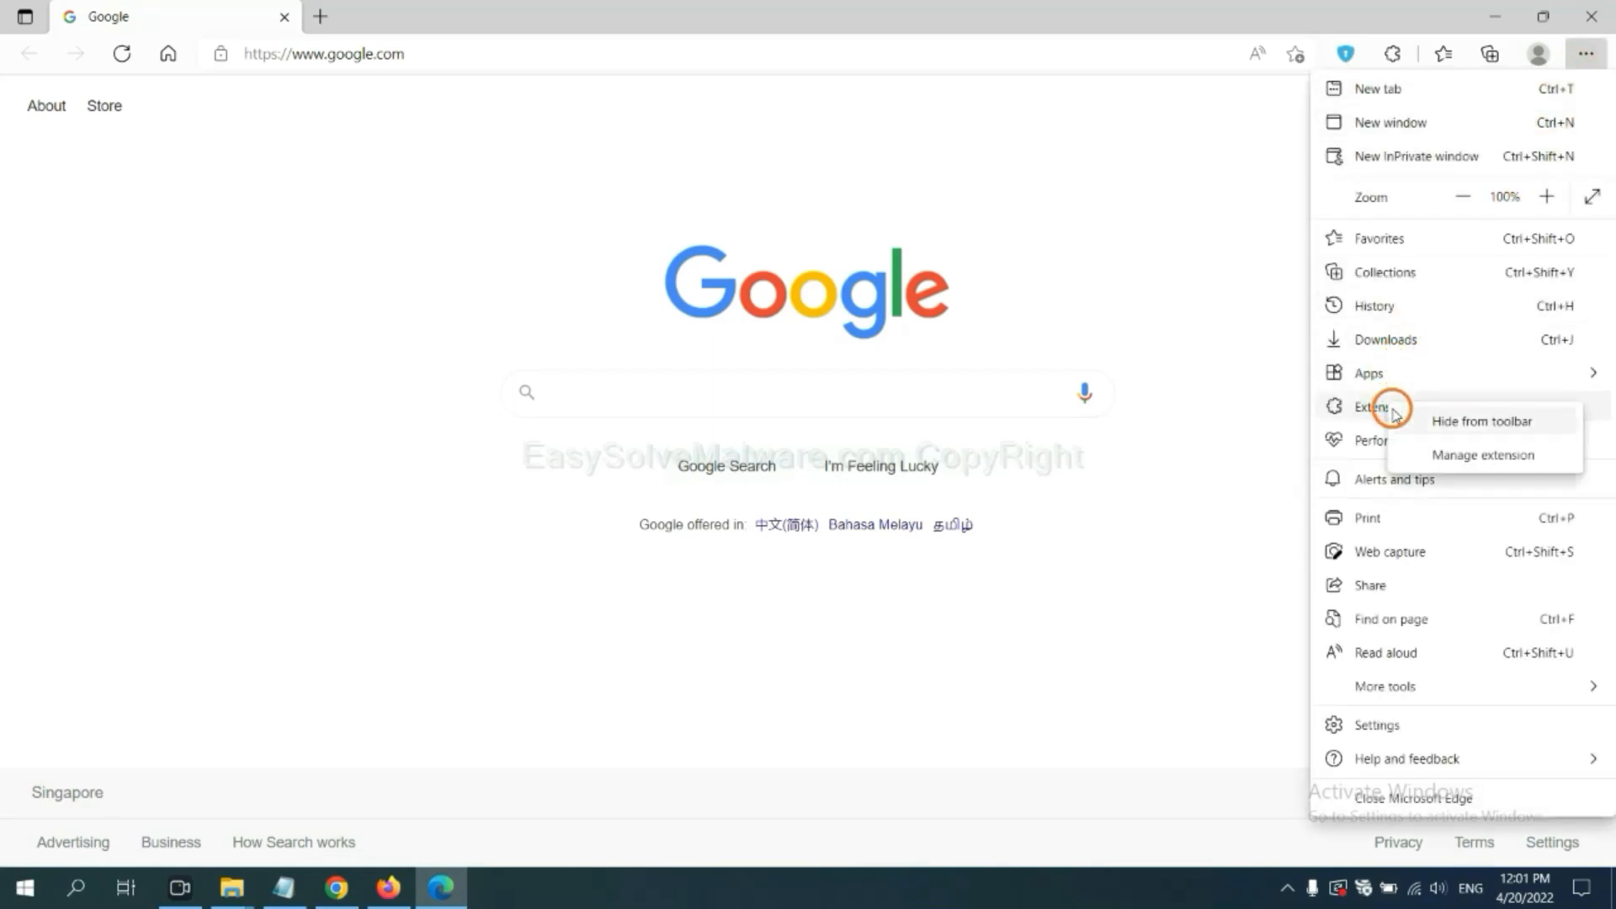
mouse_move(1454, 454)
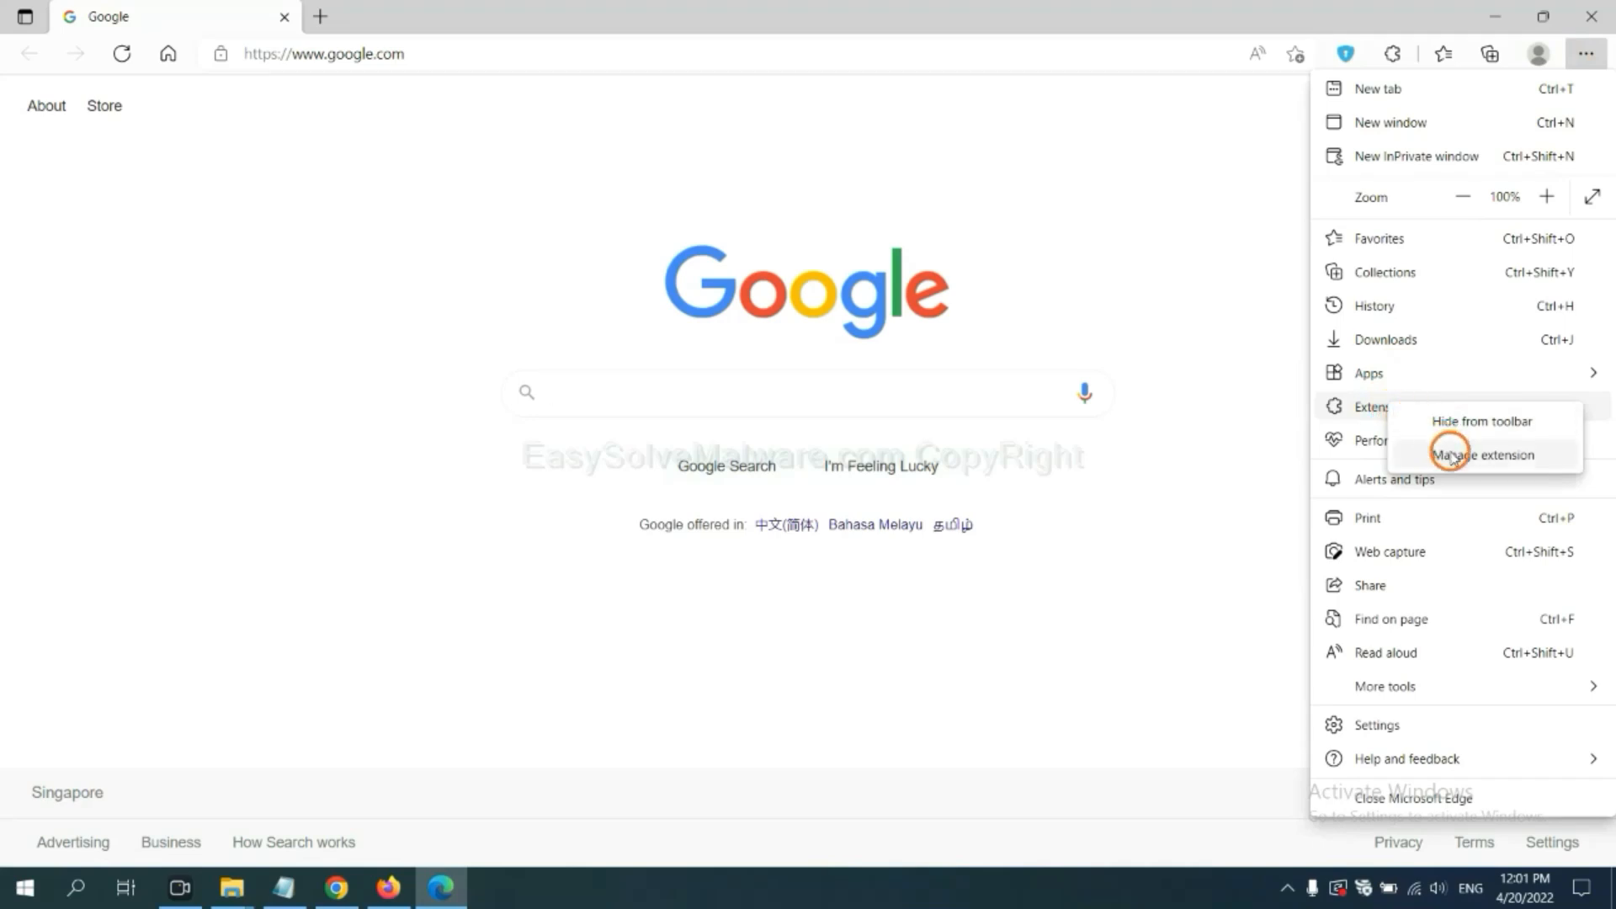
click(1481, 455)
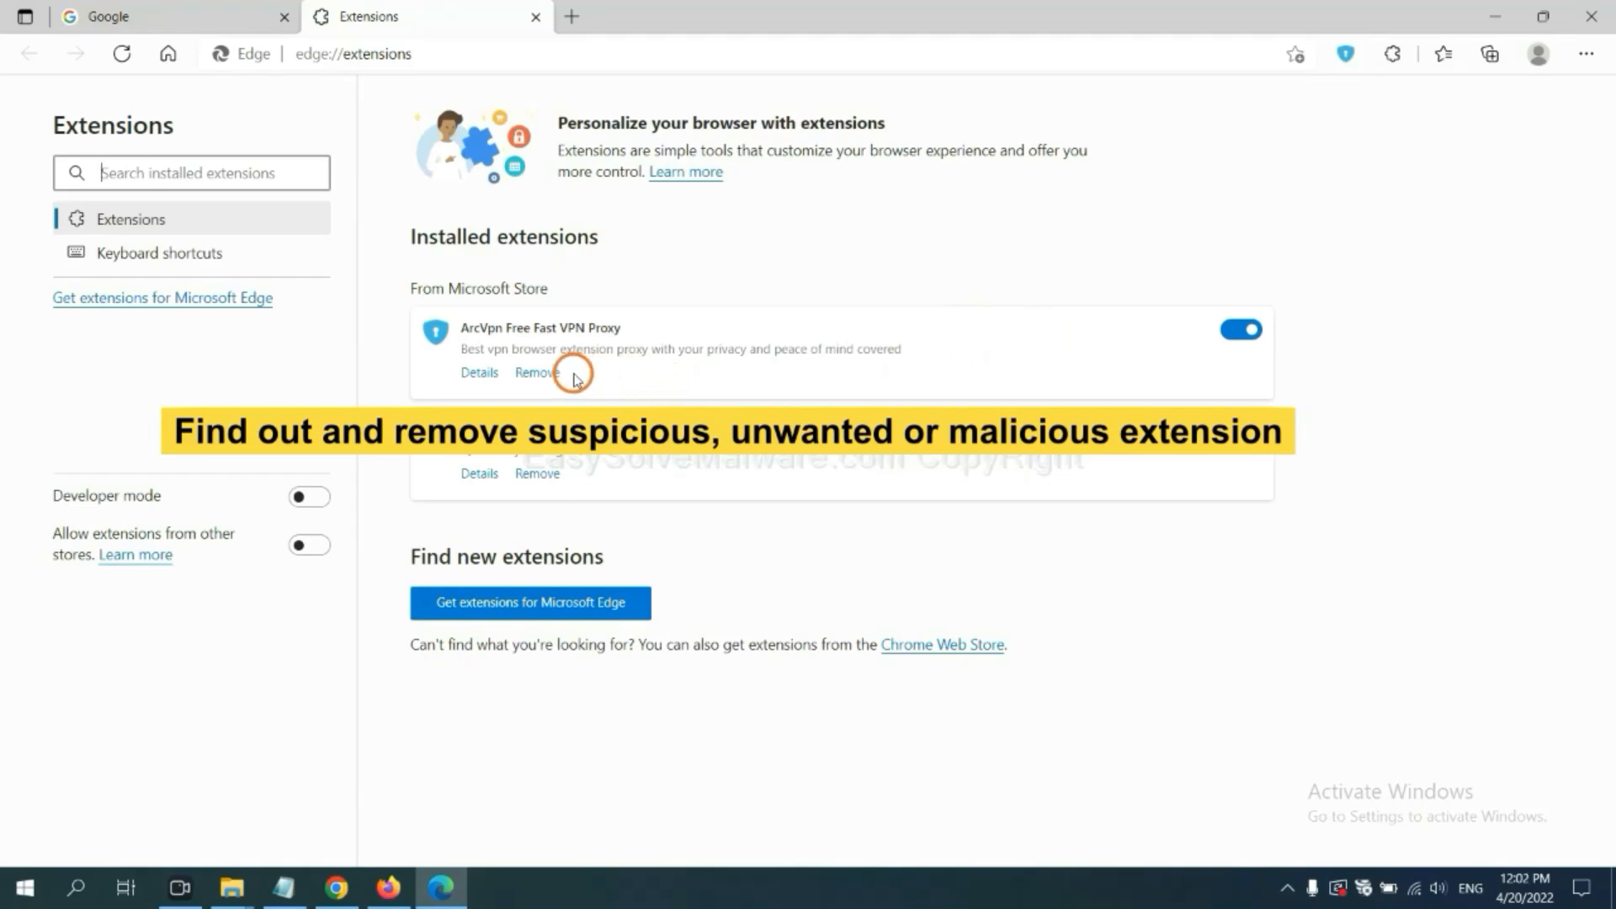
click(535, 372)
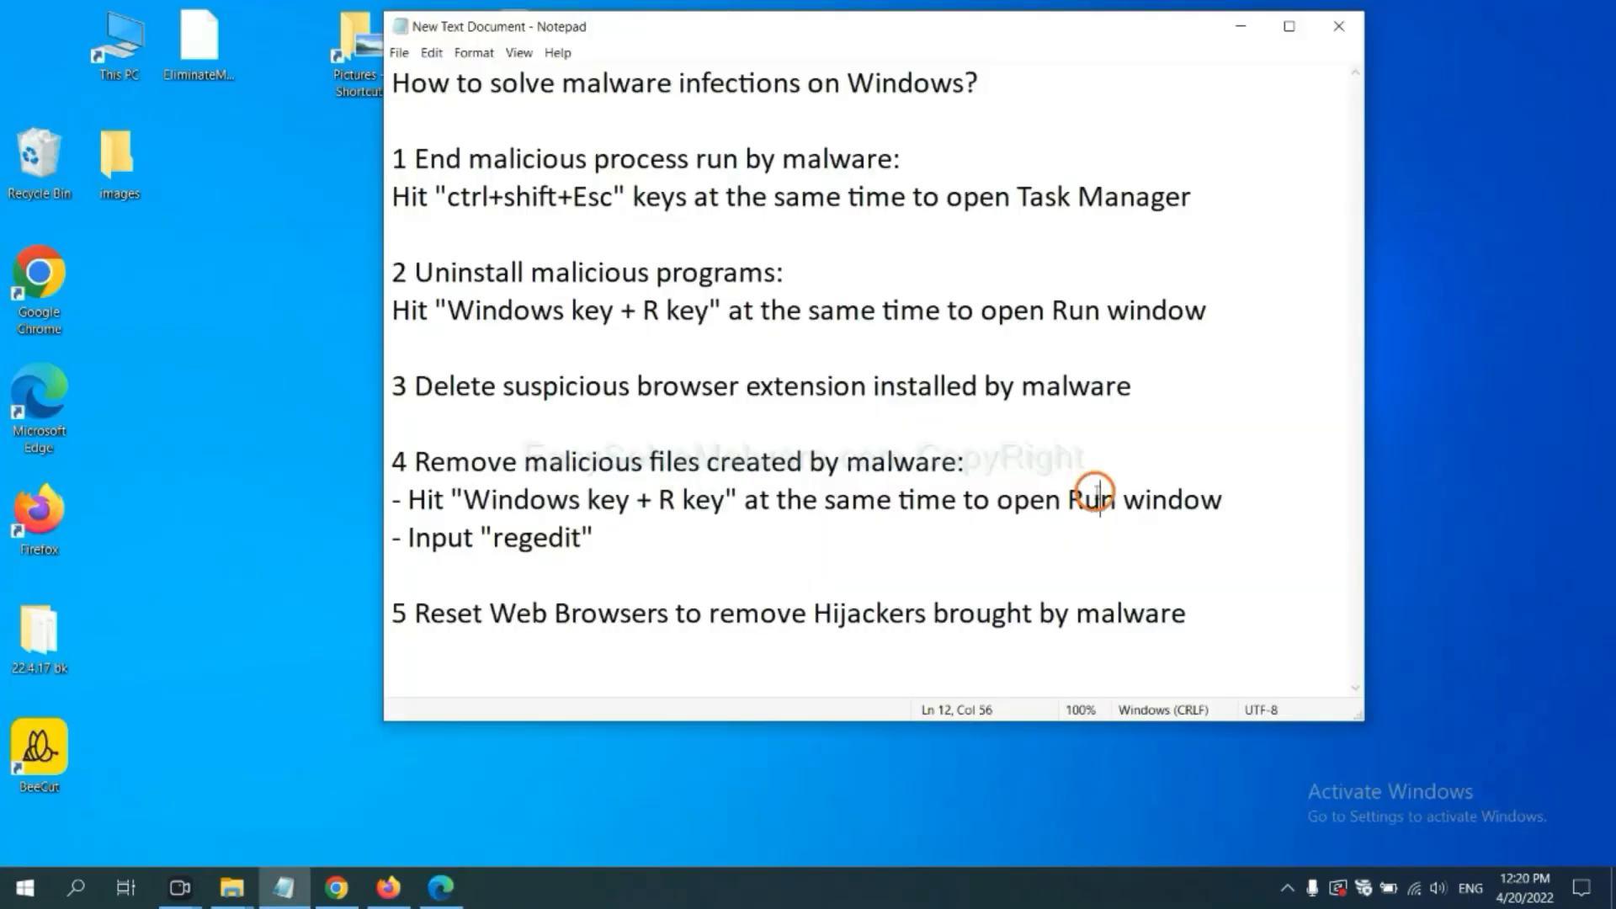
mouse_move(497, 507)
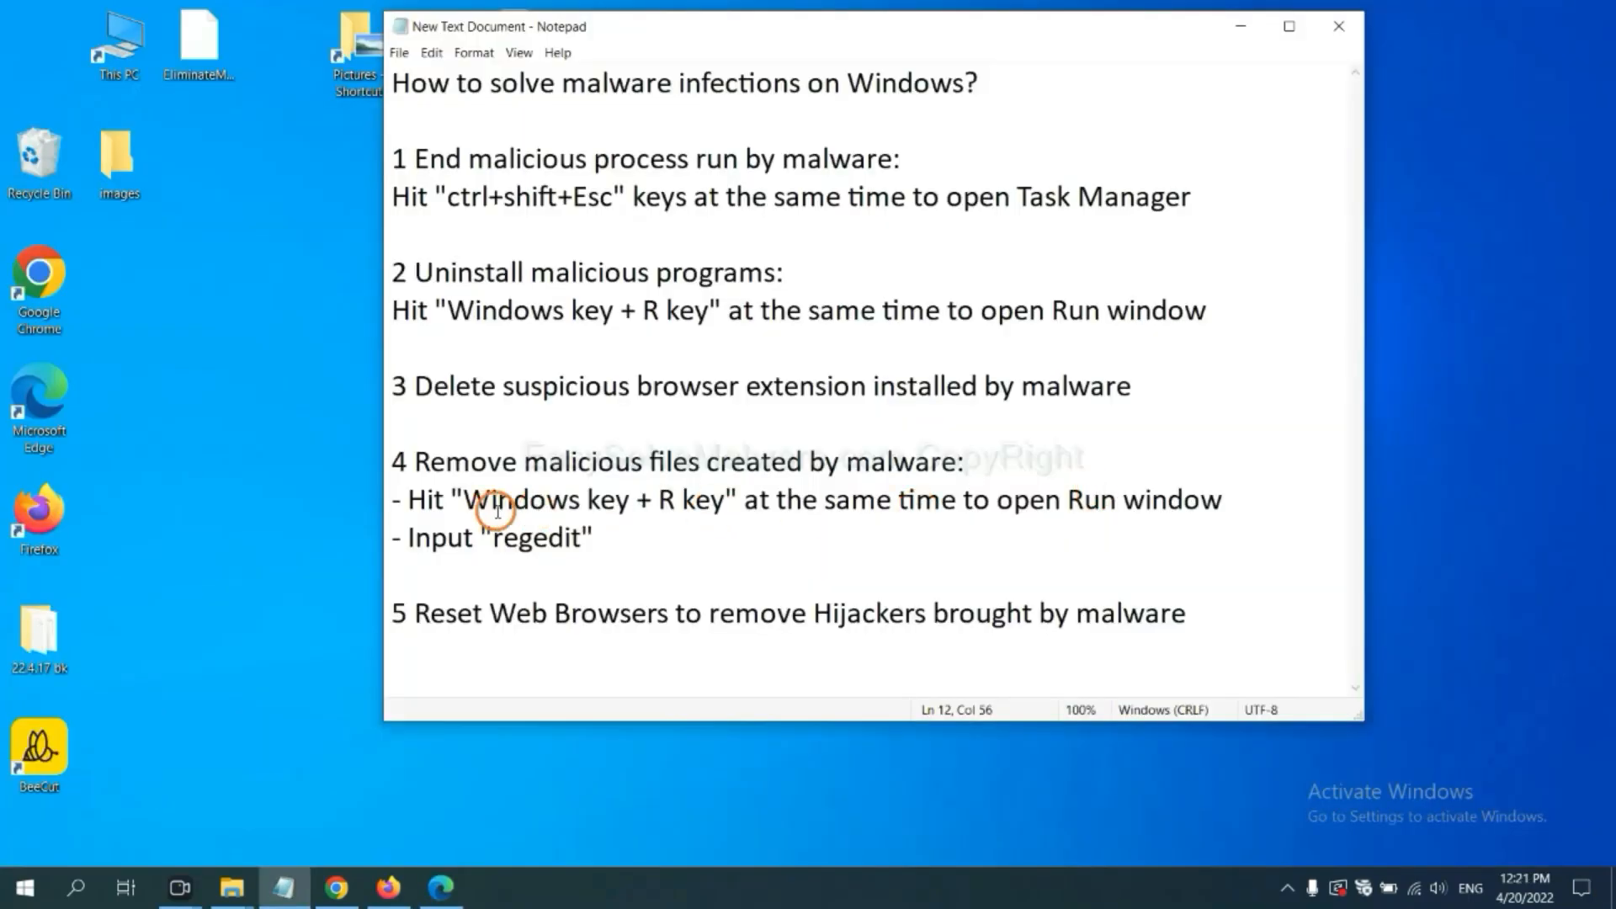
mouse_move(699, 462)
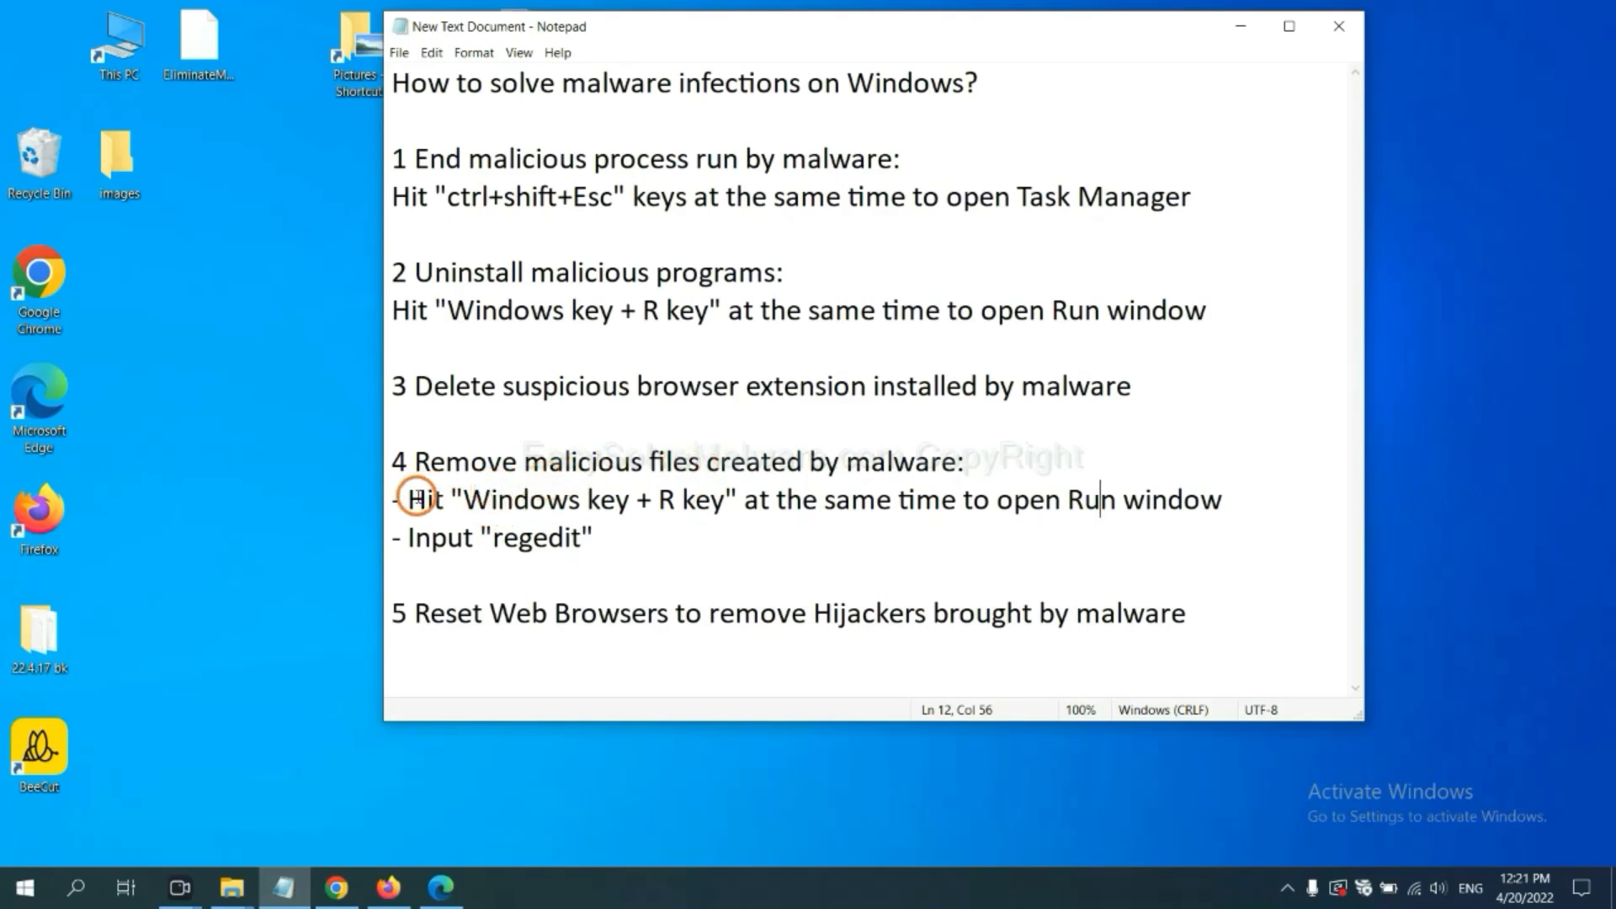
Step: Review step 4 of the note, then open Run with 'regedit' entered
drag(404, 499, 593, 537)
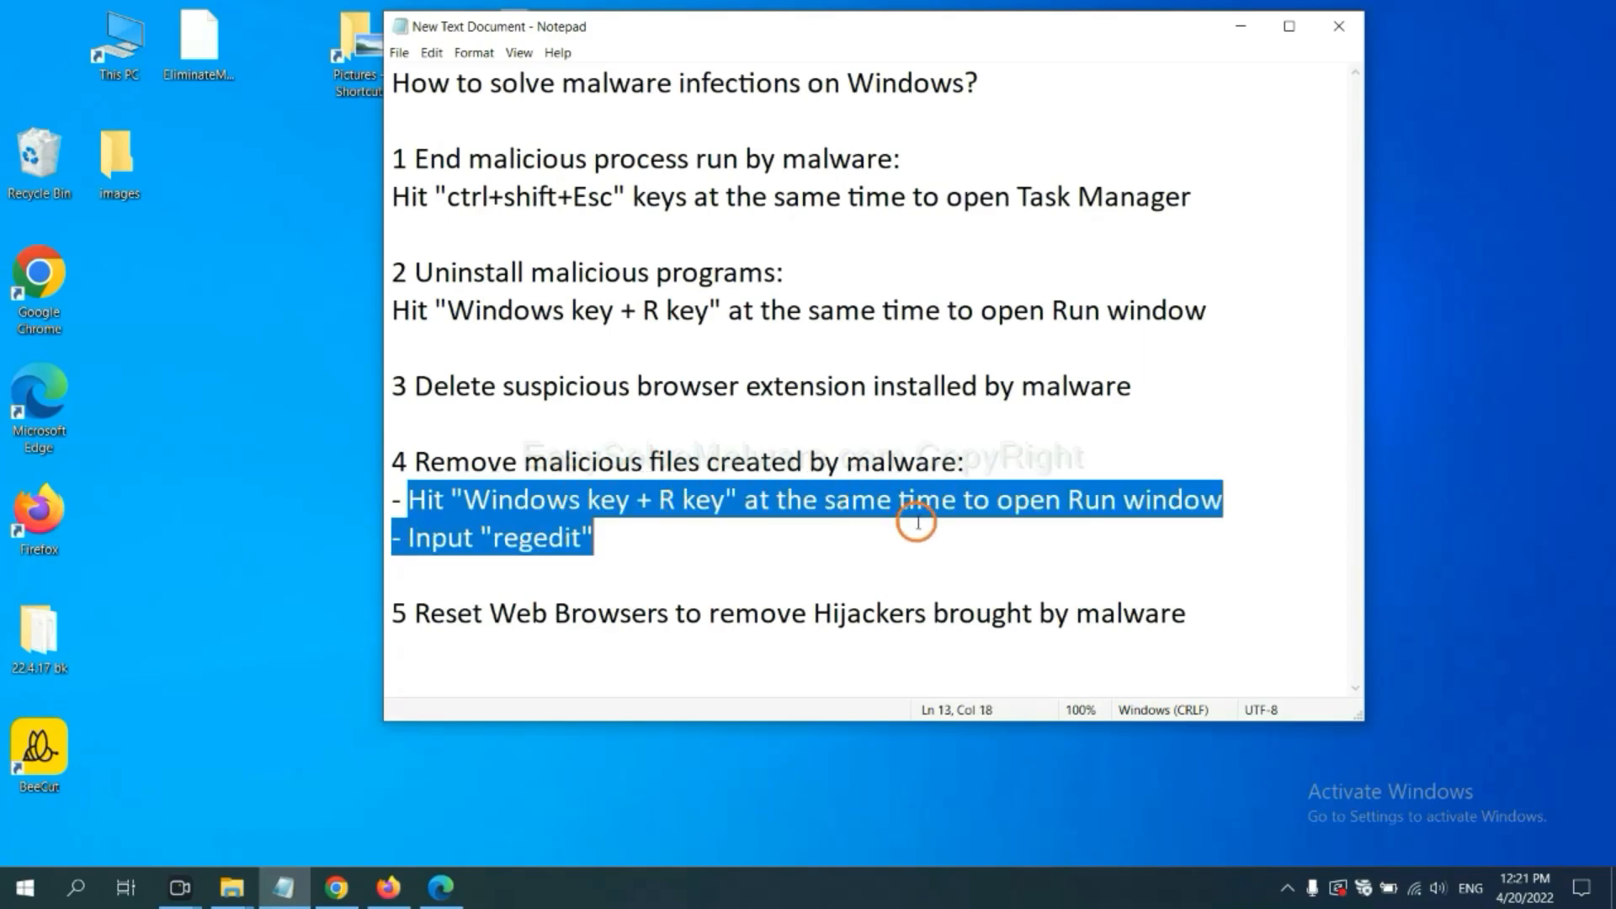
click(940, 499)
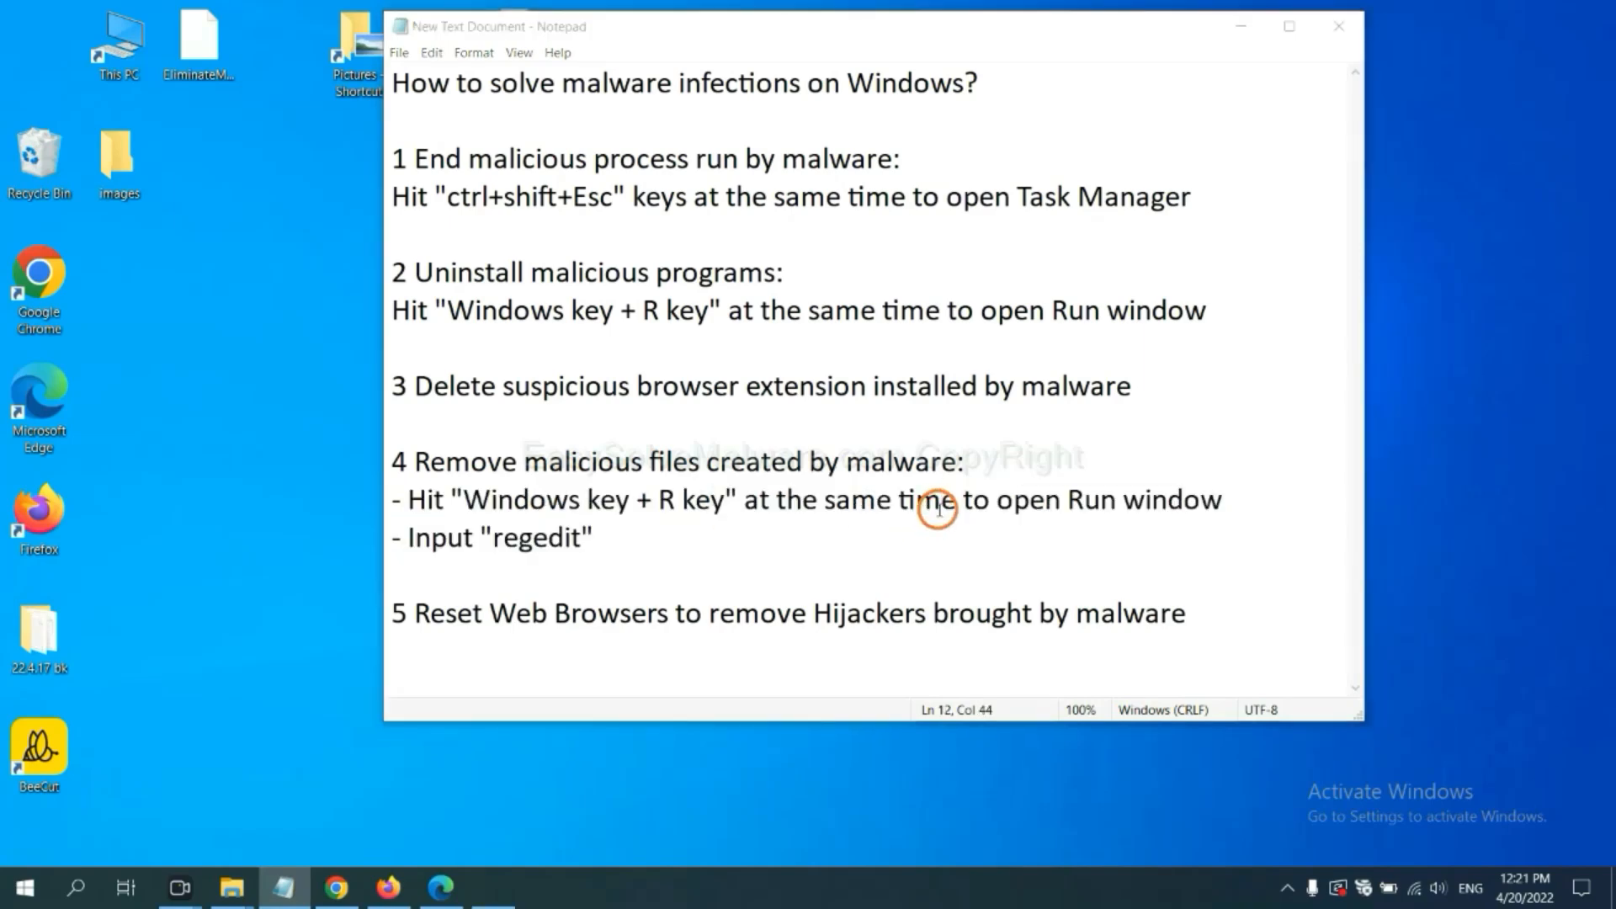
key(win+r)
text(regedit)
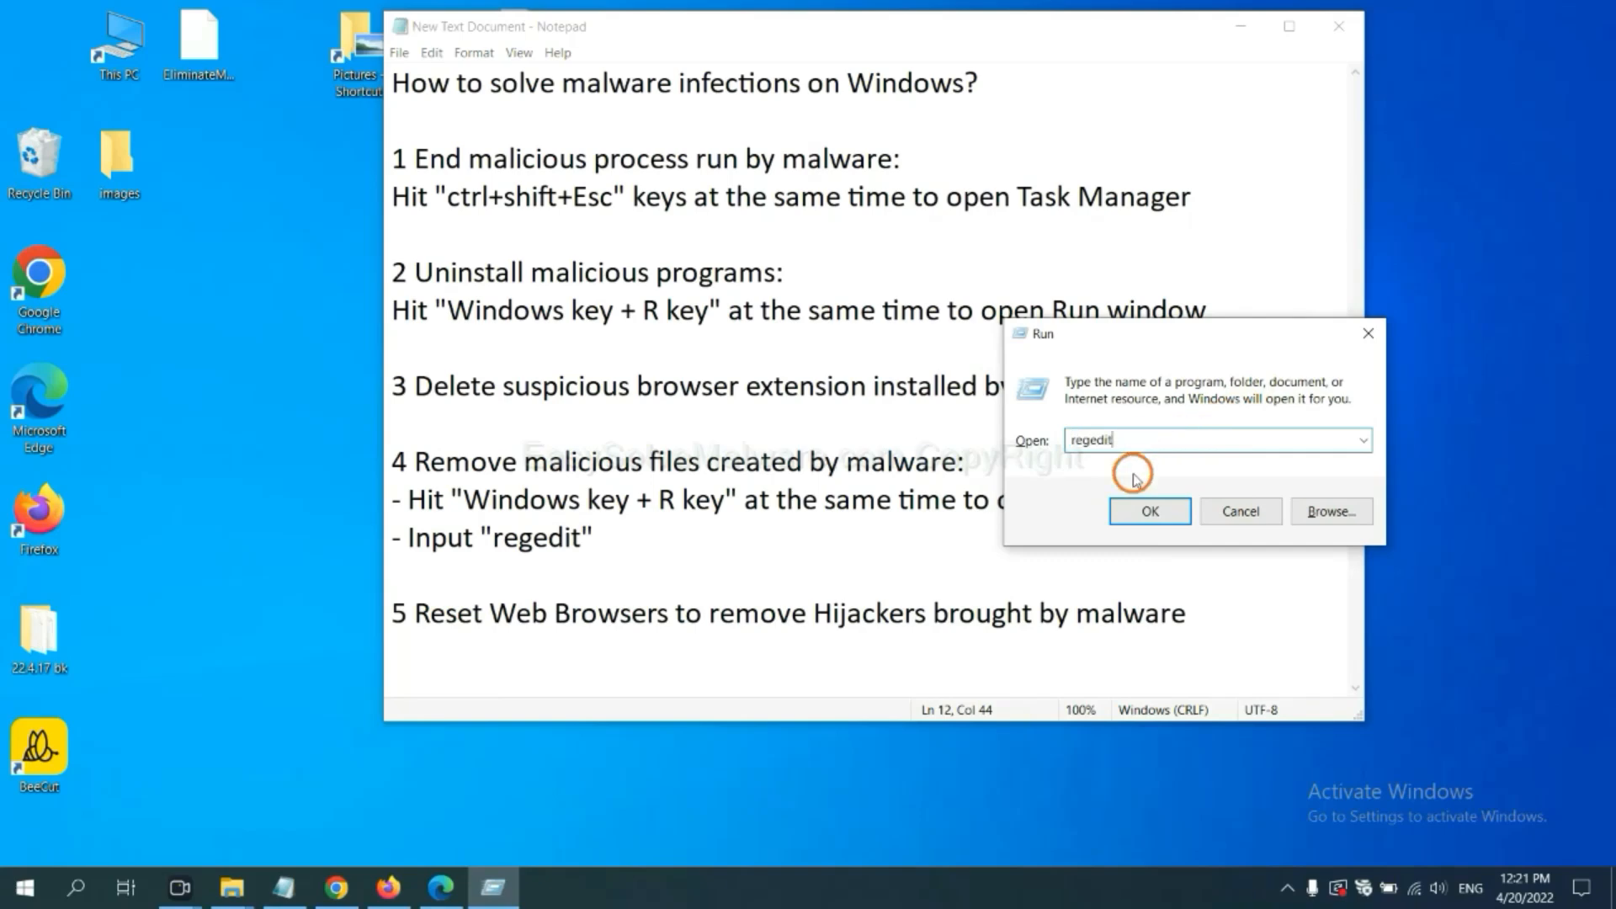
Step: Launch Registry Editor and use Edit > Find to search for the malware's name
click(1148, 511)
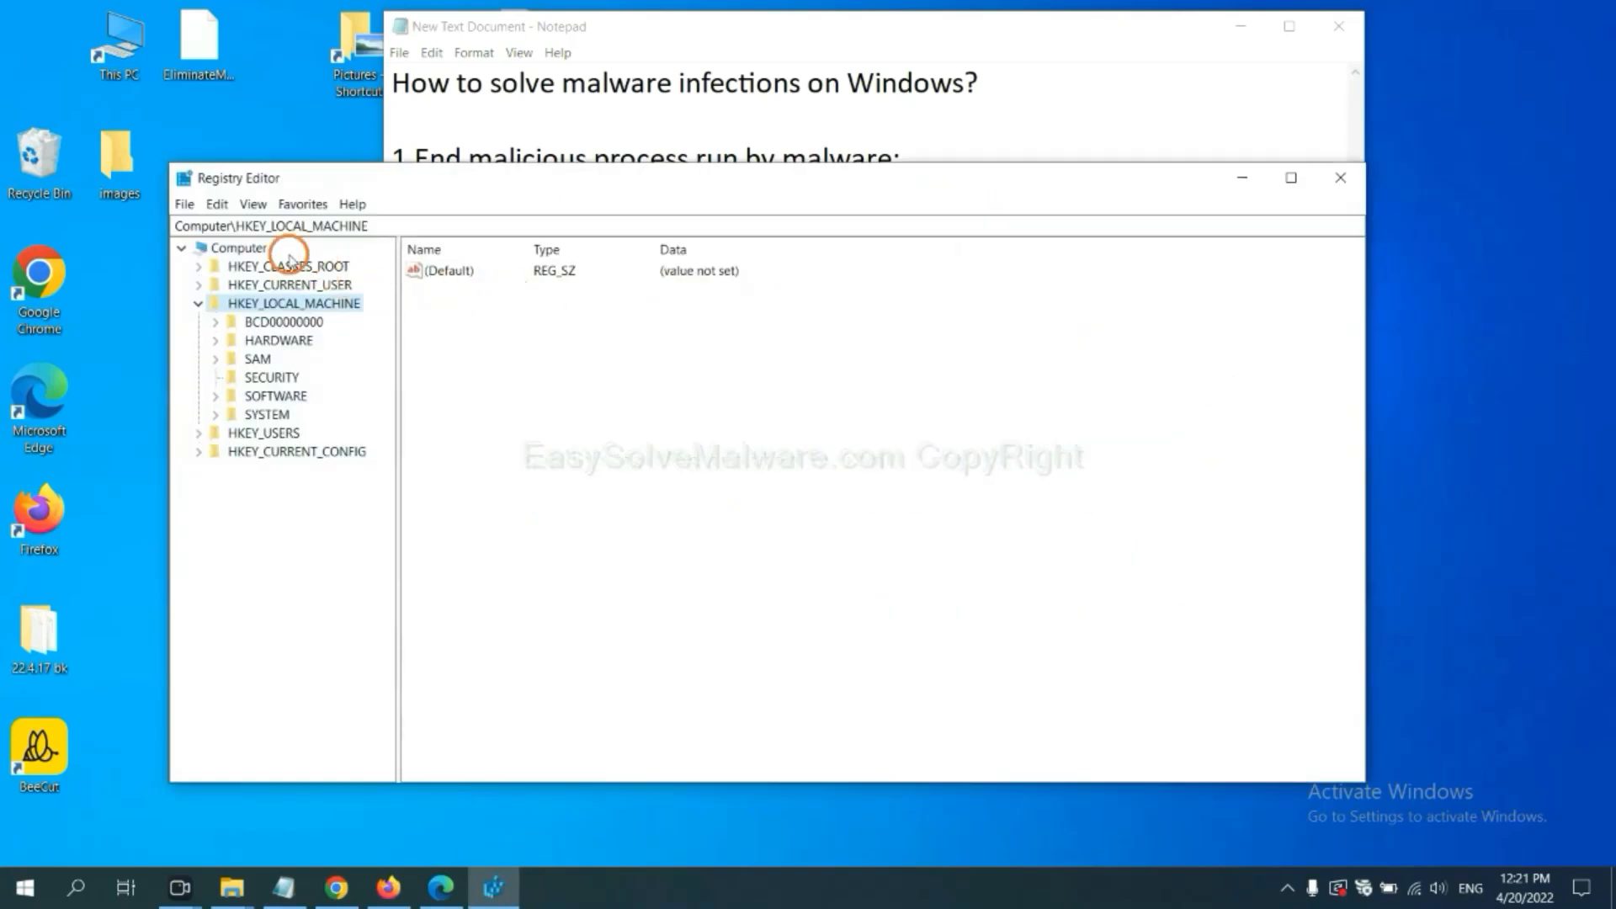
click(216, 203)
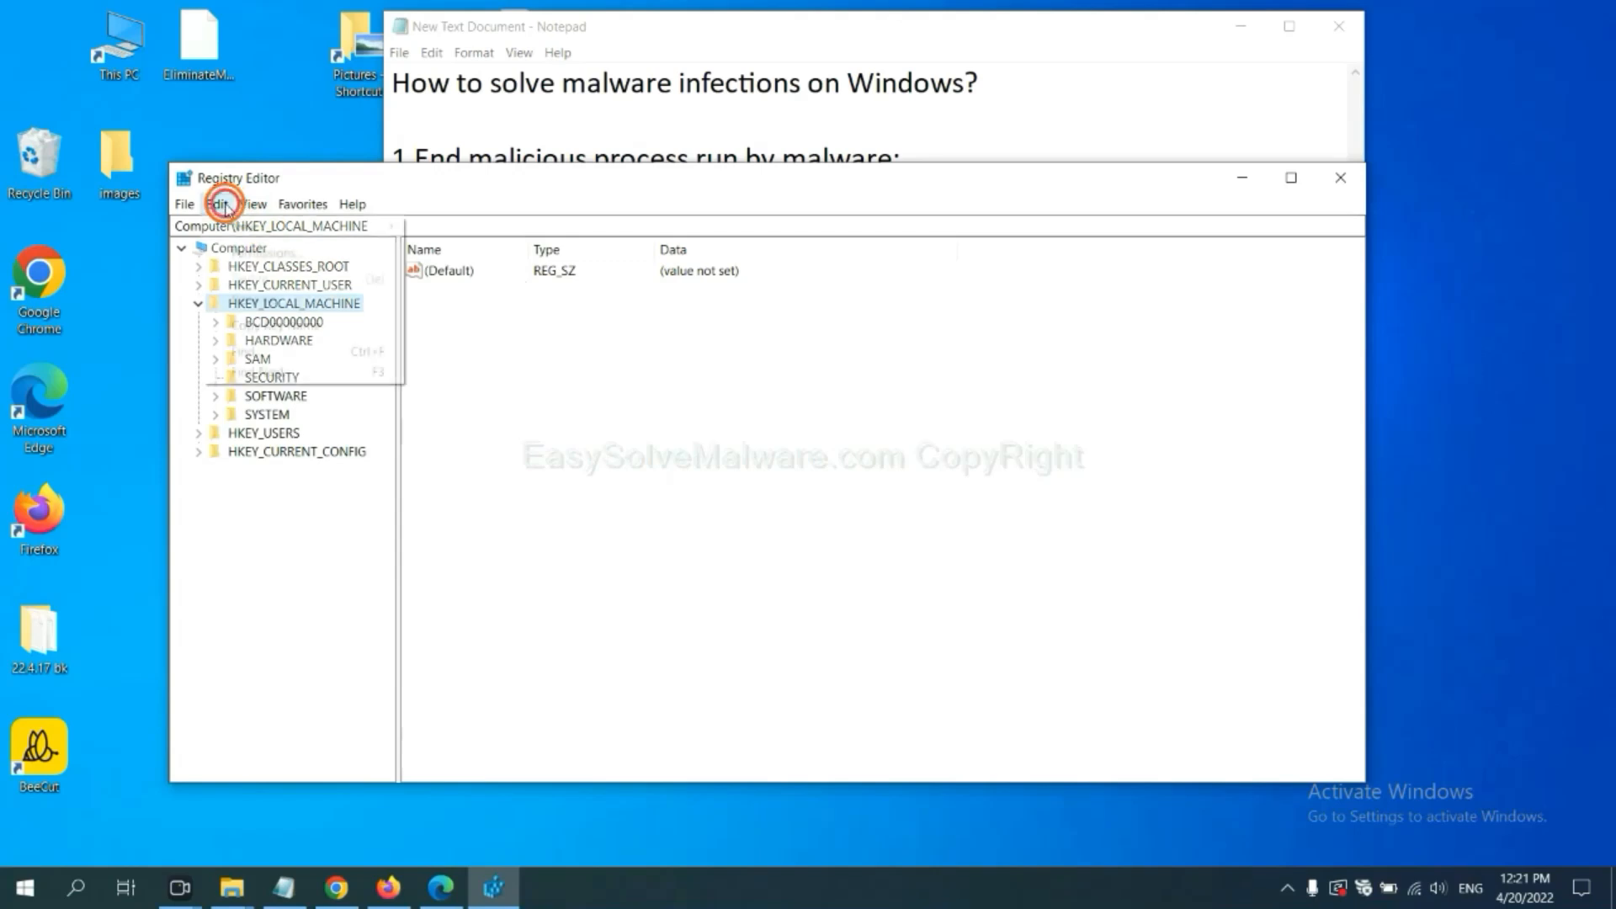
click(217, 203)
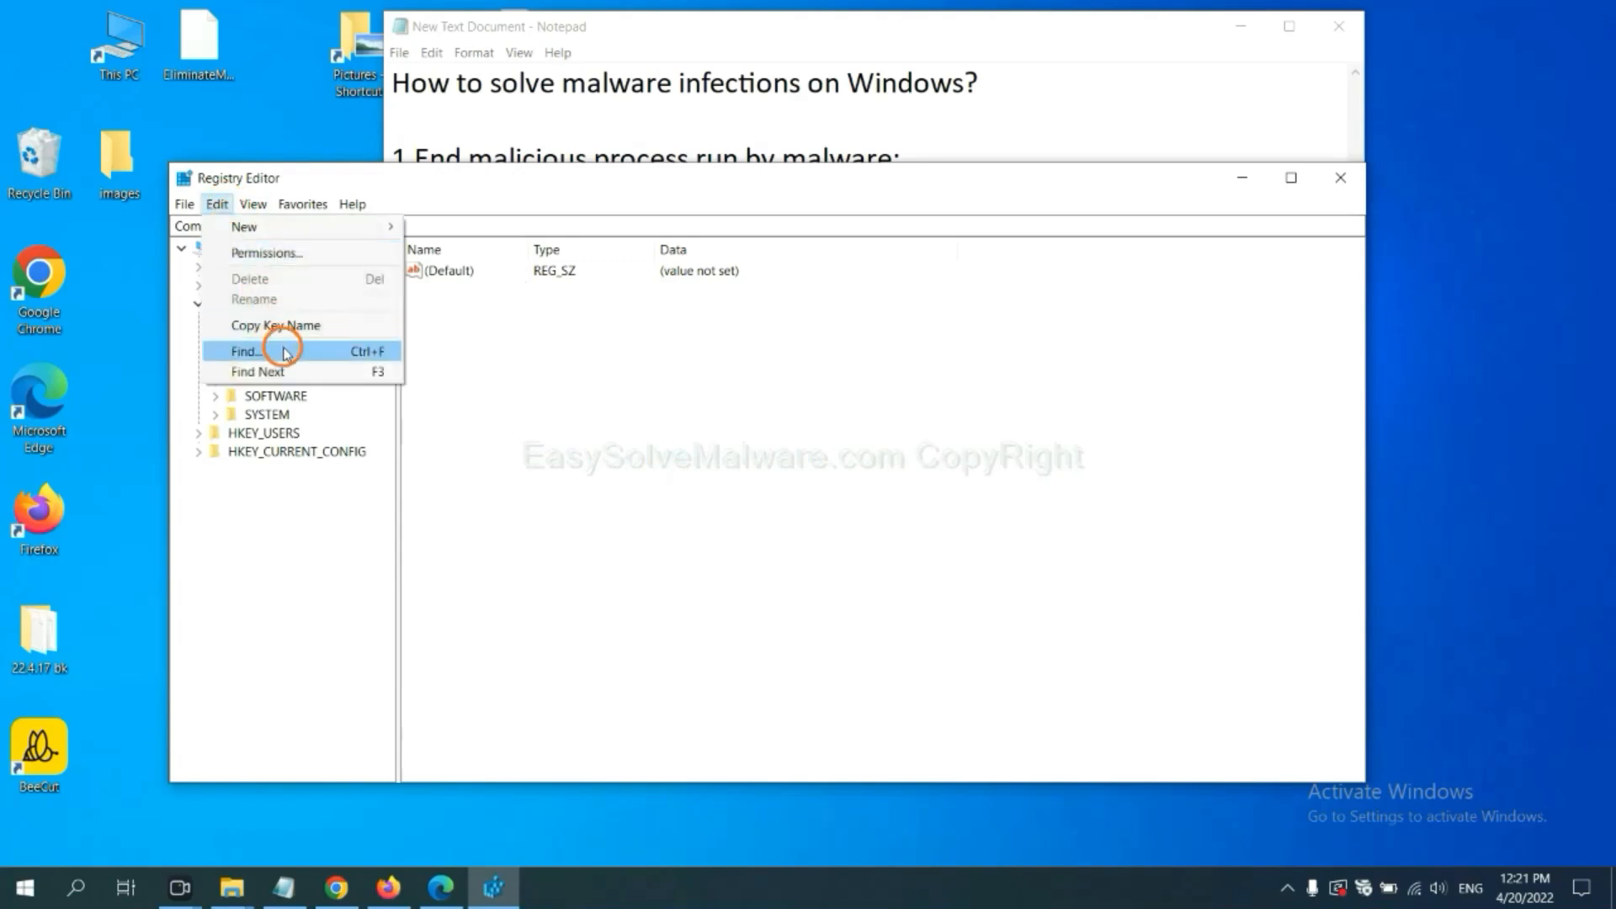
click(245, 350)
text(be)
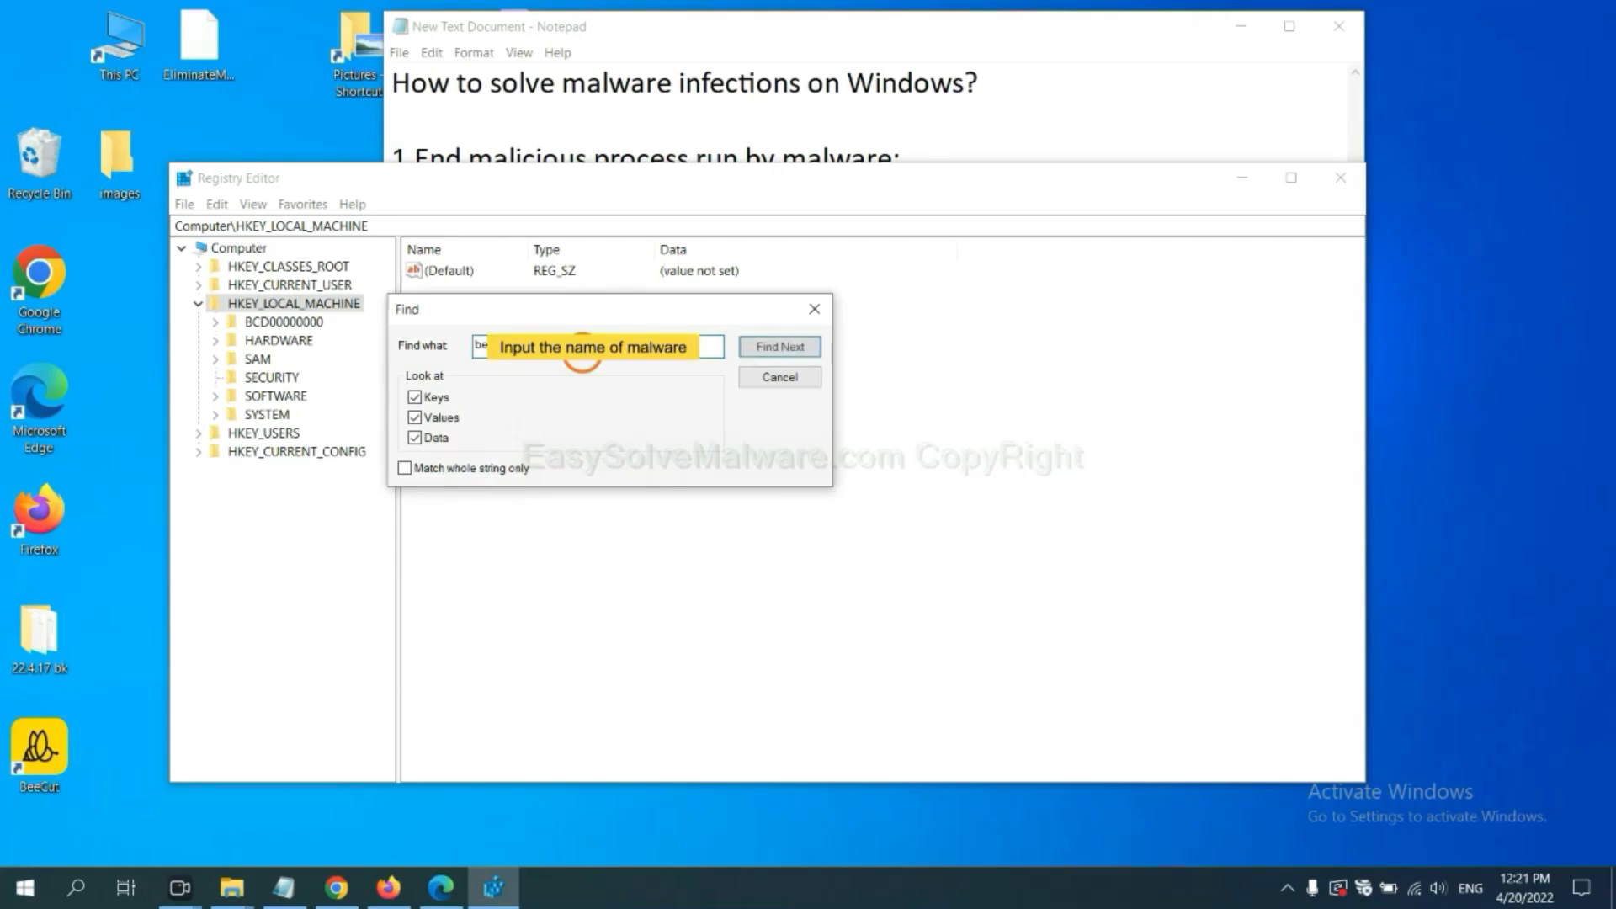
click(779, 346)
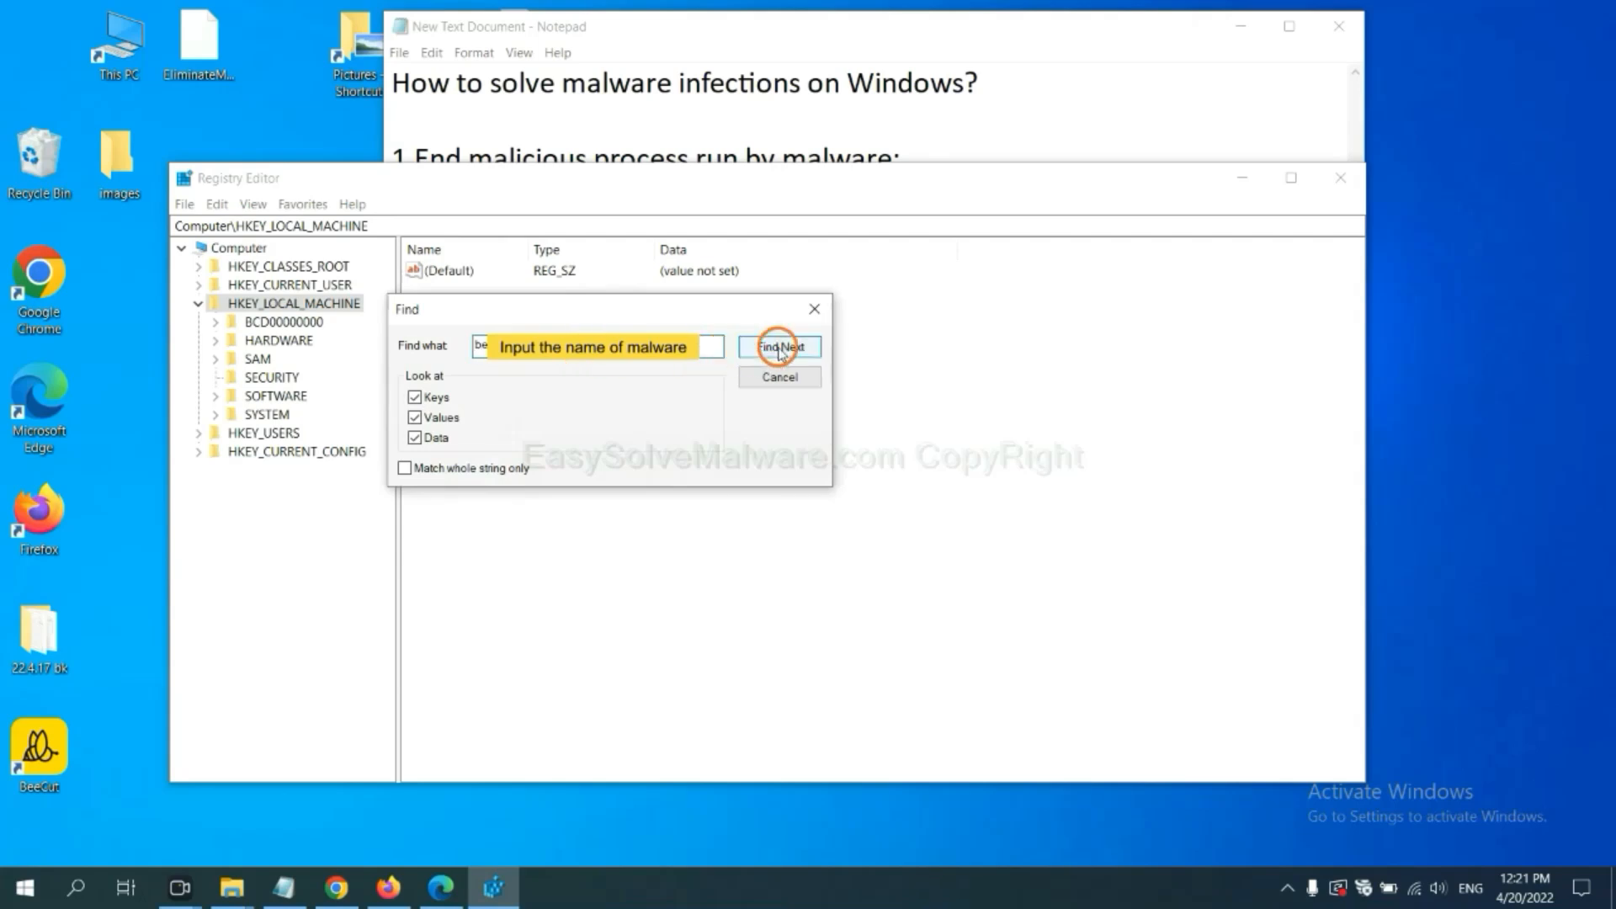
click(777, 346)
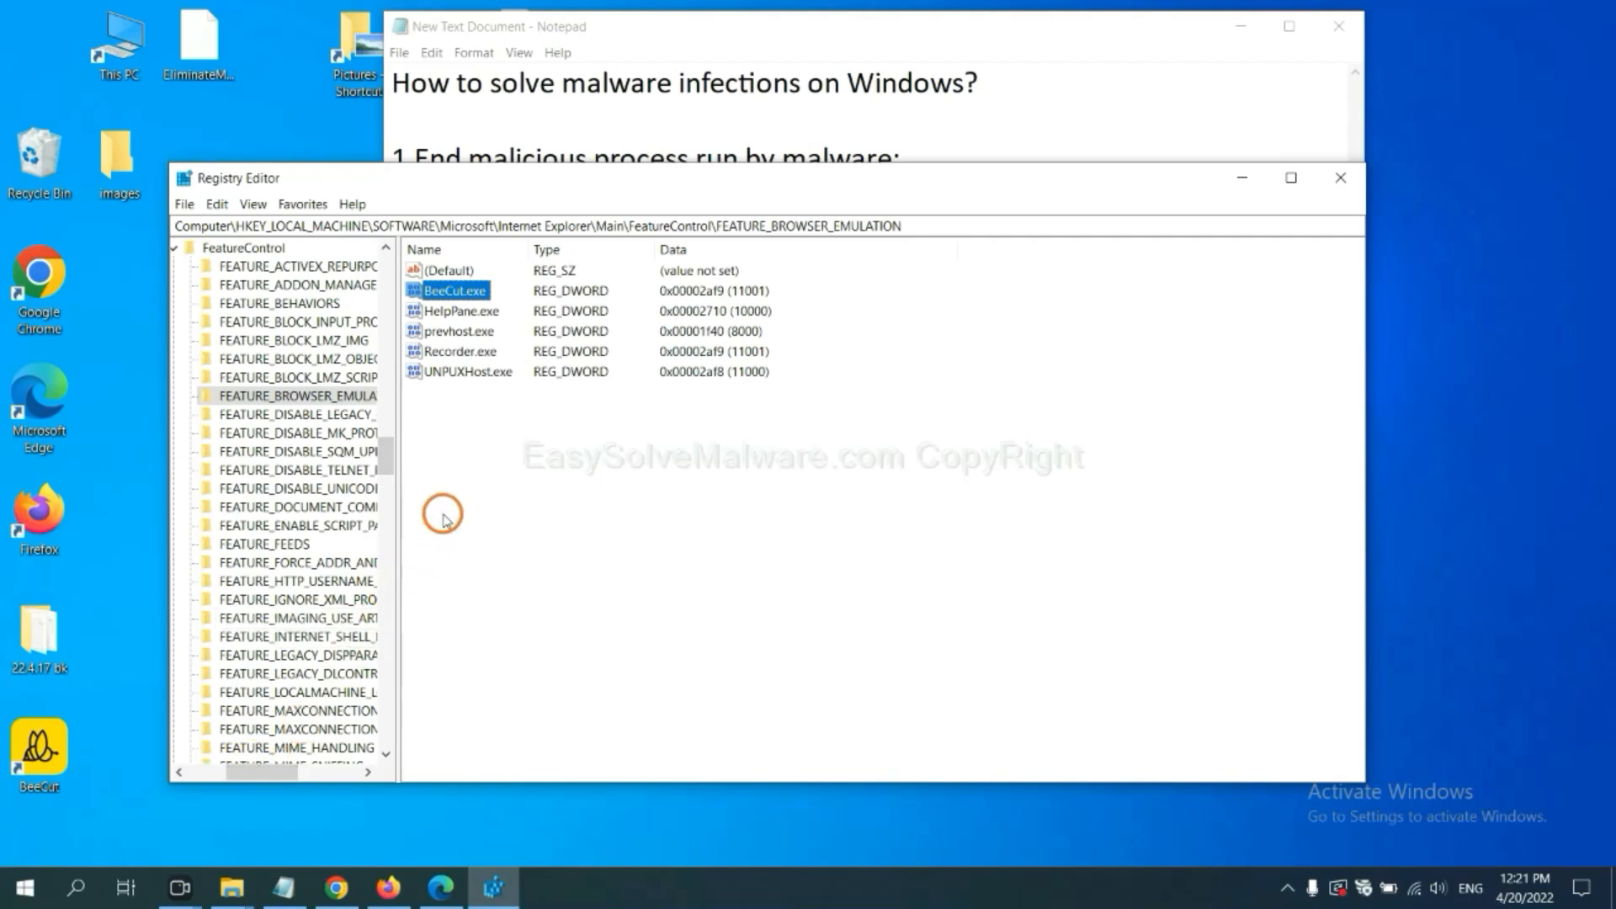
mouse_move(349, 402)
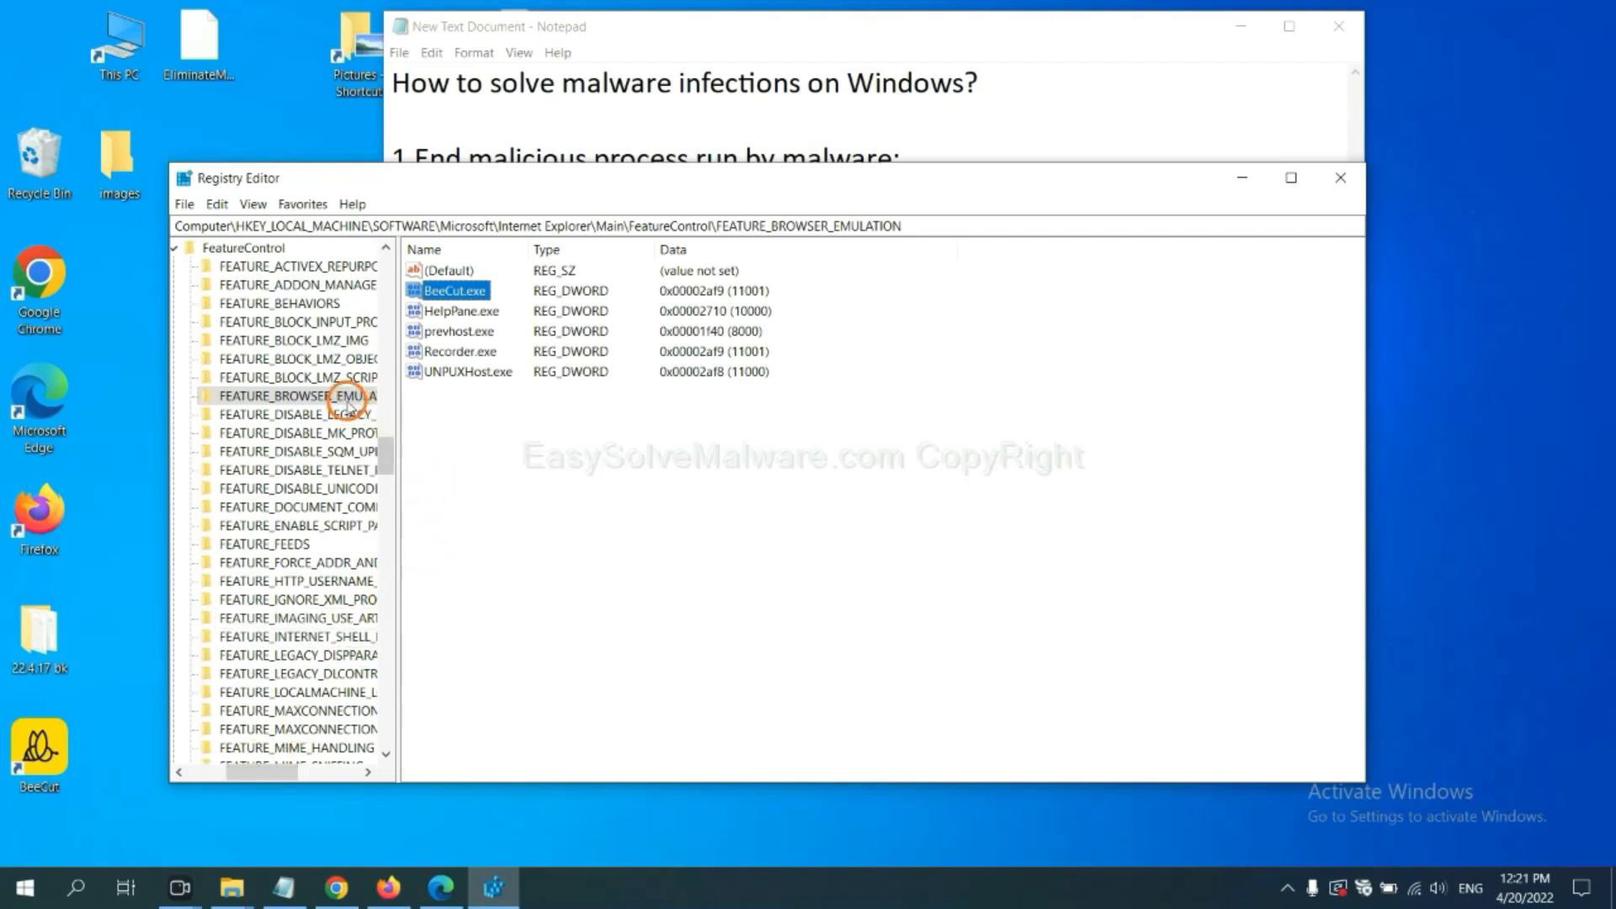
right_click(298, 395)
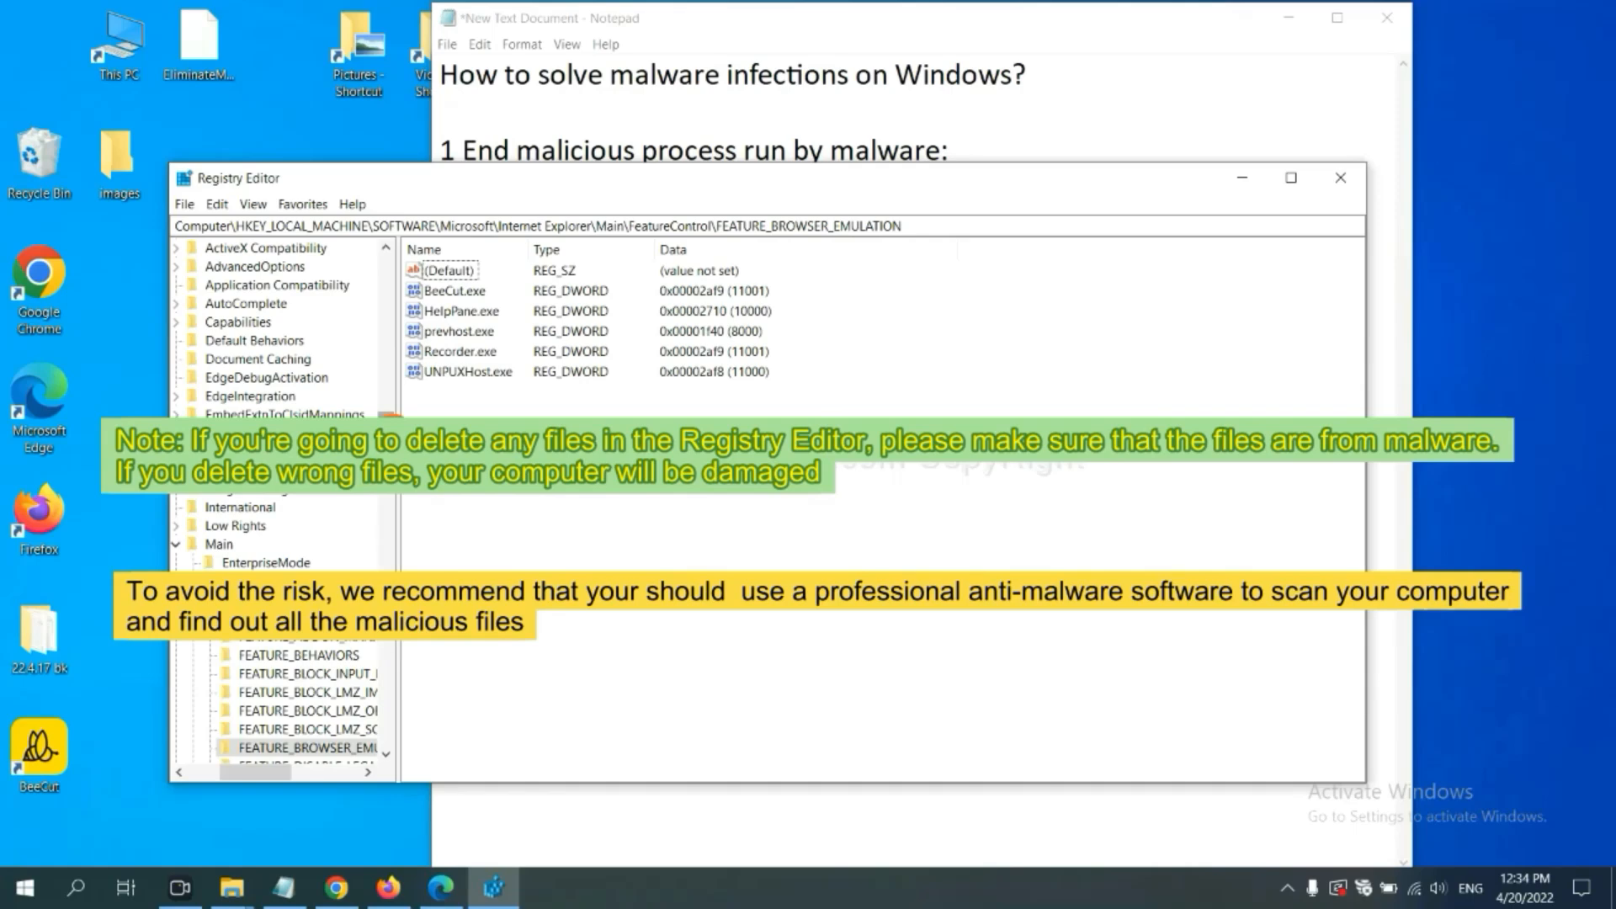
click(564, 515)
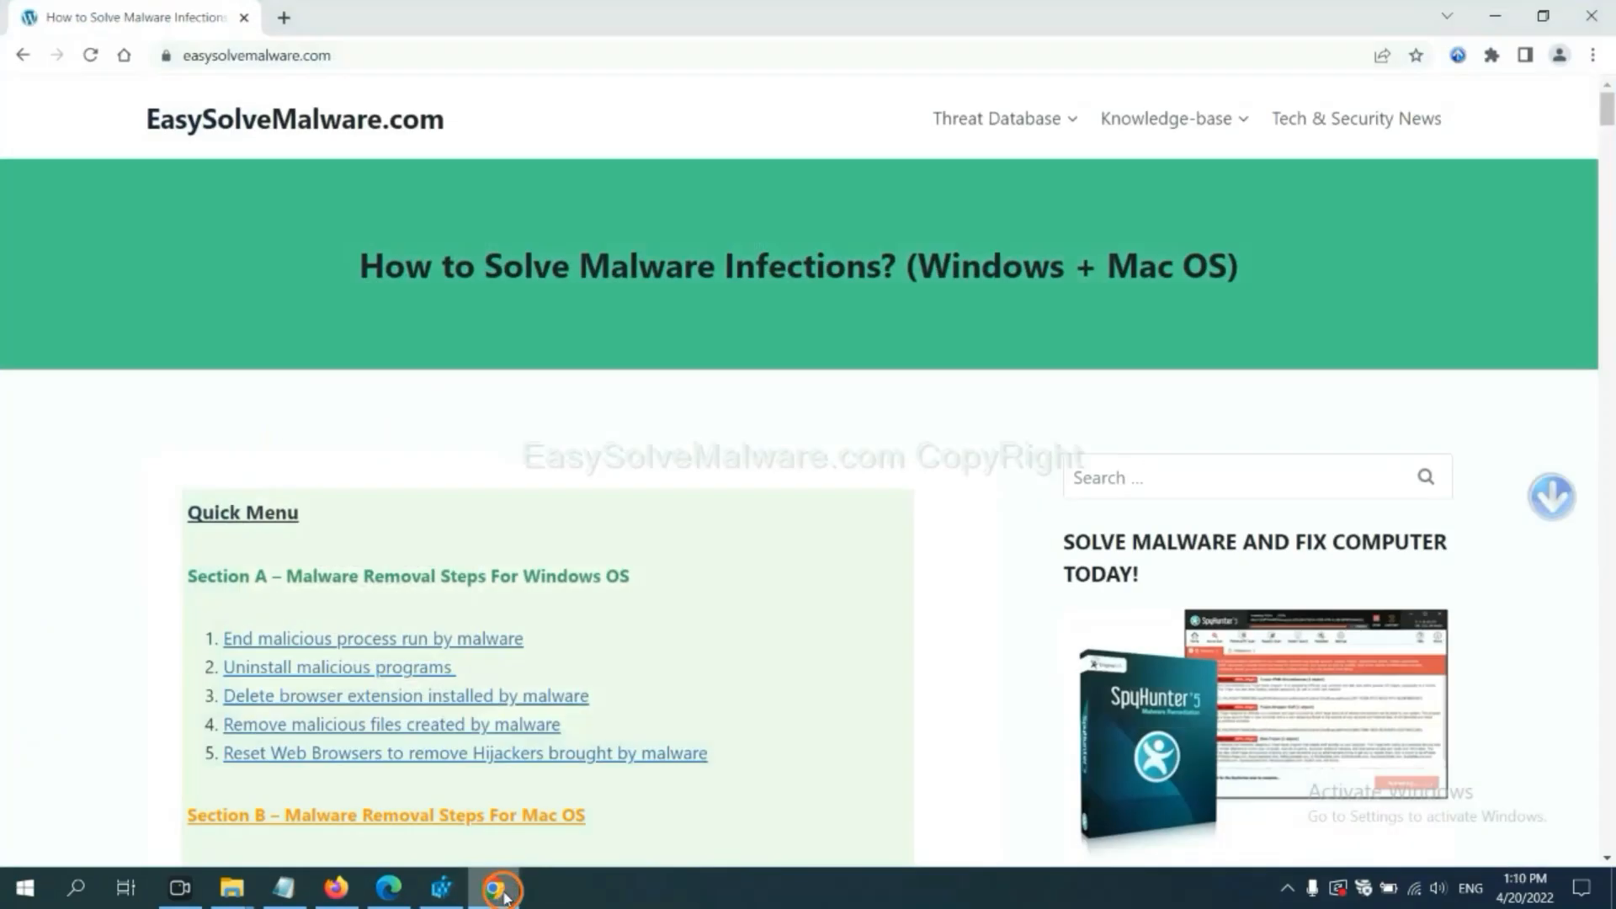
Step: Scroll the EasySolveMalware guide down to the Quick Menu and Section A Windows removal steps
scroll(down, 3)
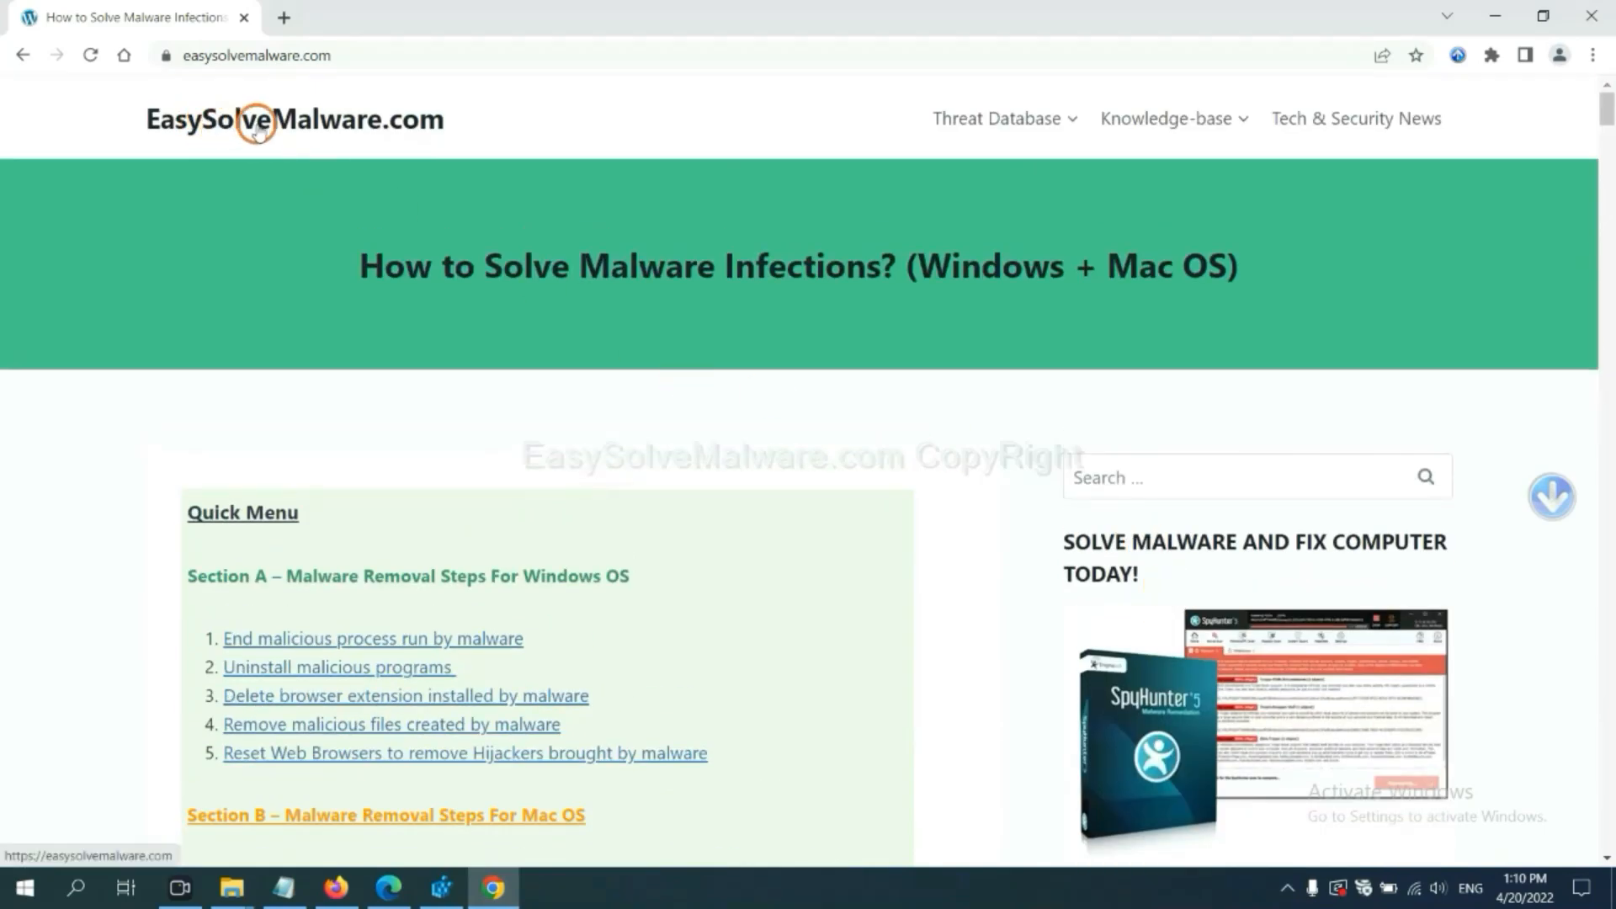
scroll(down, 3)
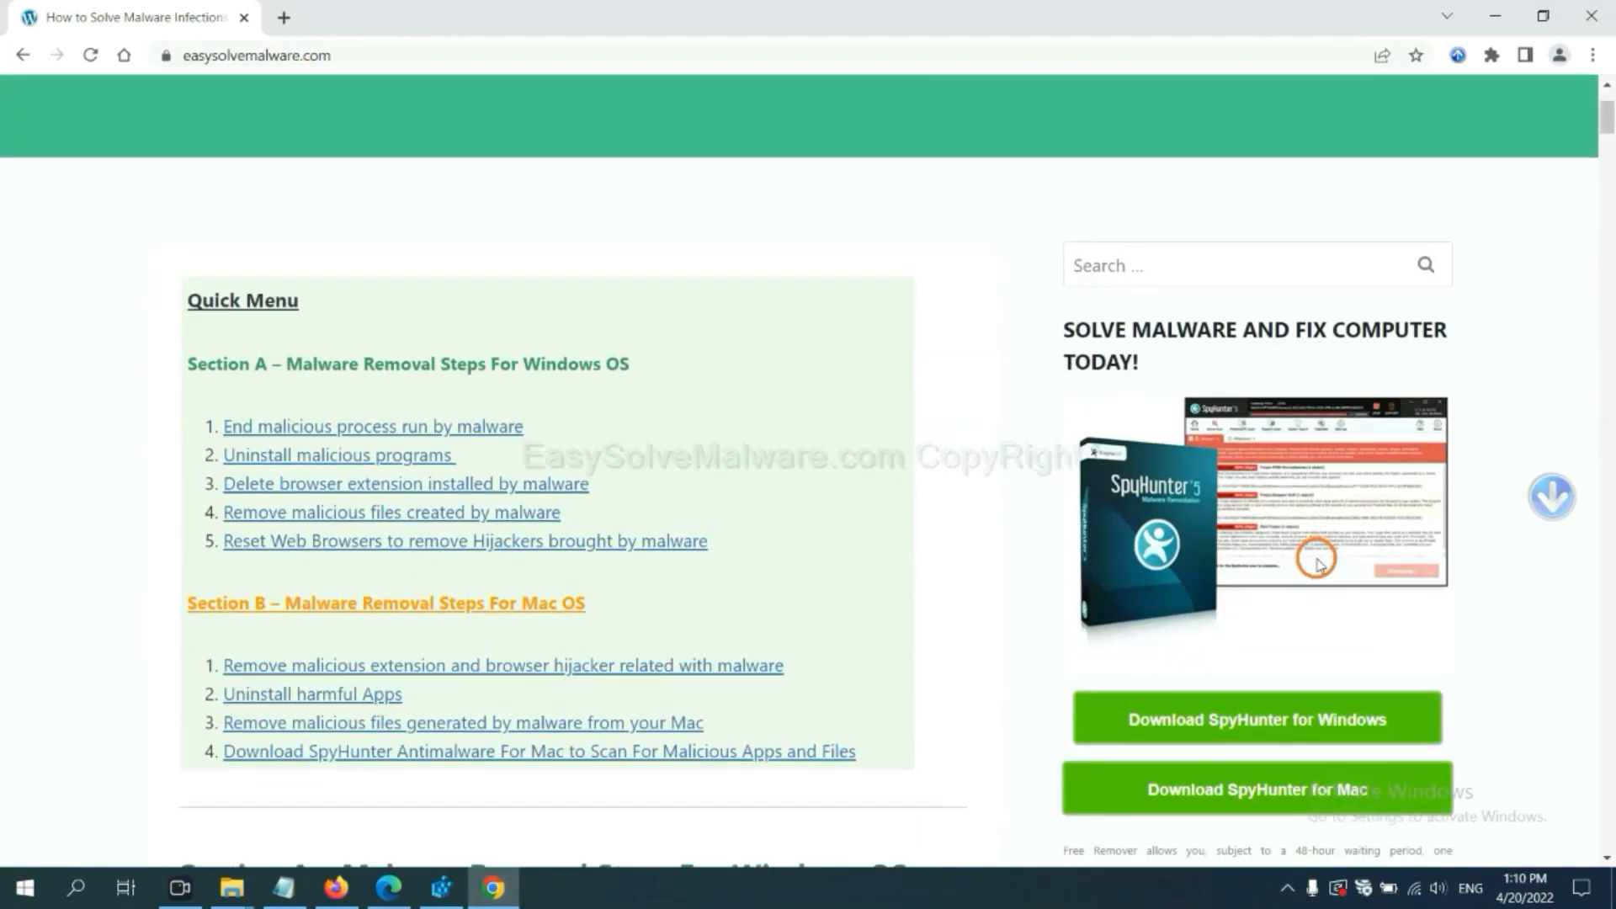
scroll(down, 3)
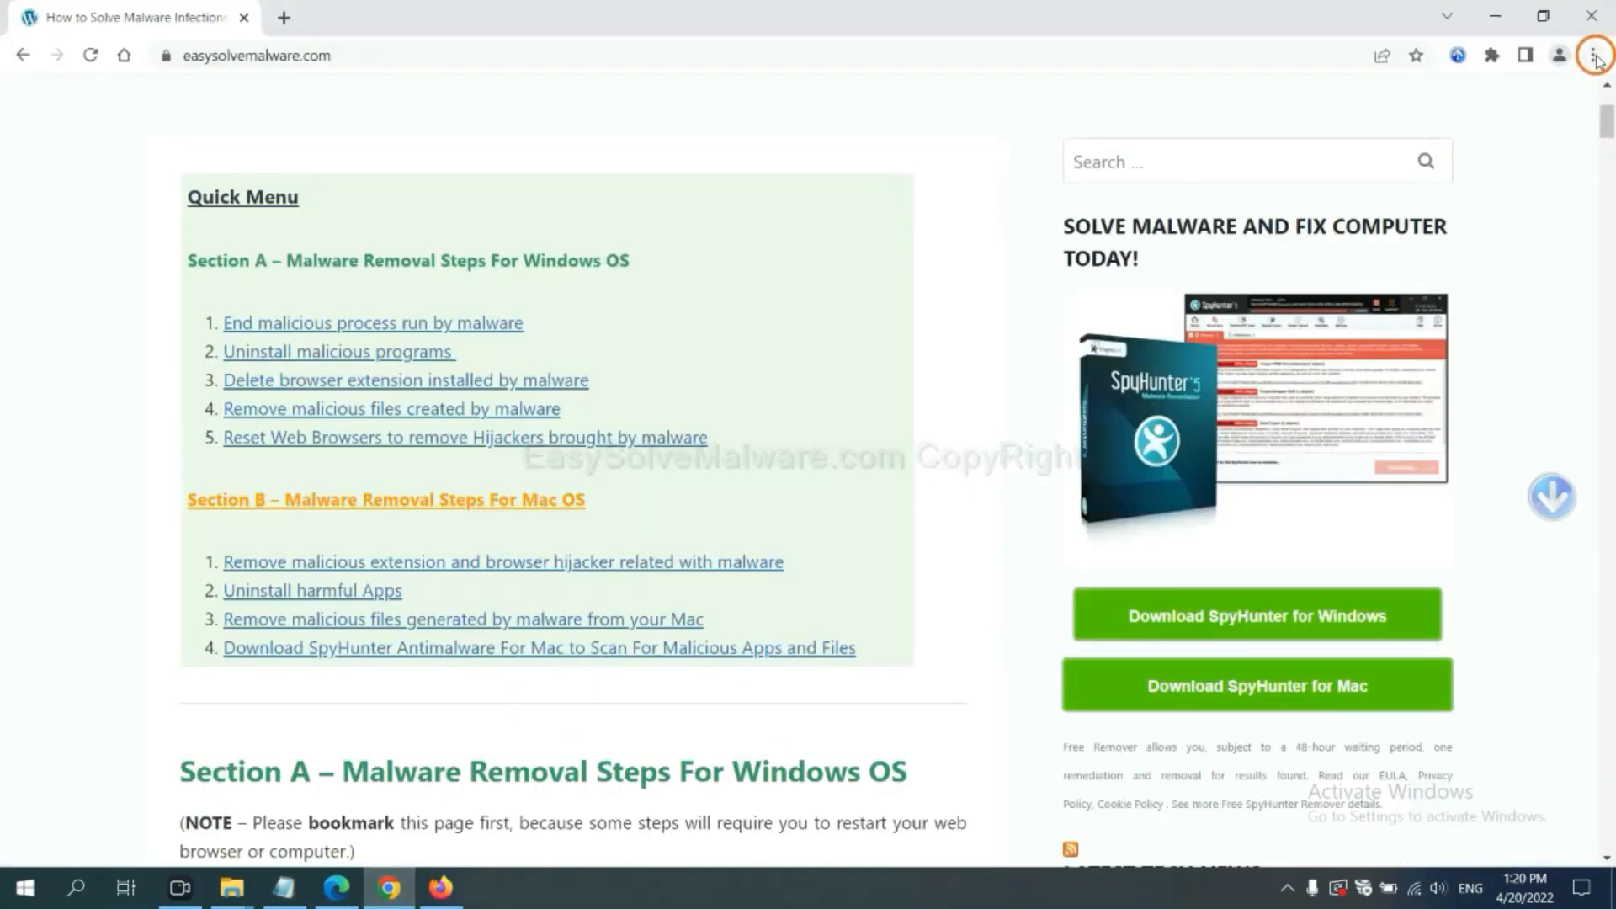
Step: Search Chrome settings for 'reset' to surface the Reset and clean up options
click(1594, 54)
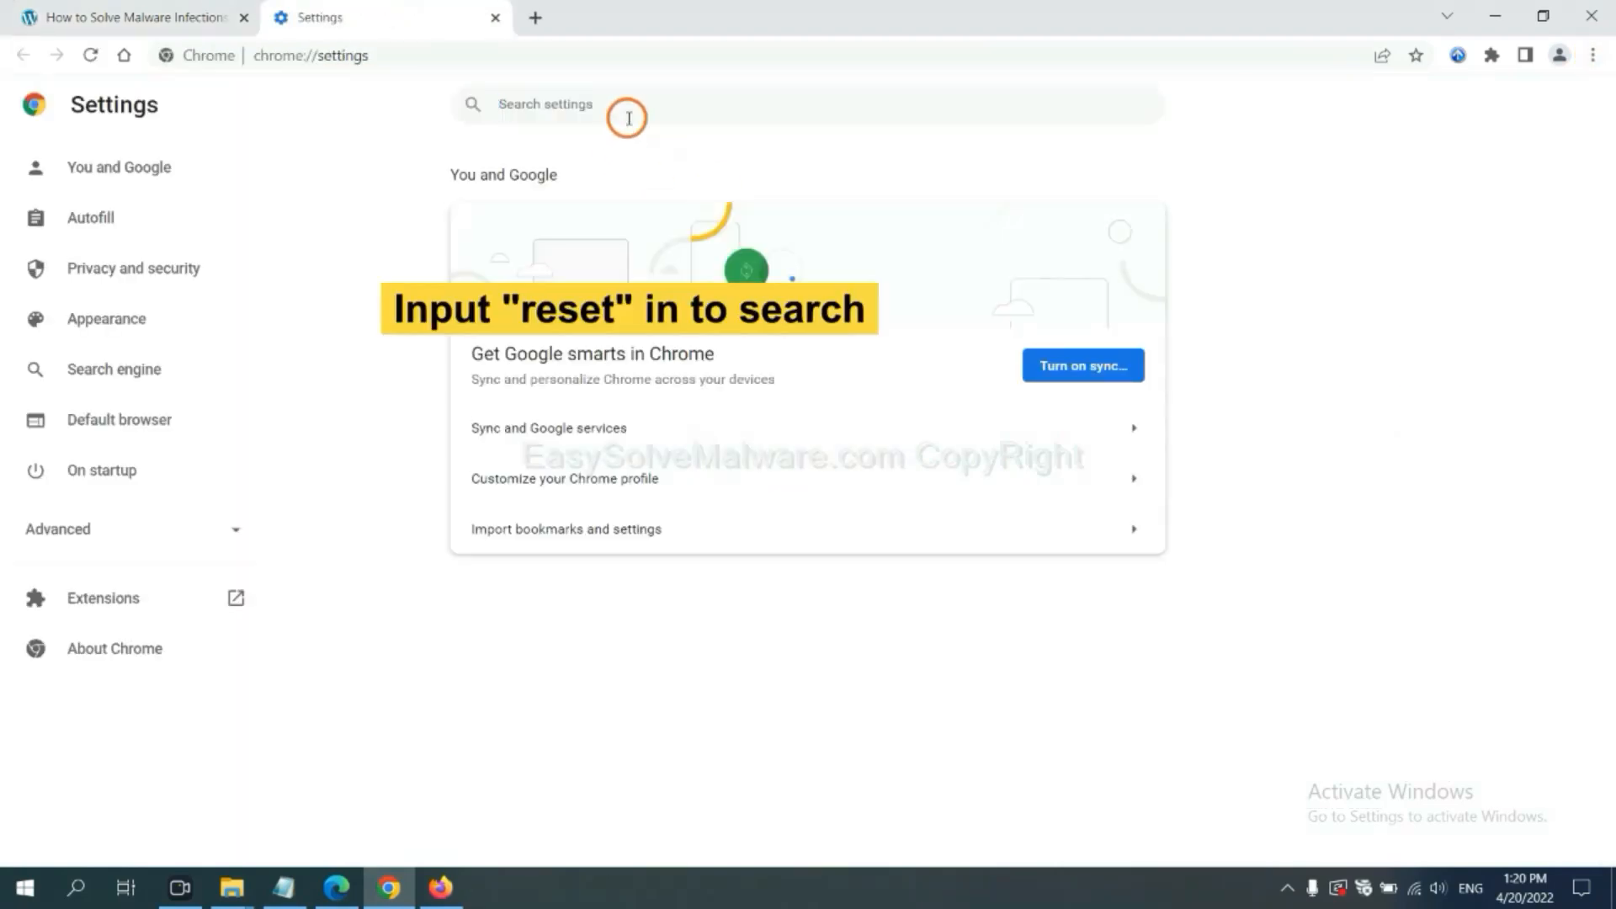
text(reset)
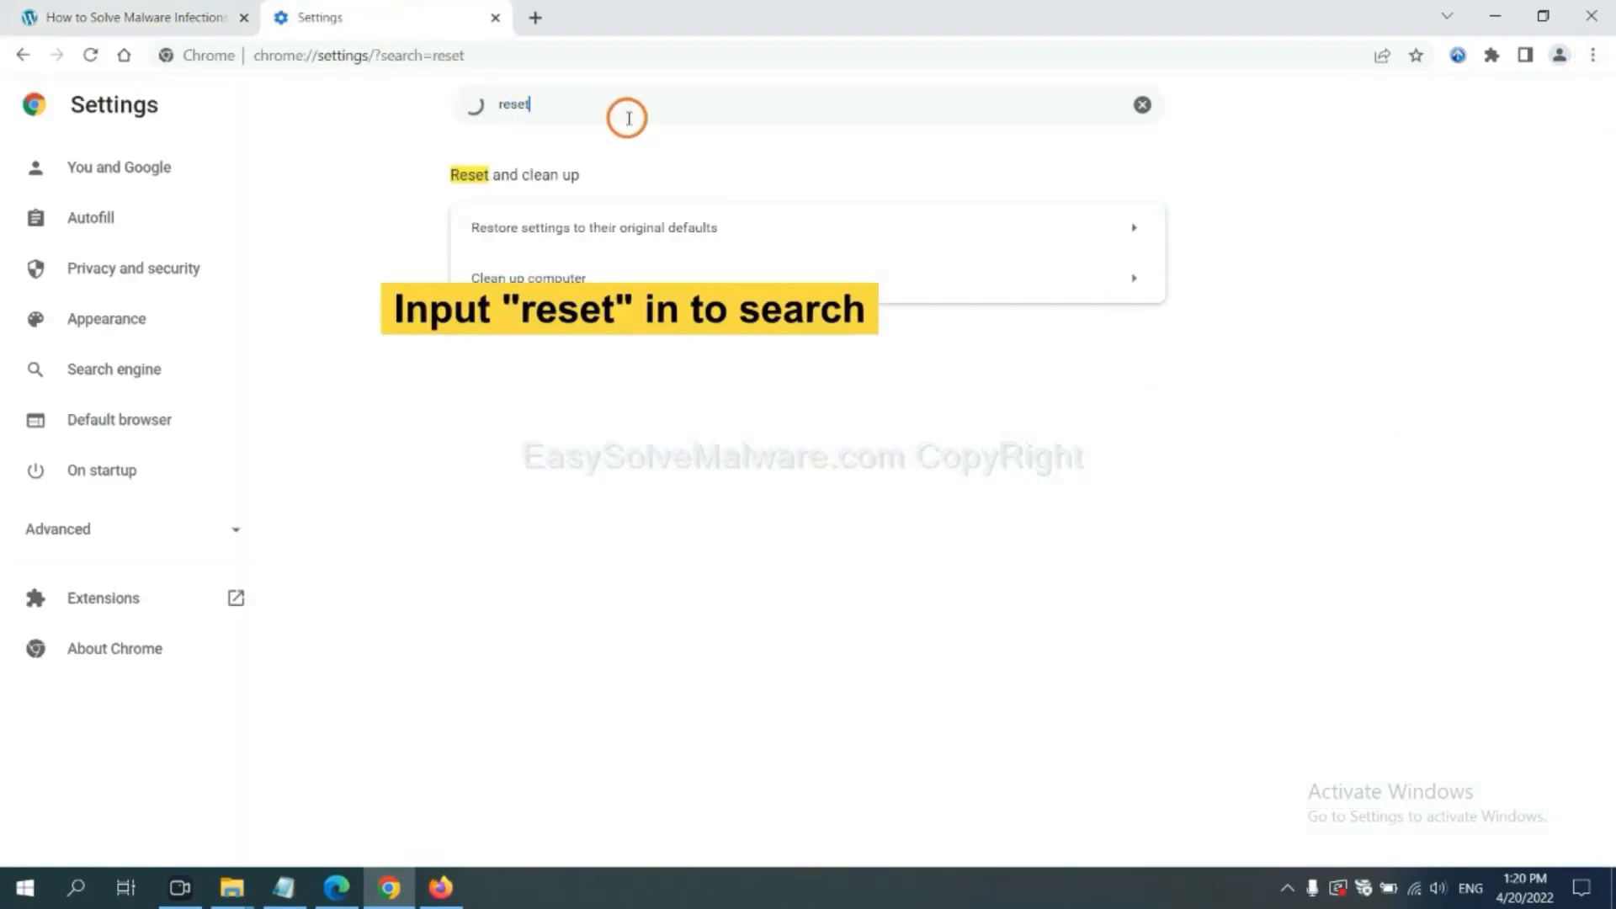
click(593, 226)
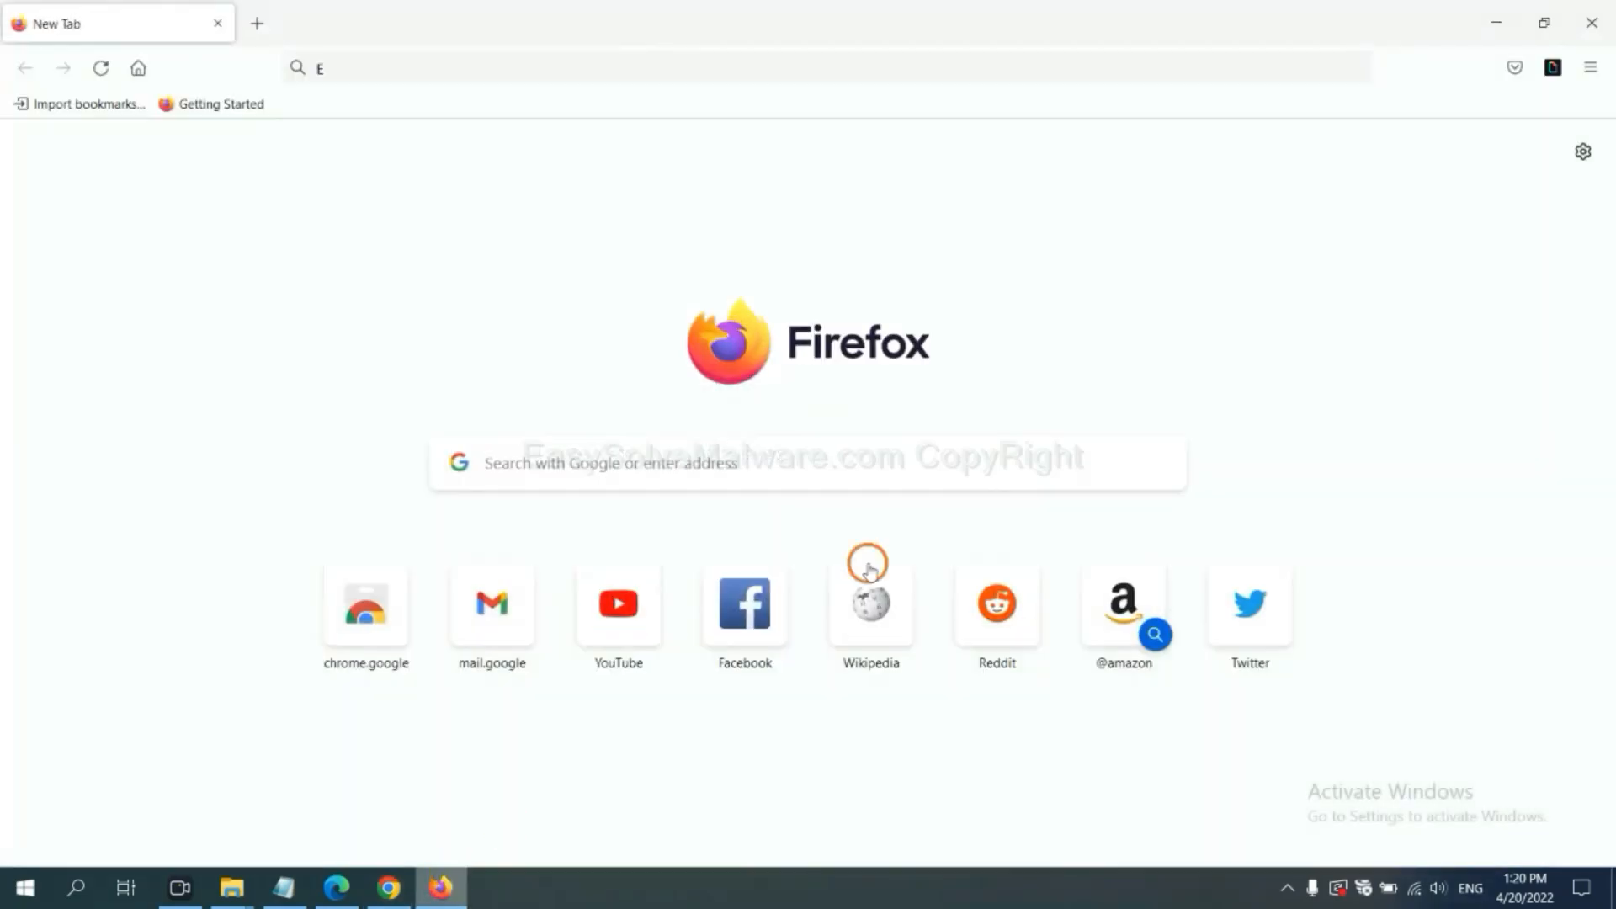
mouse_move(1590, 68)
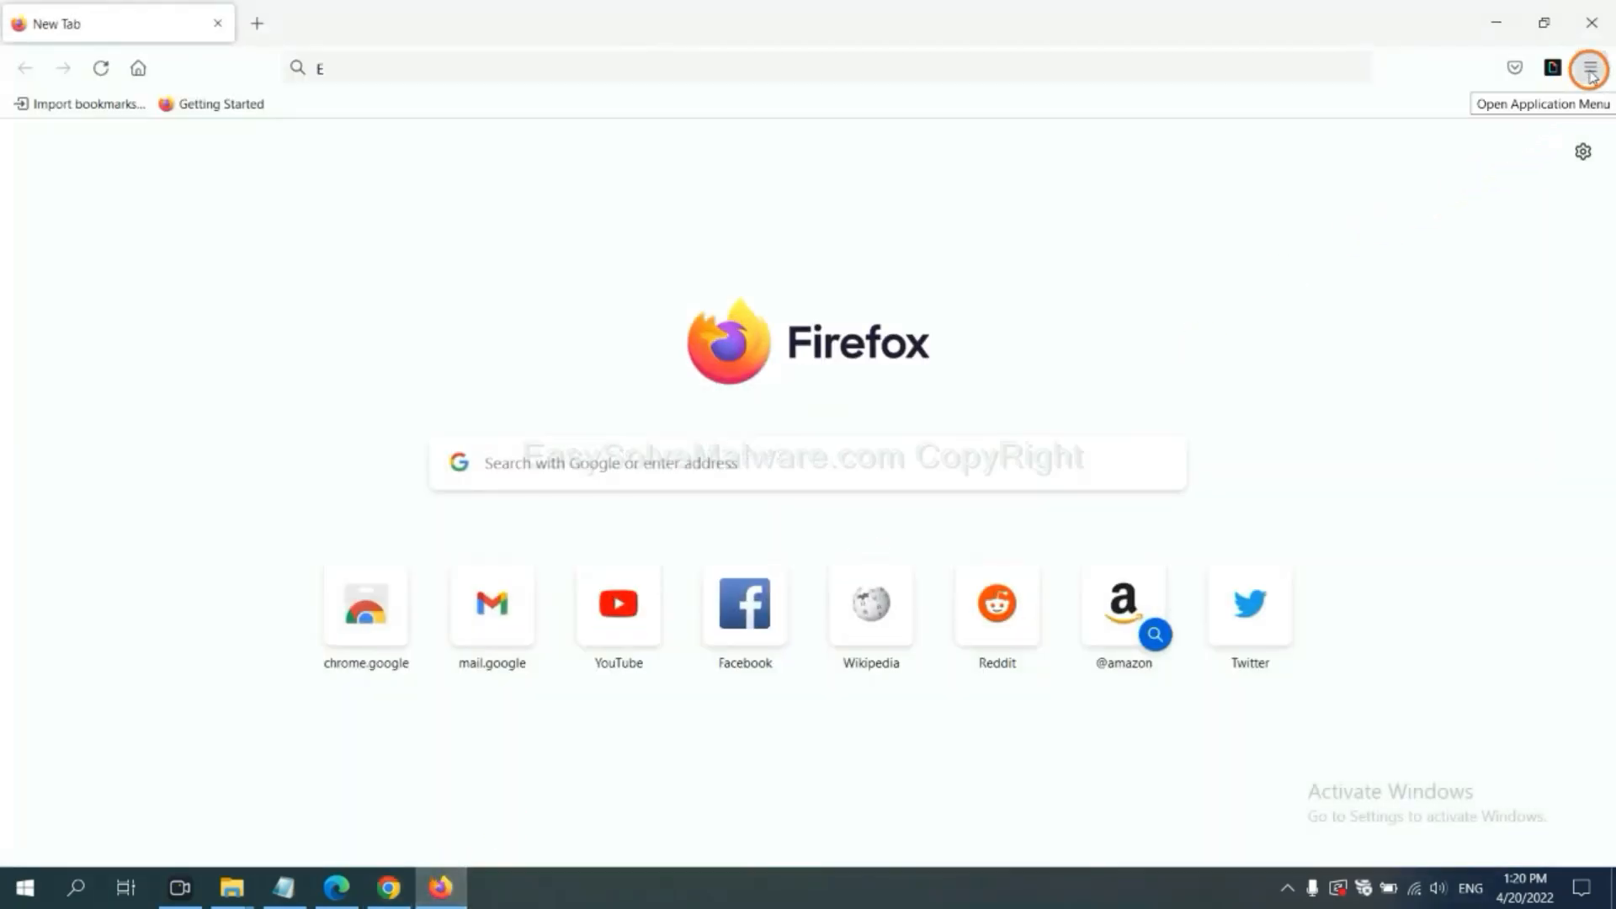
Step: Reach Firefox's Troubleshooting Information via Help and request Refresh Firefox to defaults
click(1590, 68)
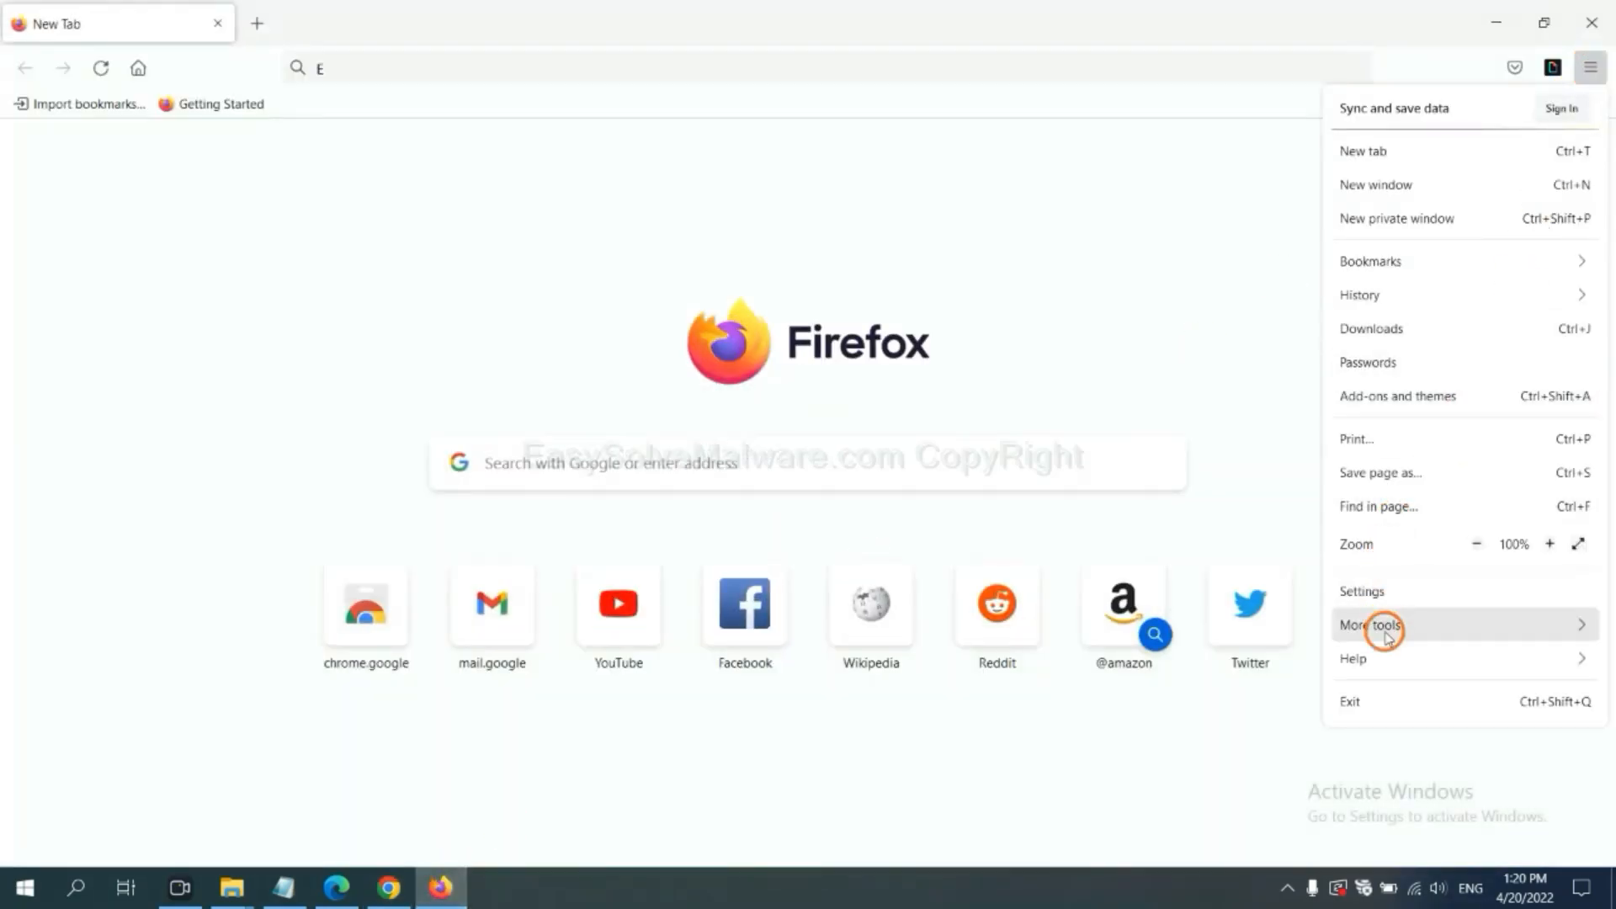
click(1354, 658)
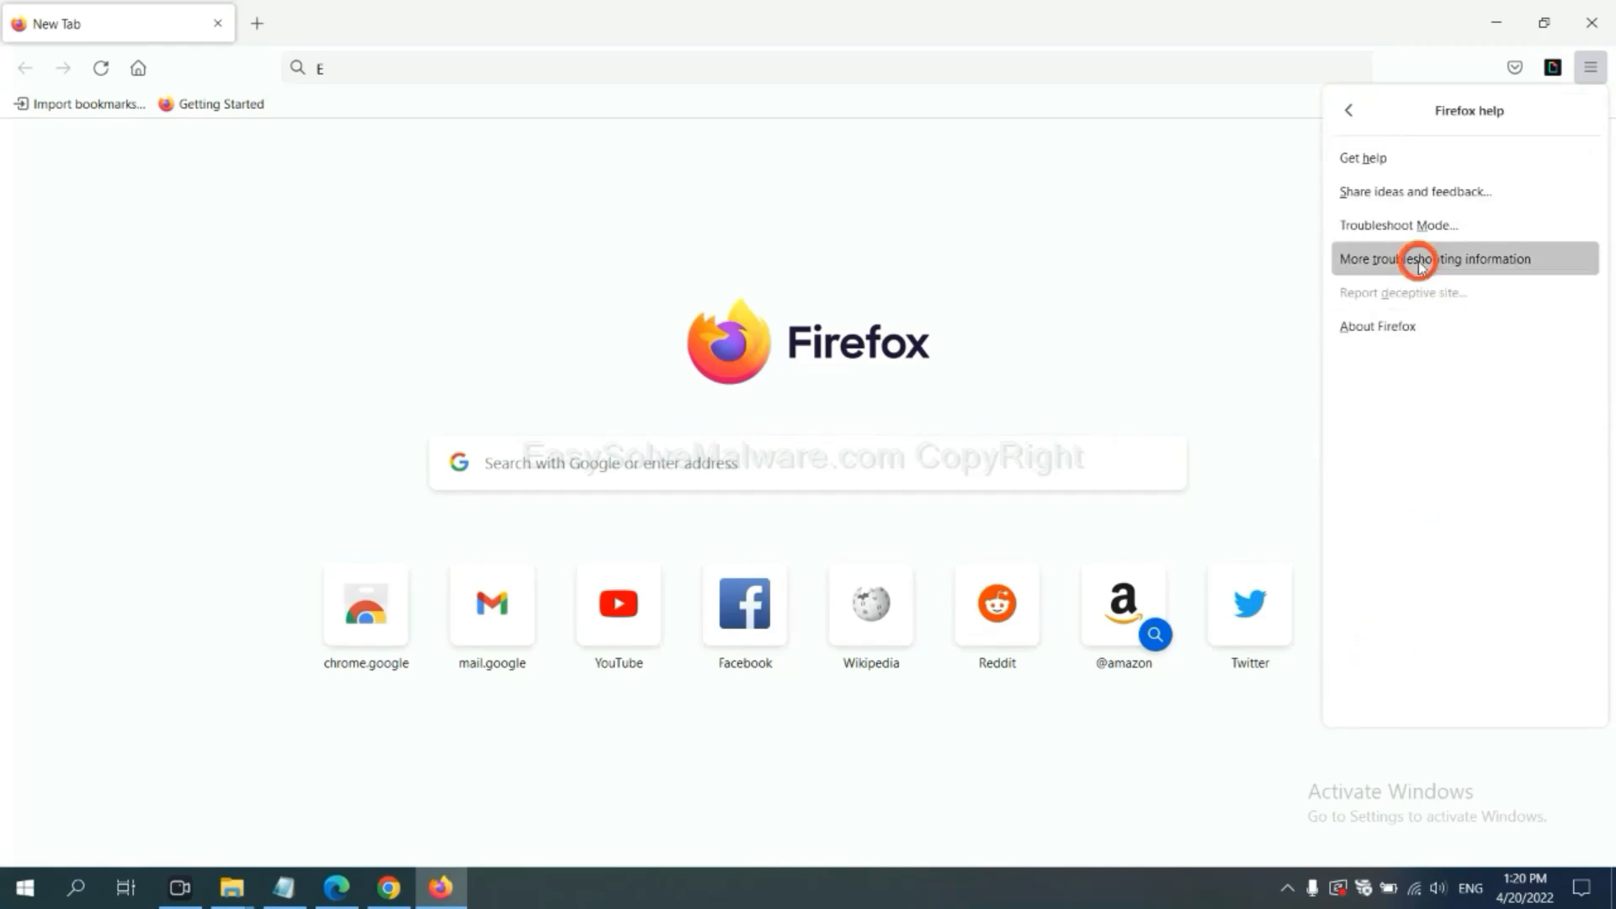
click(1434, 258)
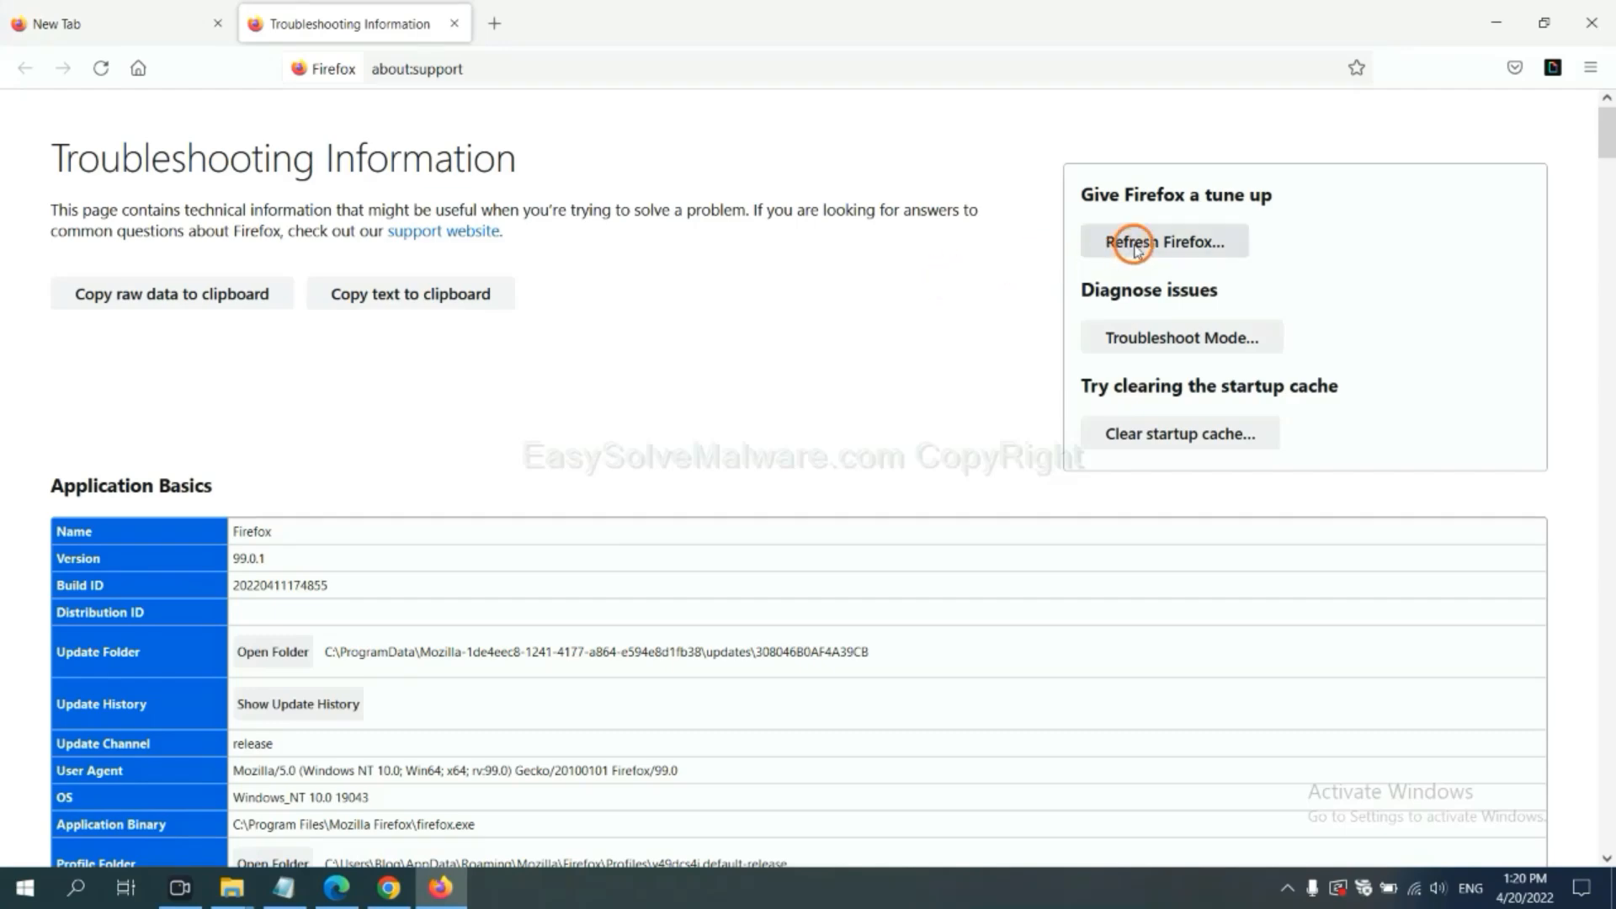
click(1163, 241)
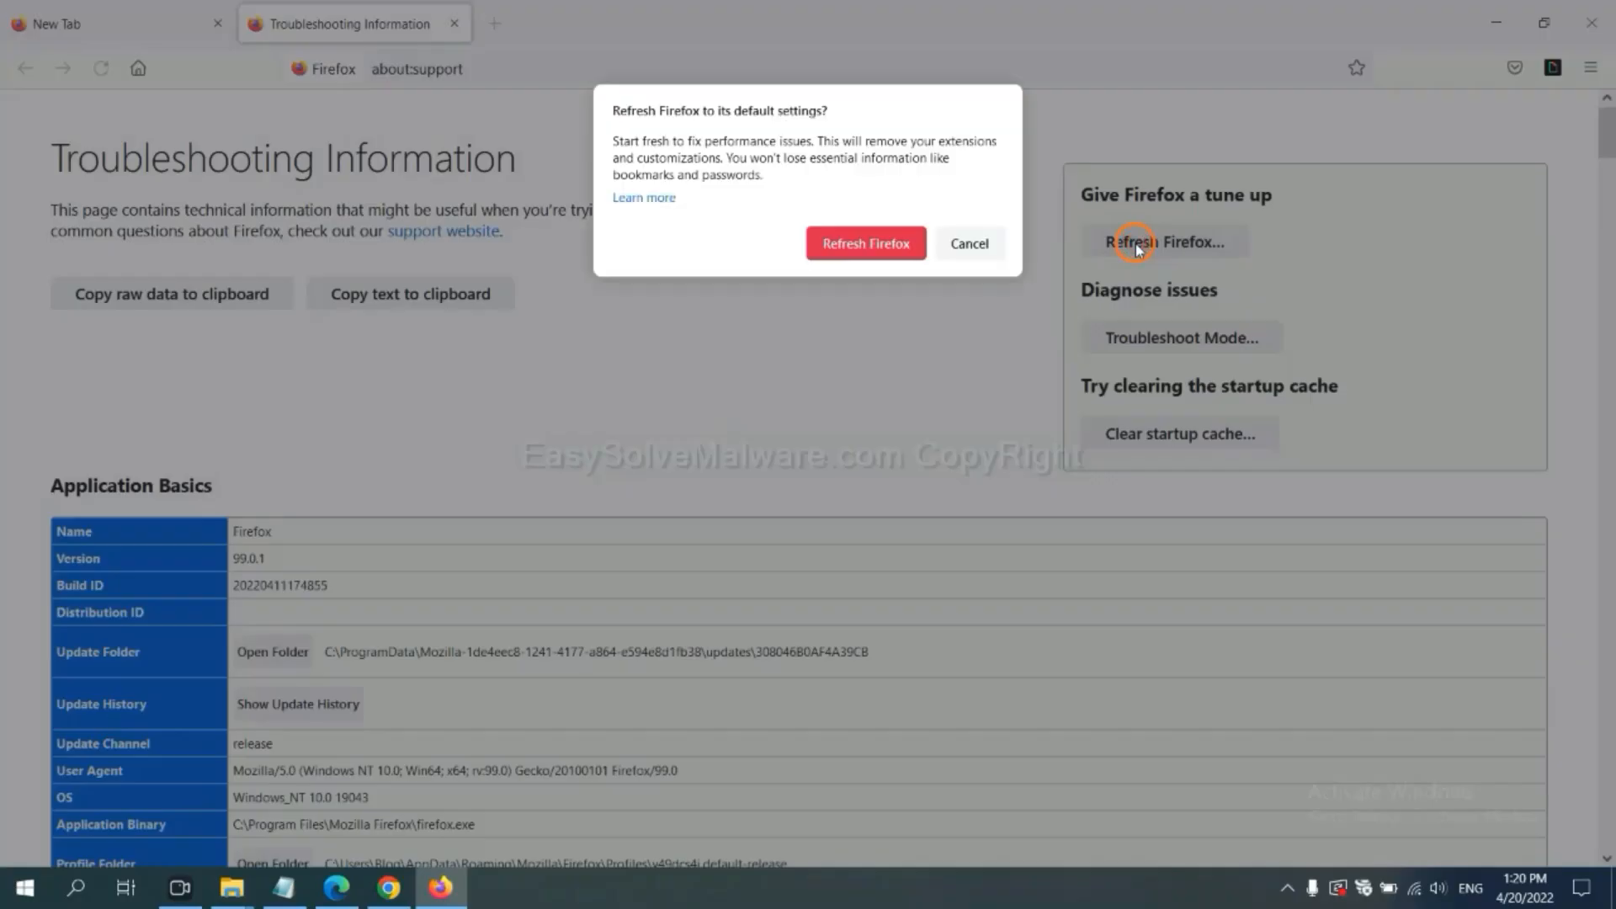
mouse_move(409, 706)
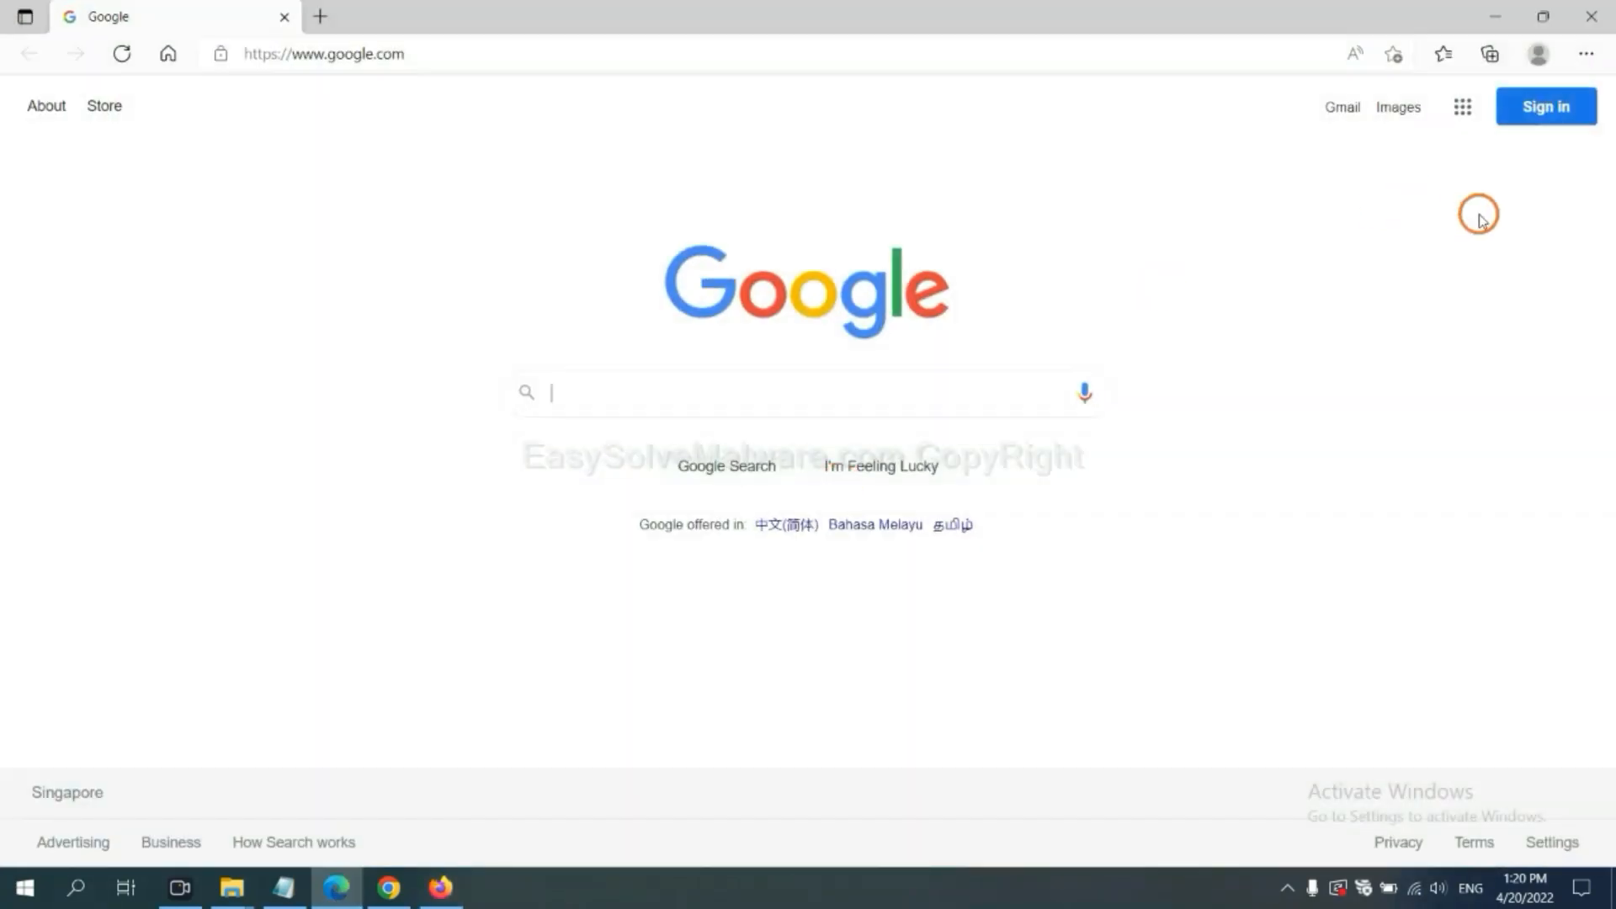
Step: Search Edge settings for 'reset' and bring up the Restore settings to default values prompt
click(1585, 54)
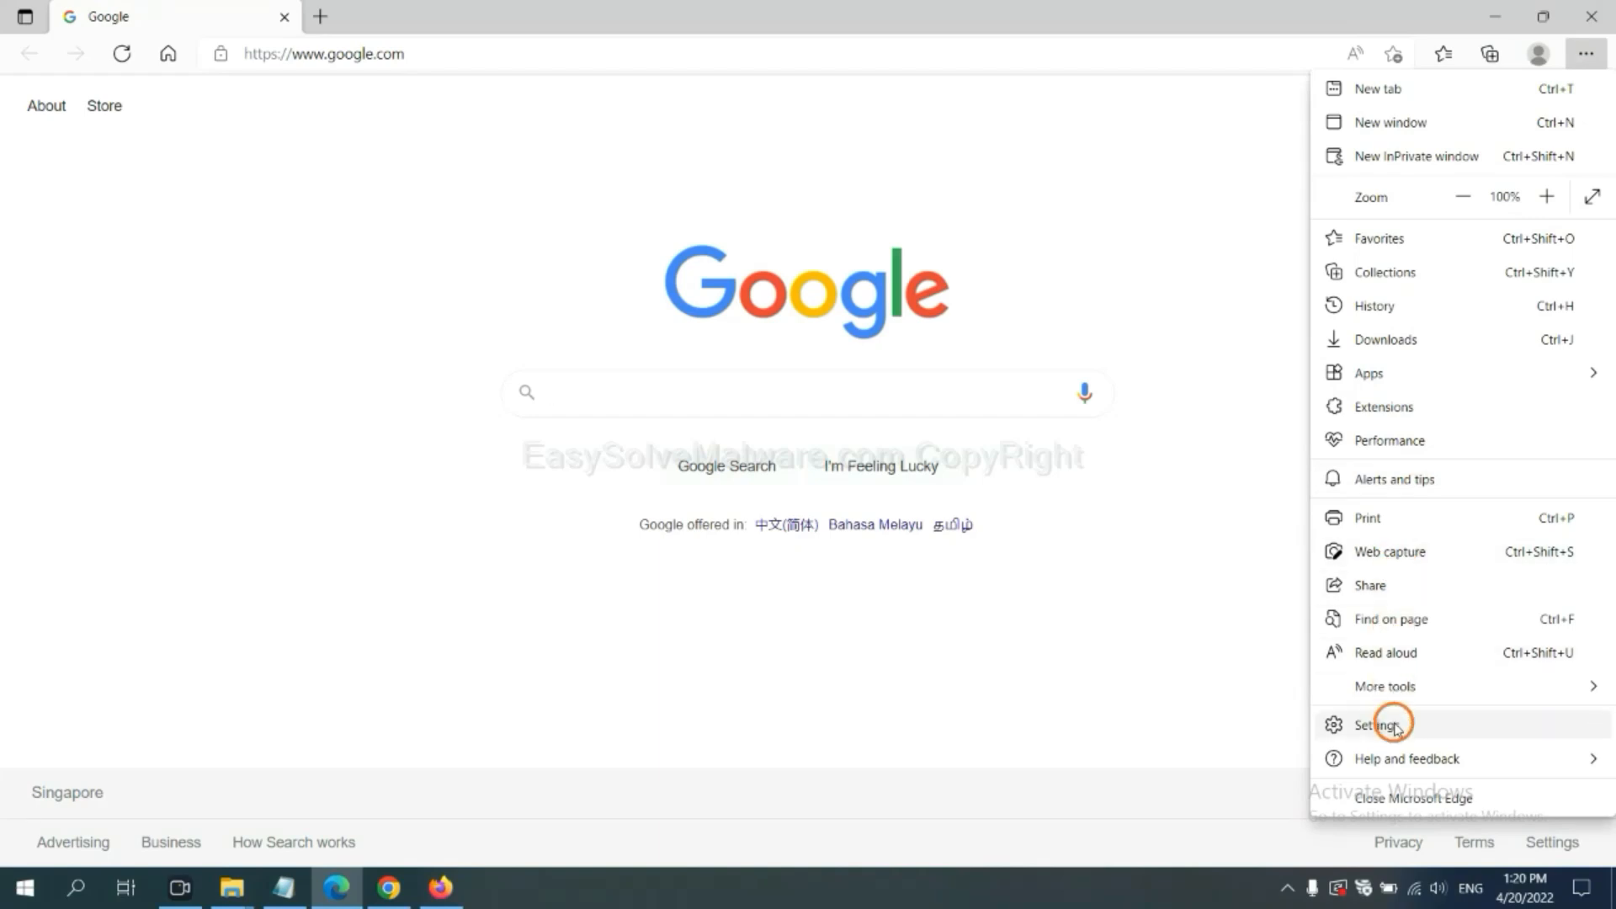
click(1383, 724)
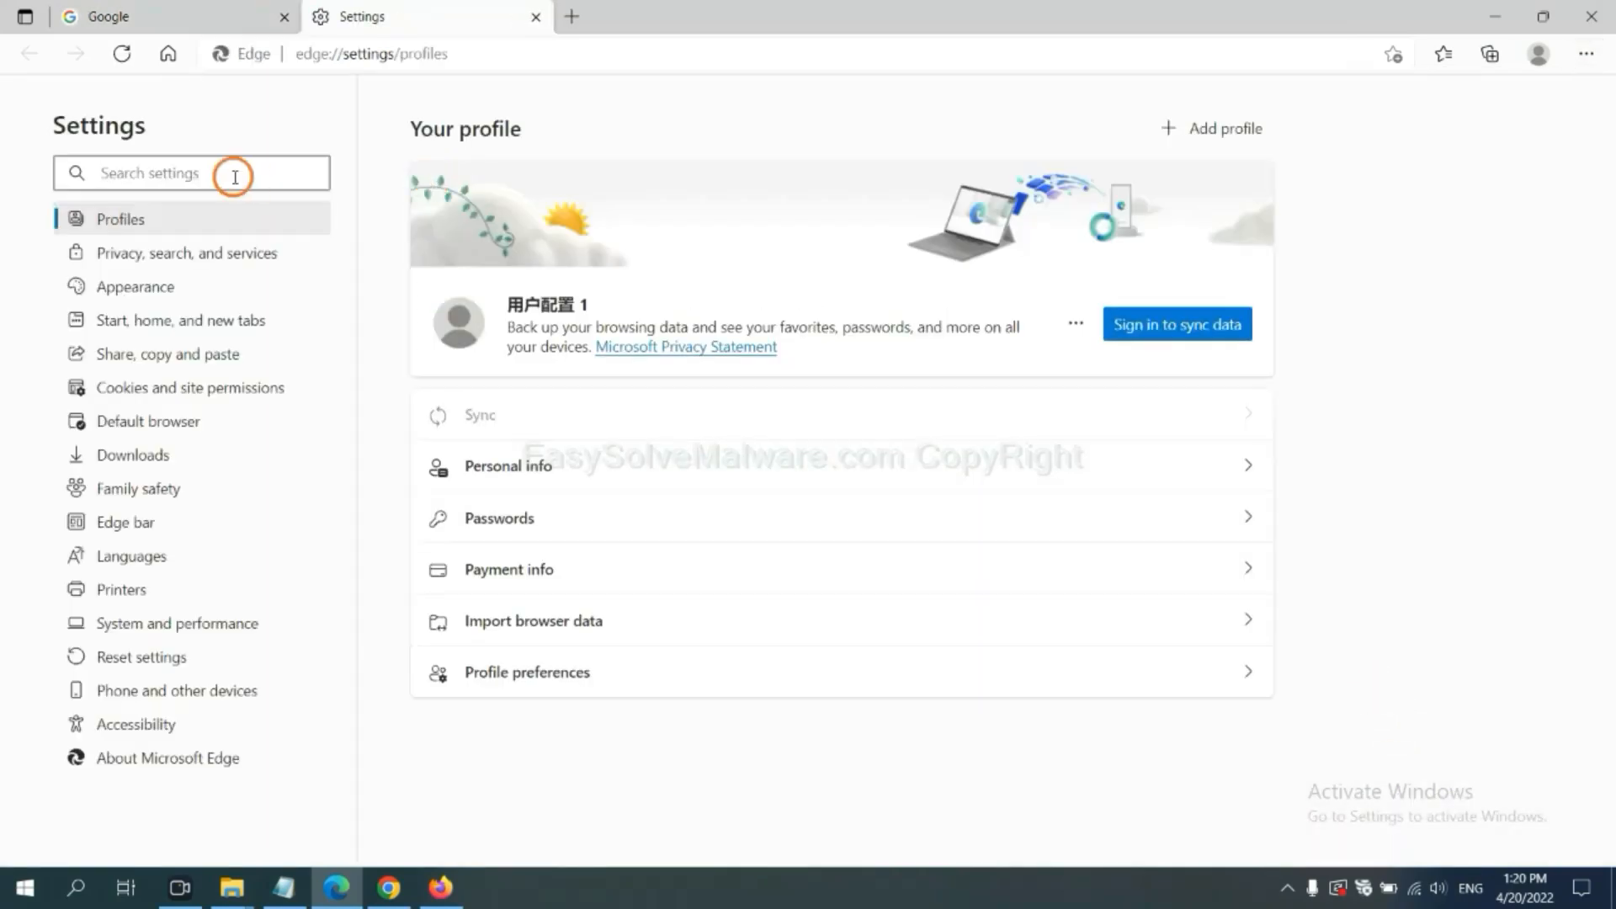
text(reset)
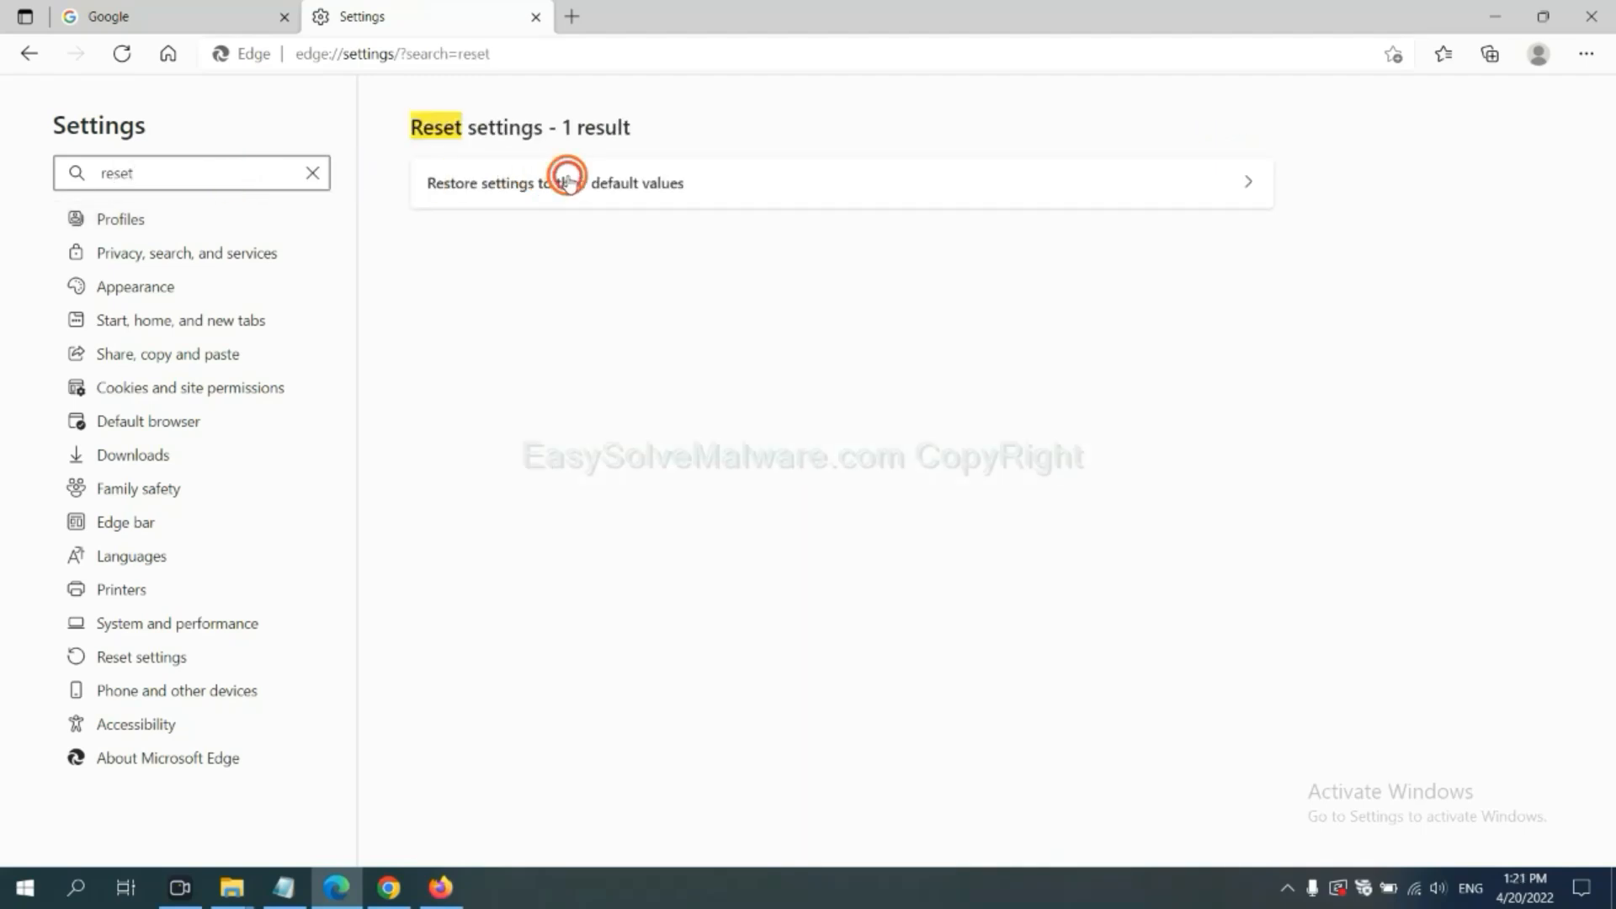
click(554, 182)
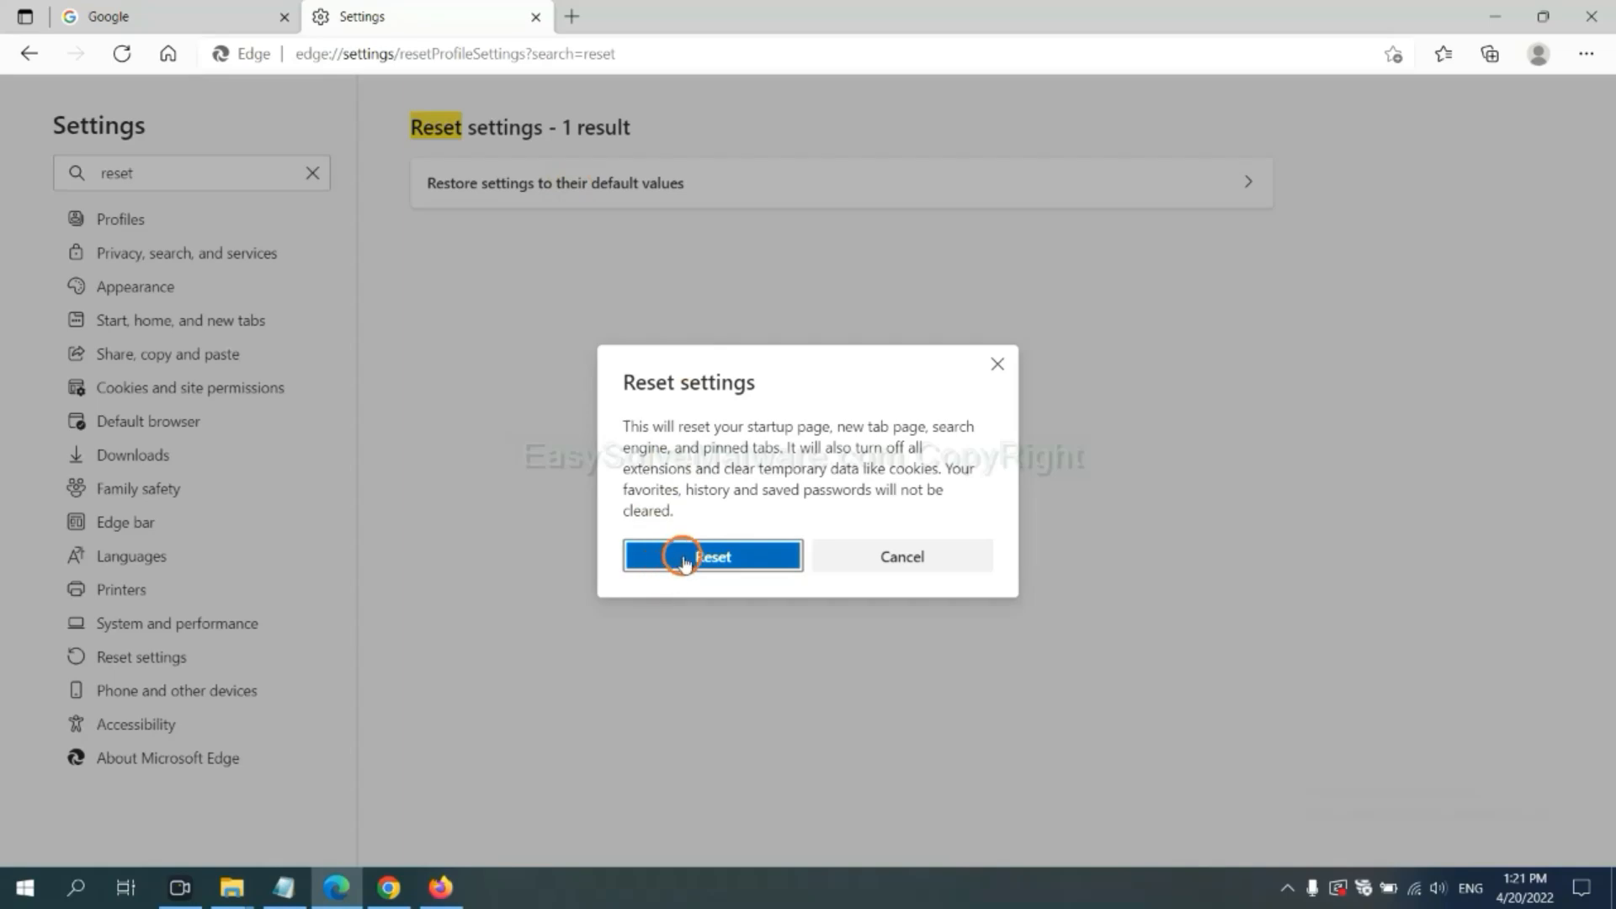